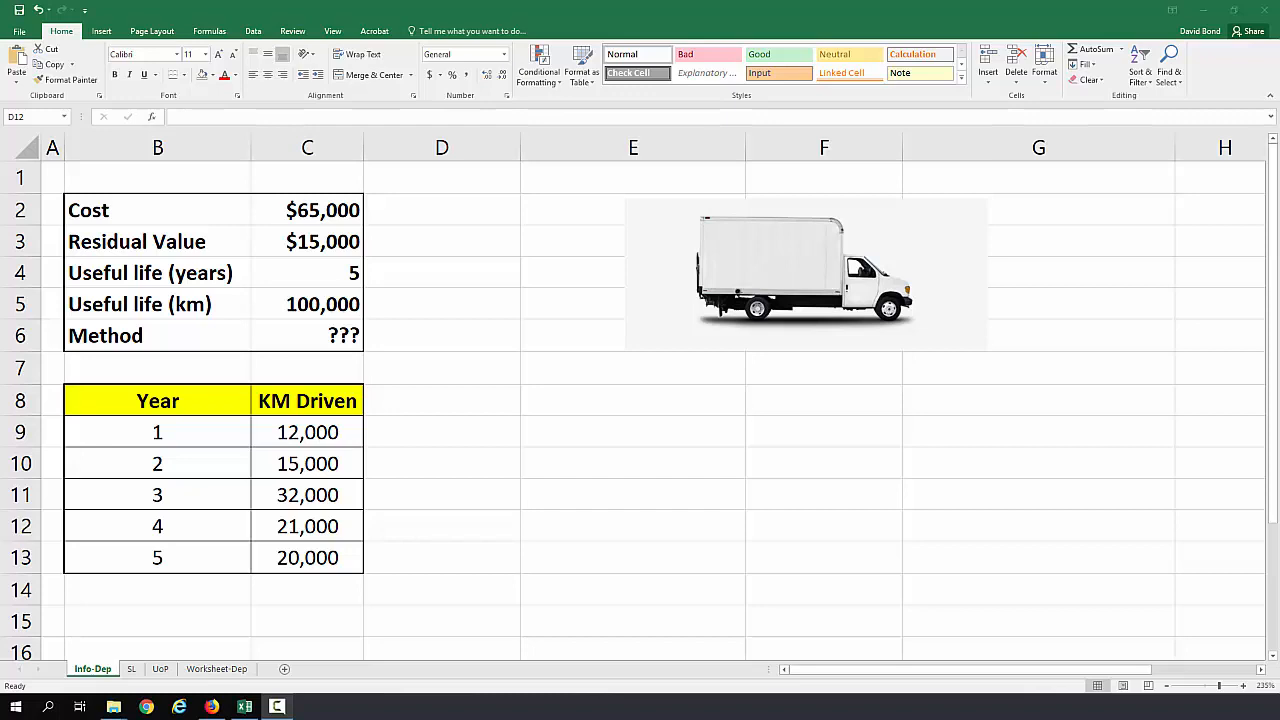
Step: Review the useful life and Method cells, then move to the SL straight-line sheet
left_click(308, 240)
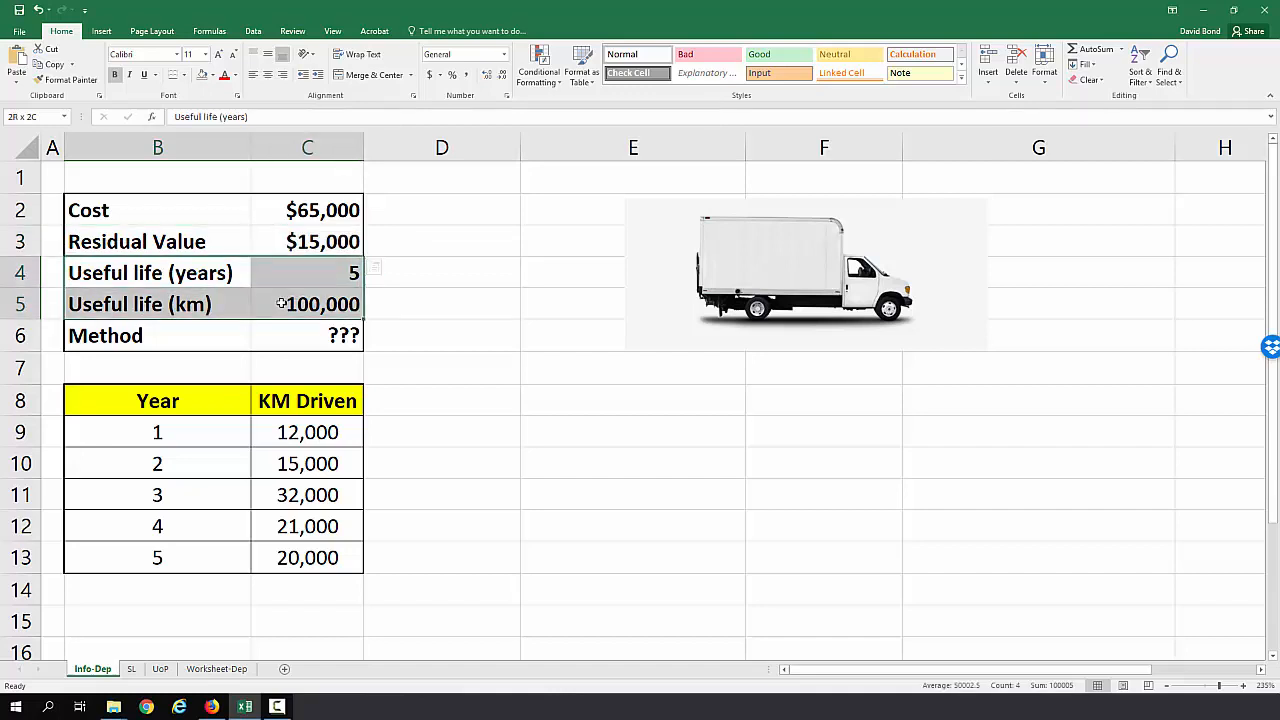
left_click(150, 272)
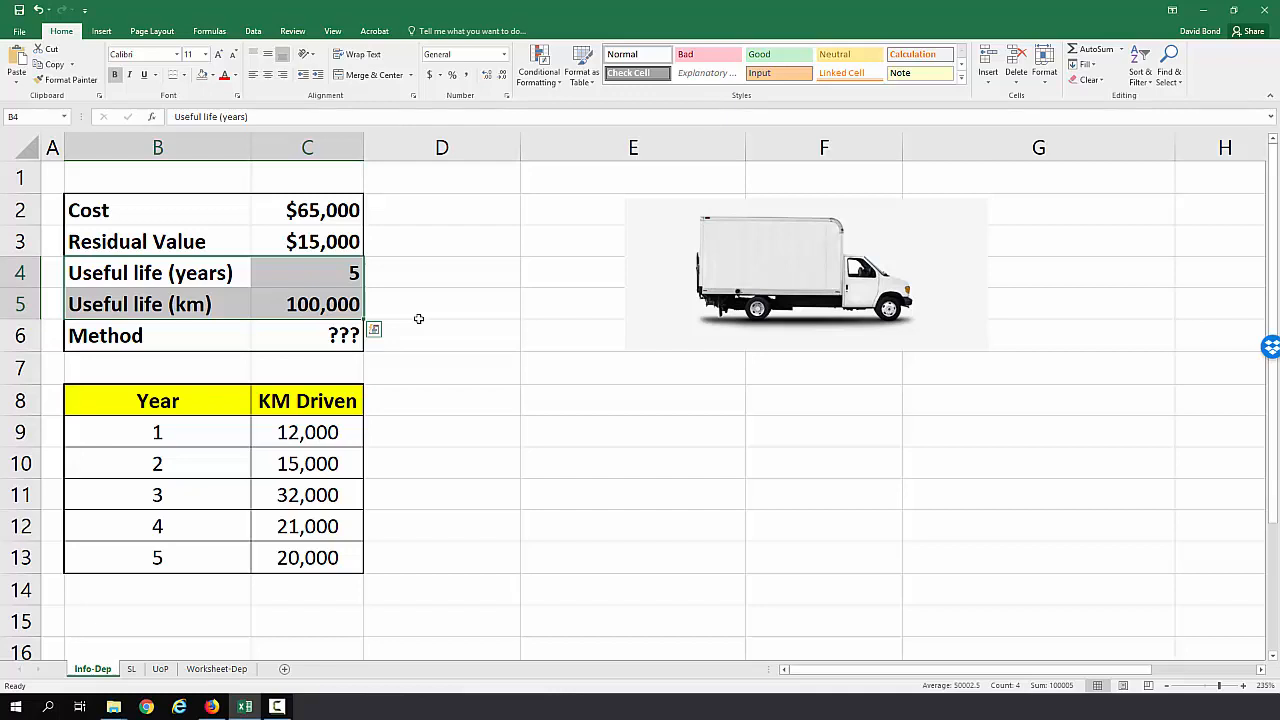
left_click(156, 336)
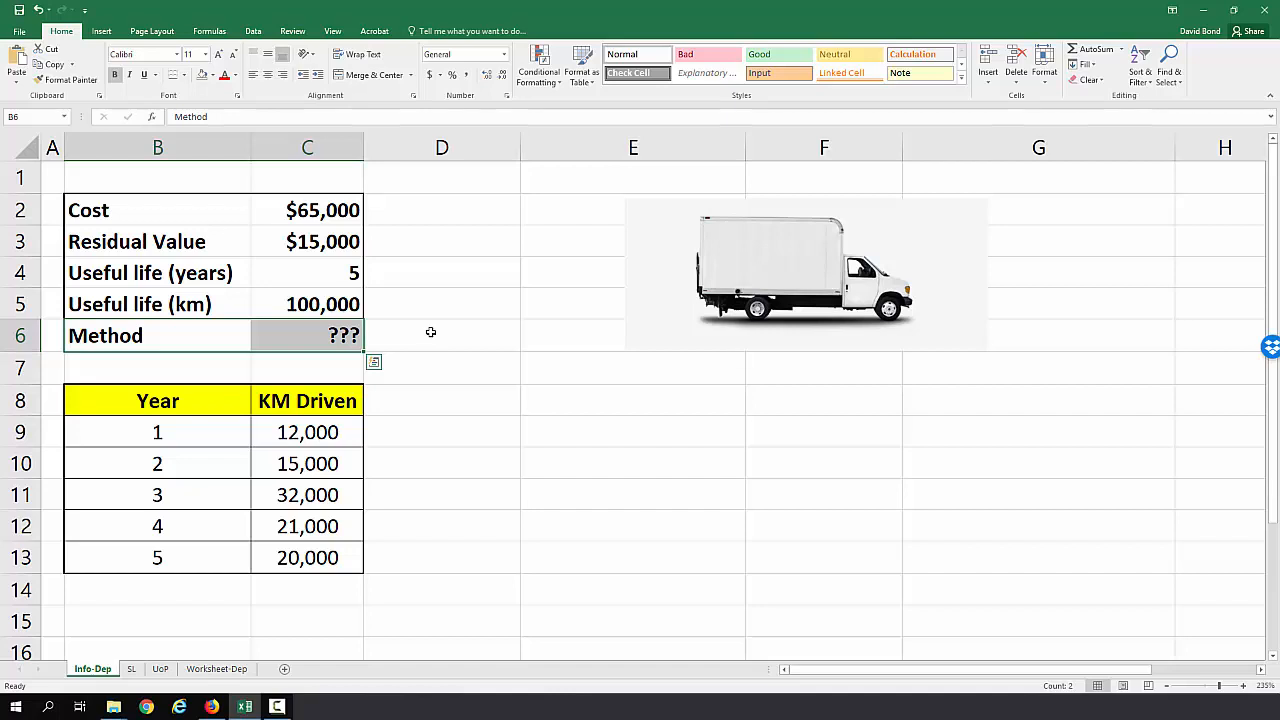
mouse_move(264, 408)
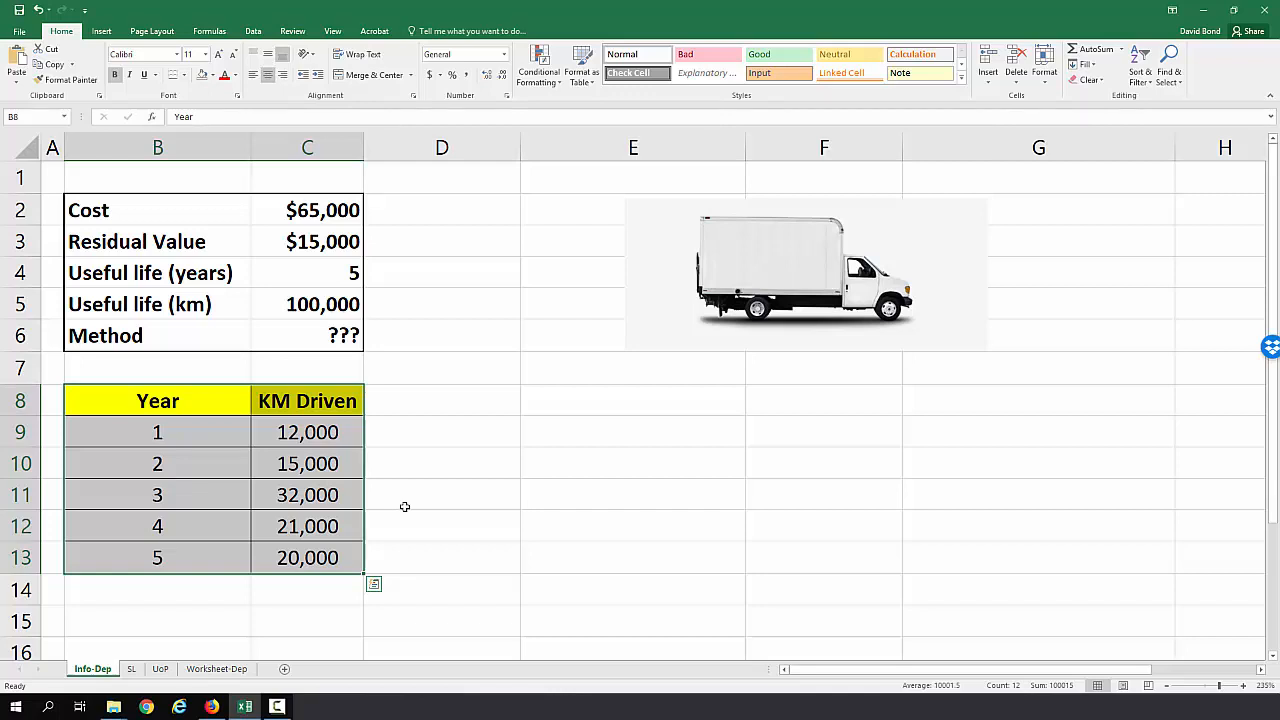
left_click(132, 668)
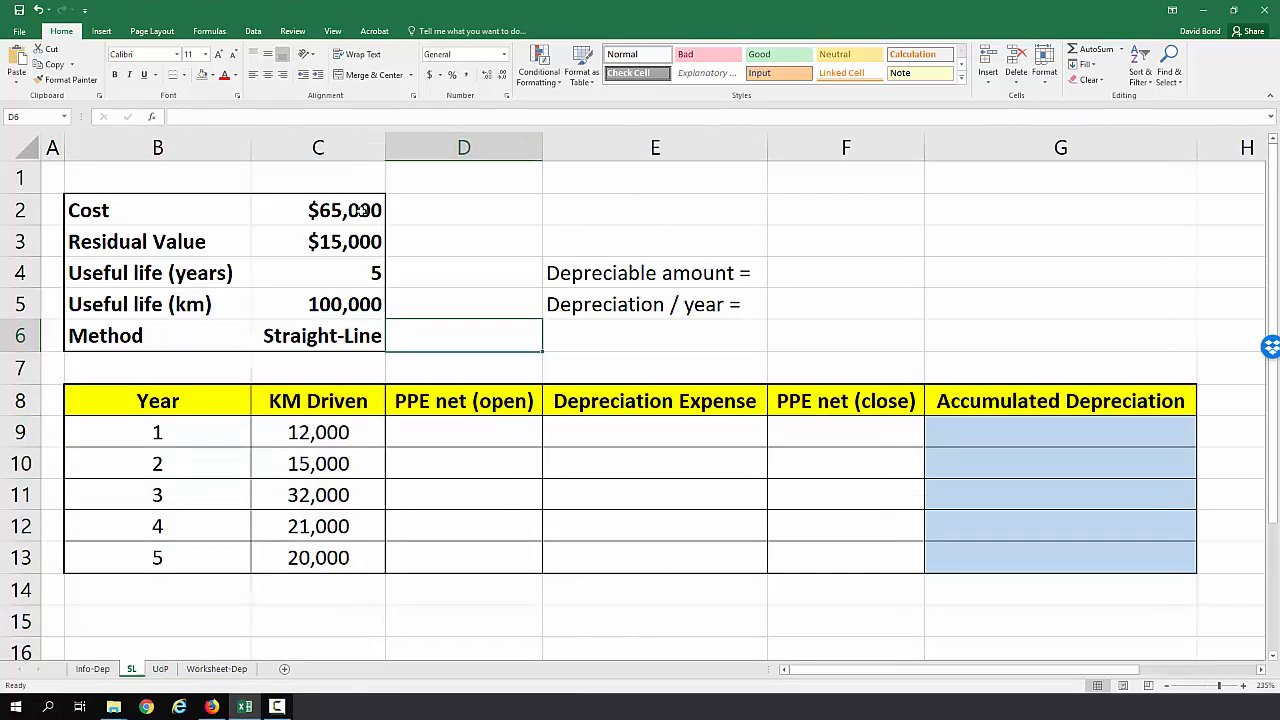
Step: Compute the $50,000 depreciable amount (=C2-C3) and $10,000 yearly depreciation (=F4/C4)
left_click(844, 272)
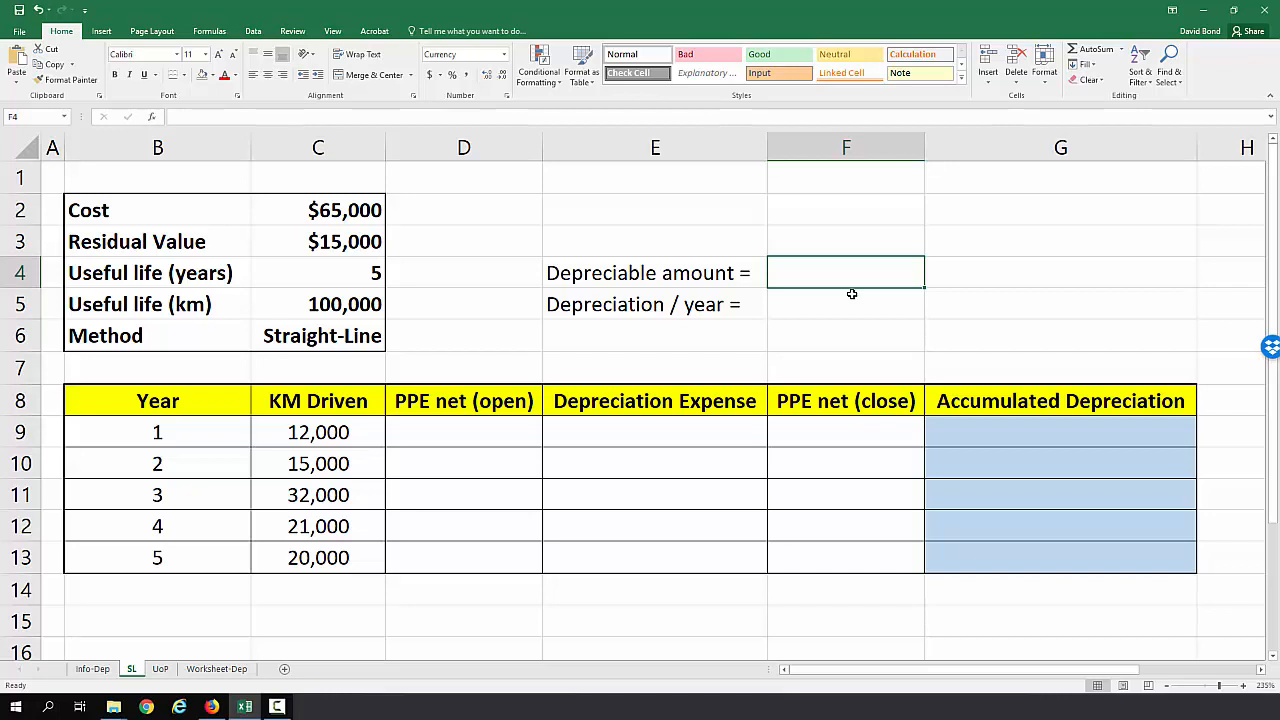
type("=")
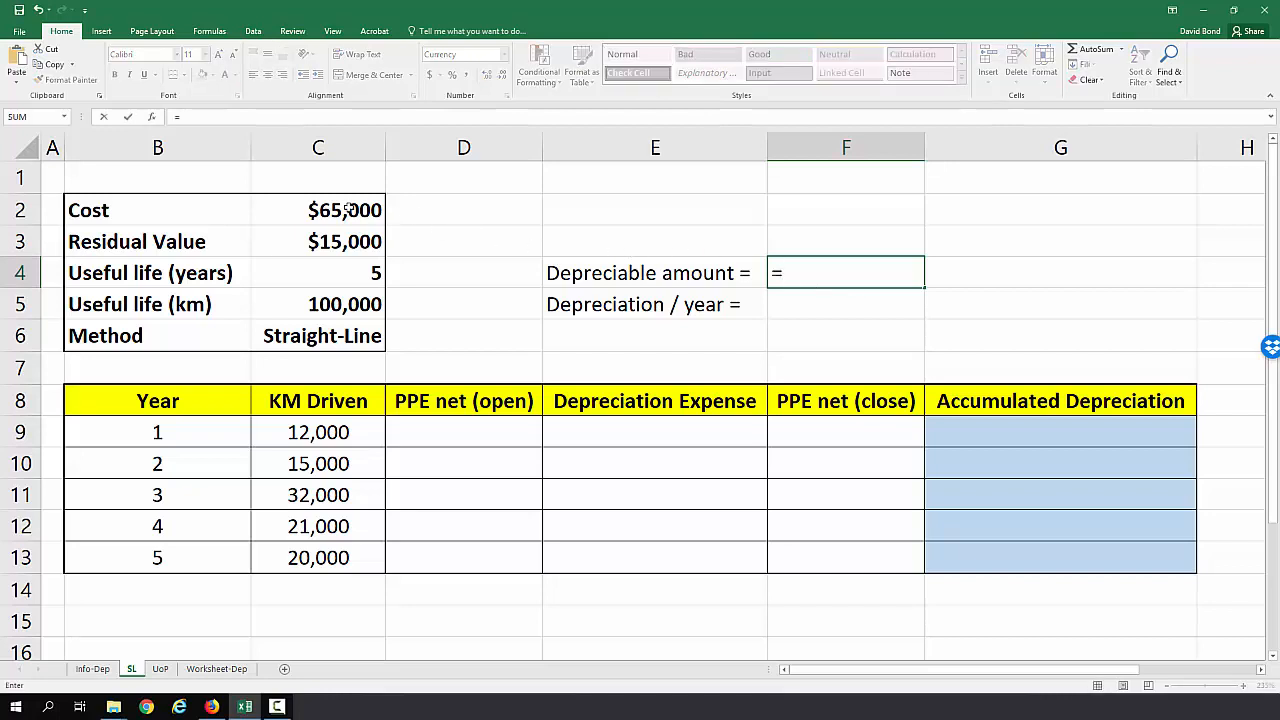
key("Return")
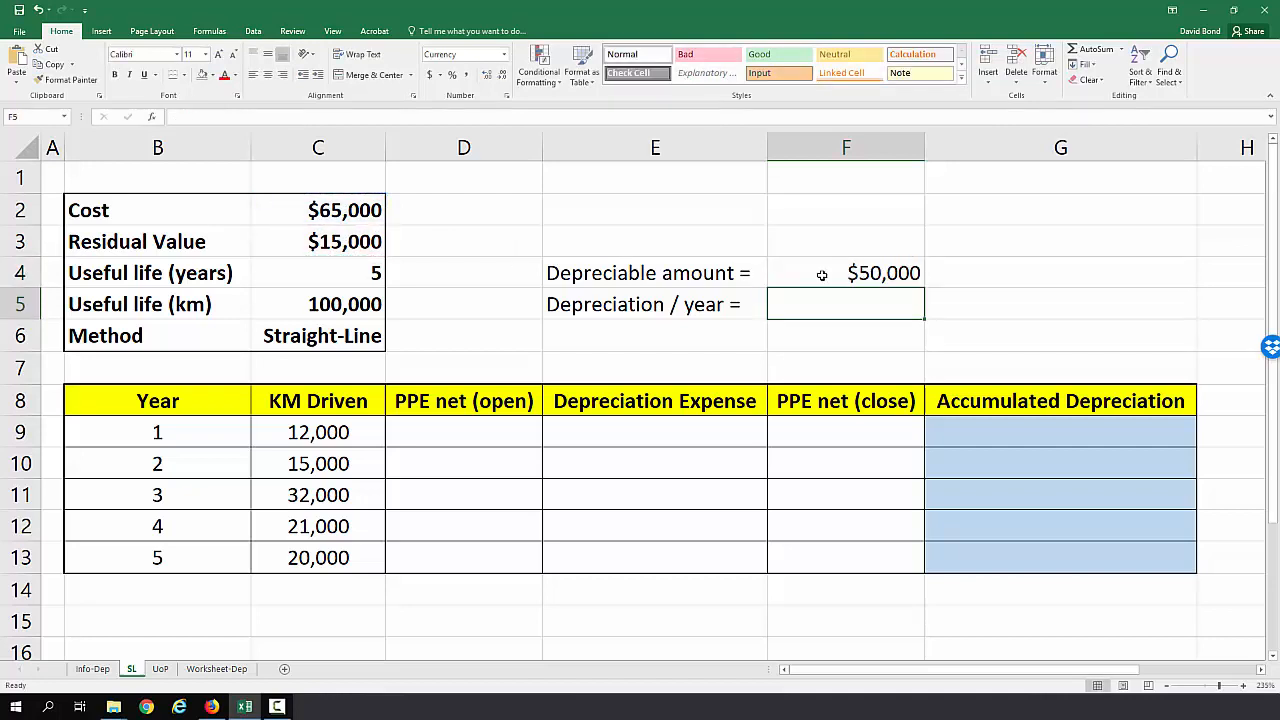
left_click(844, 272)
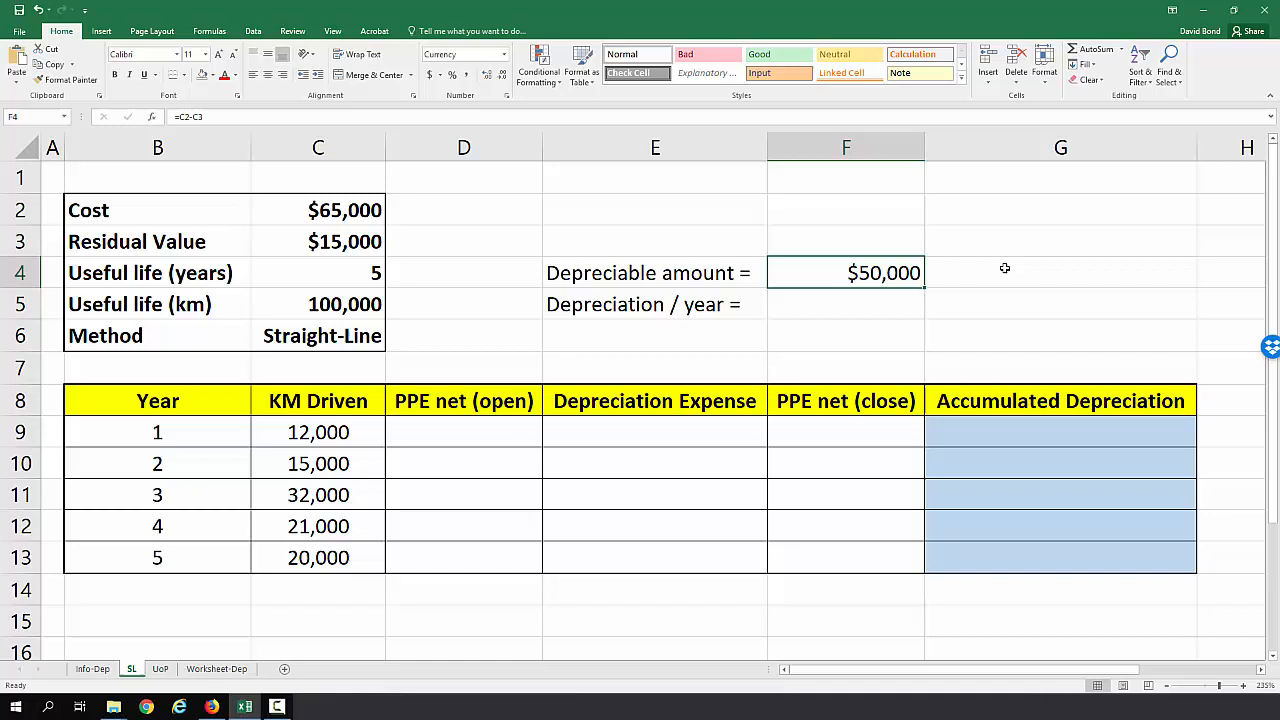
mouse_move(892, 272)
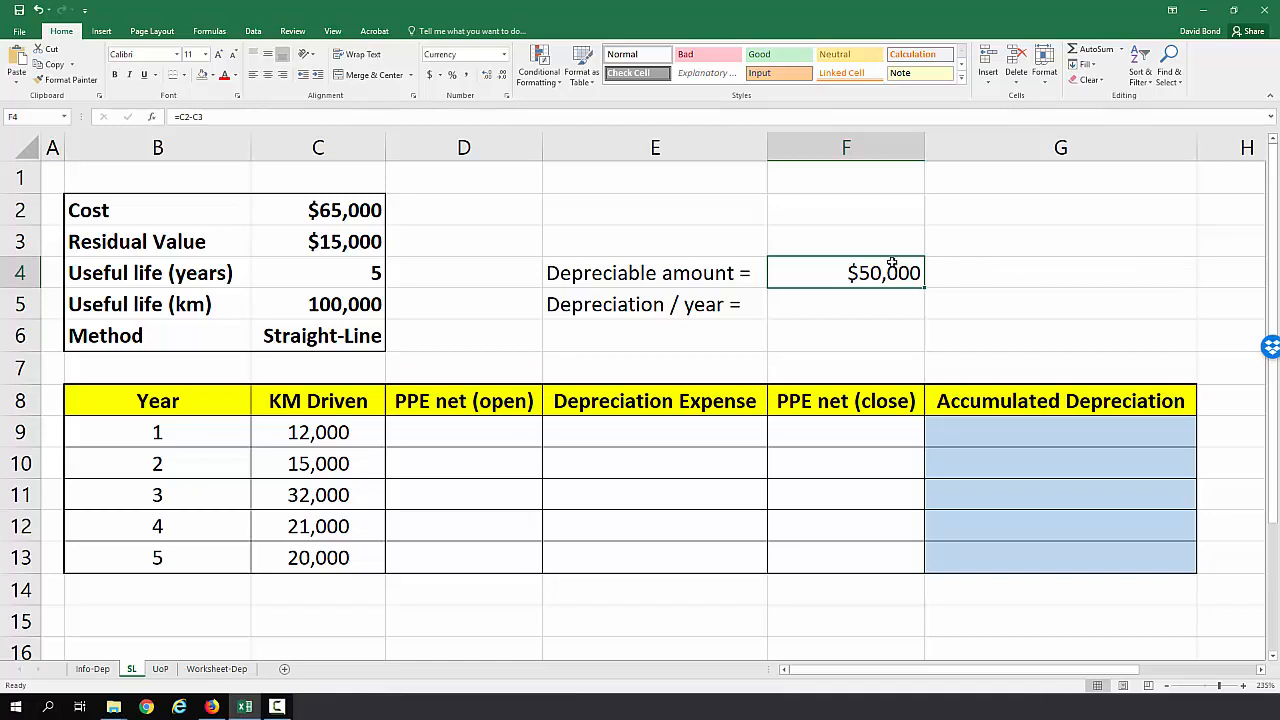
mouse_move(956, 272)
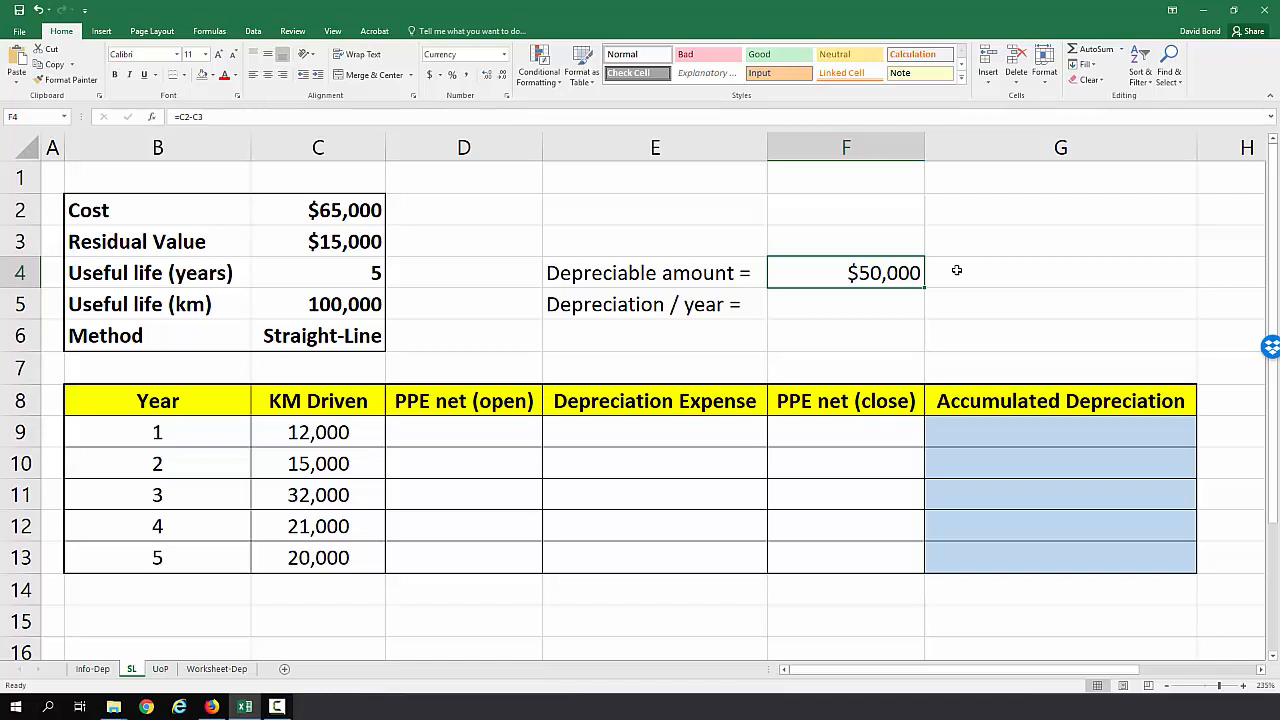
left_click(844, 304)
type("=F4")
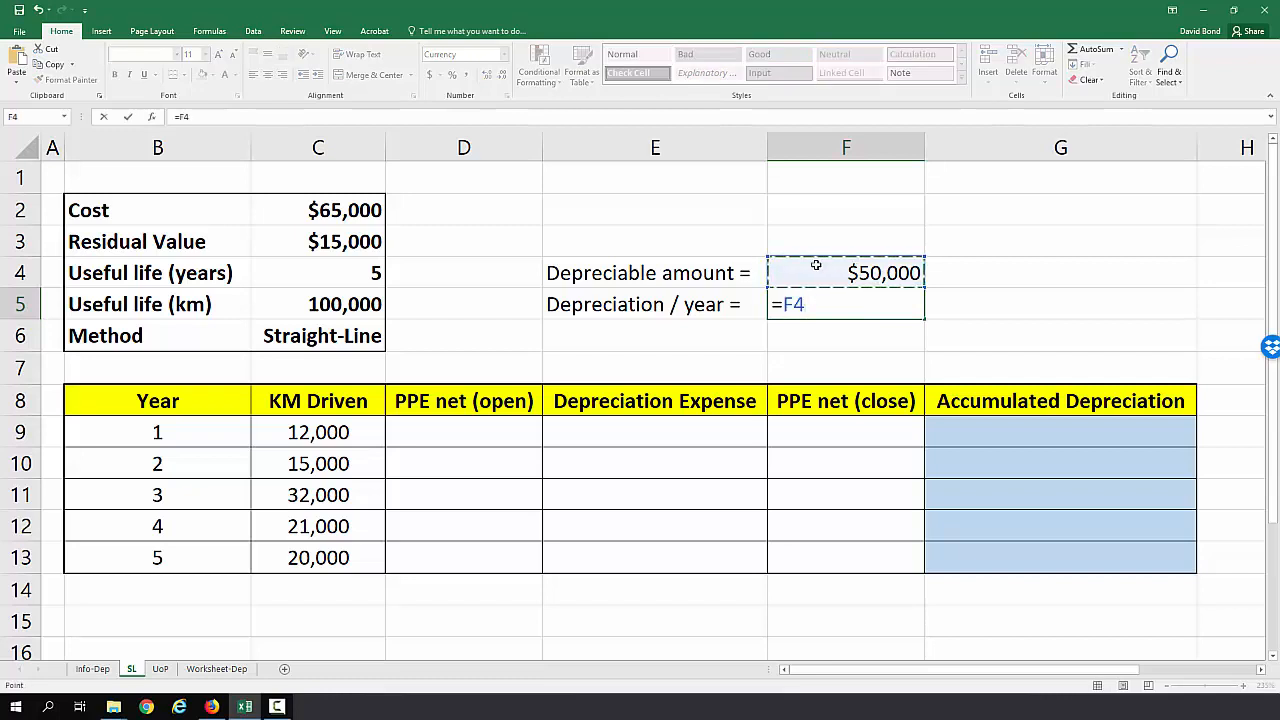
left_click(318, 272)
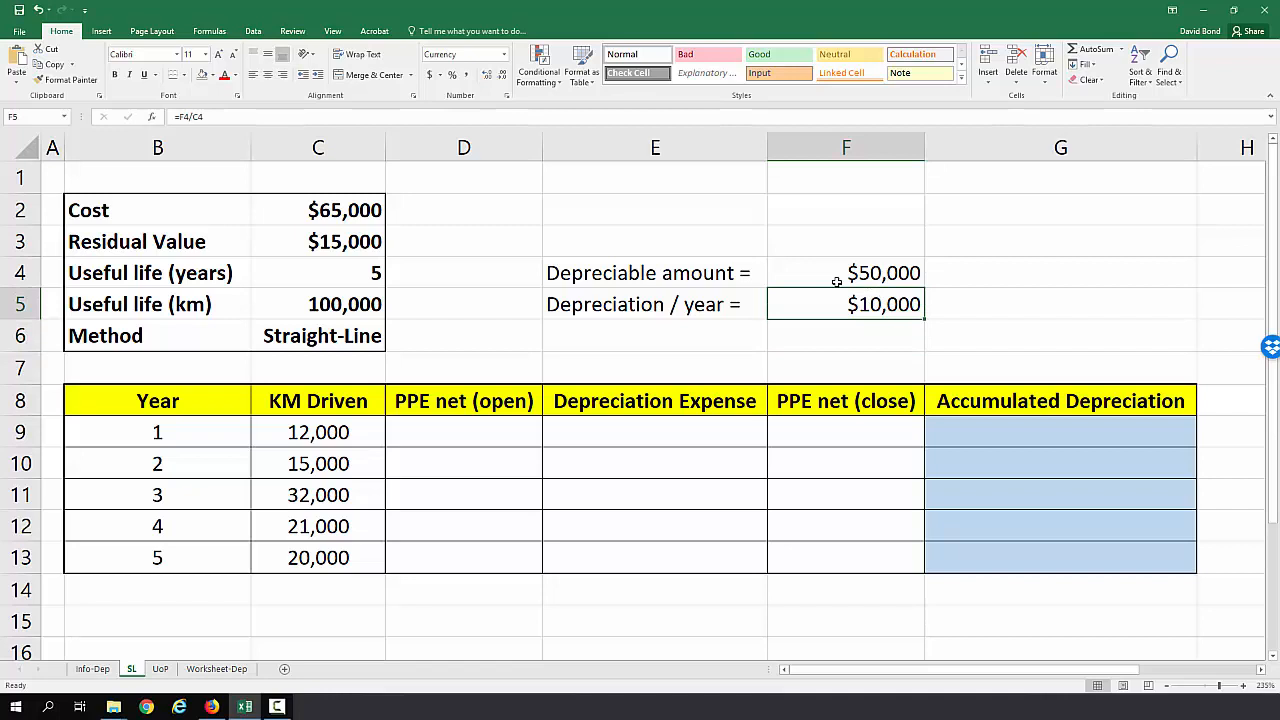
mouse_move(850, 340)
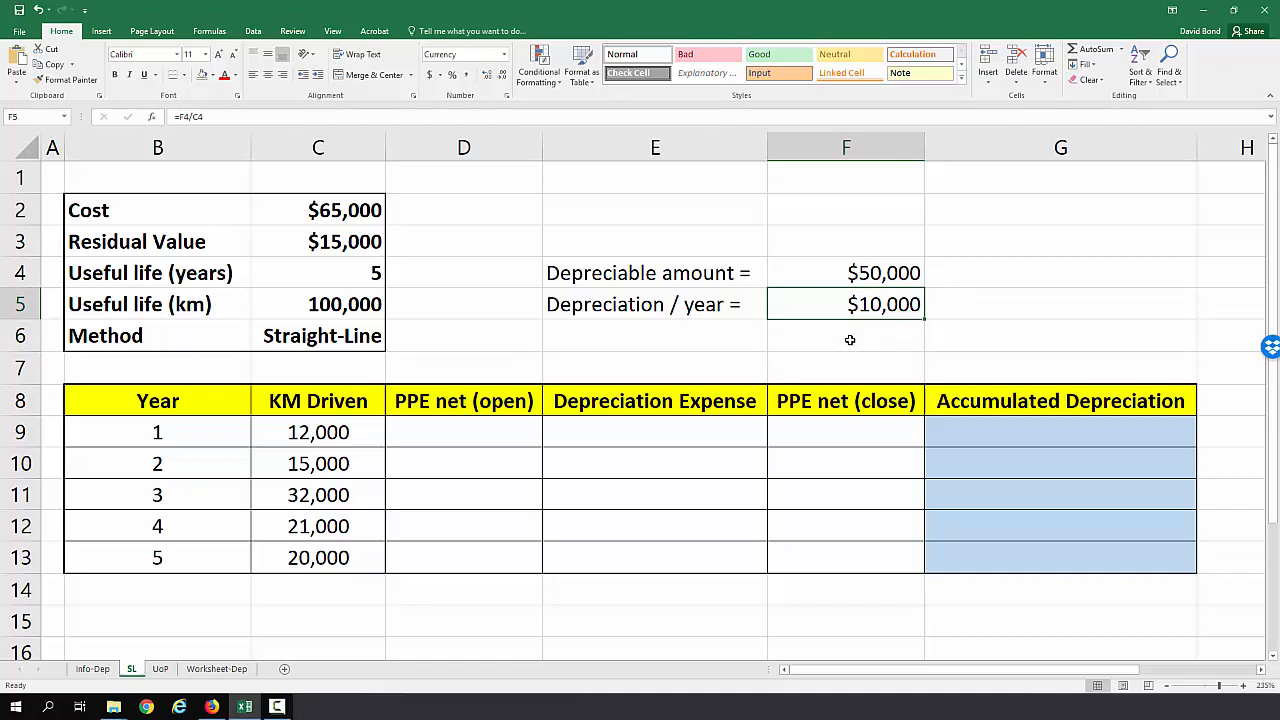
mouse_move(416, 430)
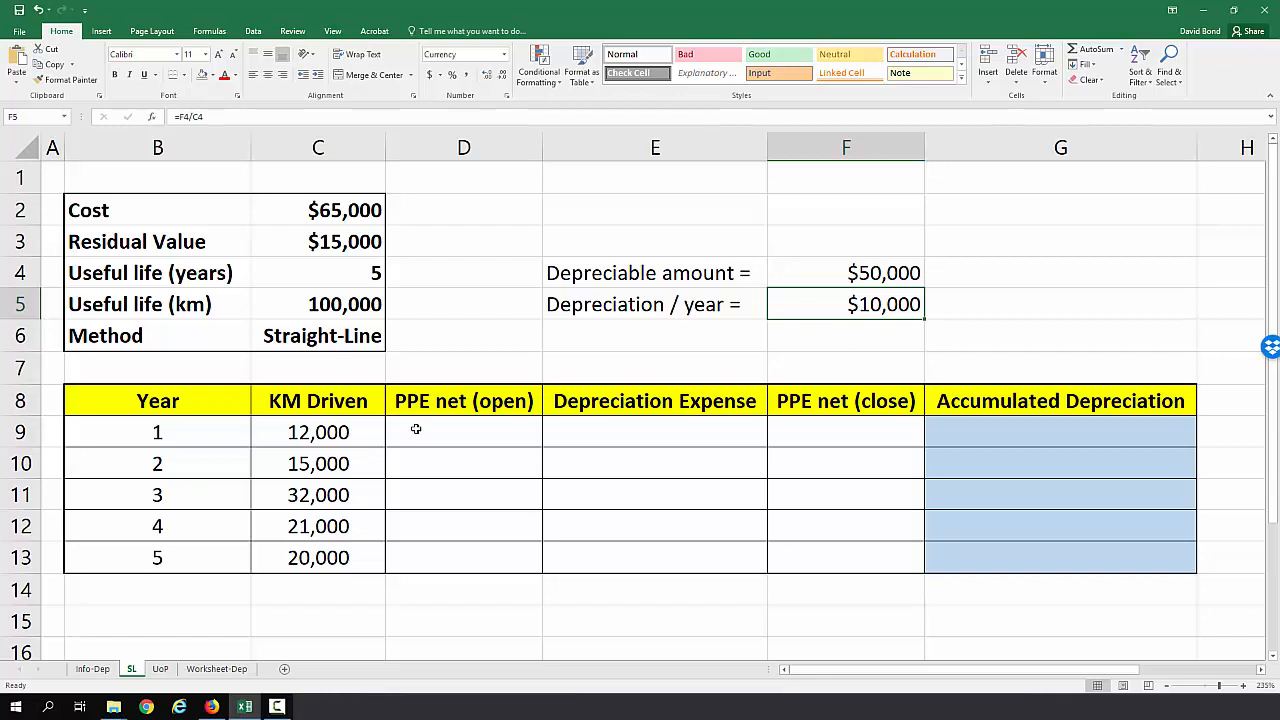
Step: Enter year 1 opening PPE =C2, expense =$F$5 and closing =D9-E9, and fill the schedule down to year 5
left_click(464, 432)
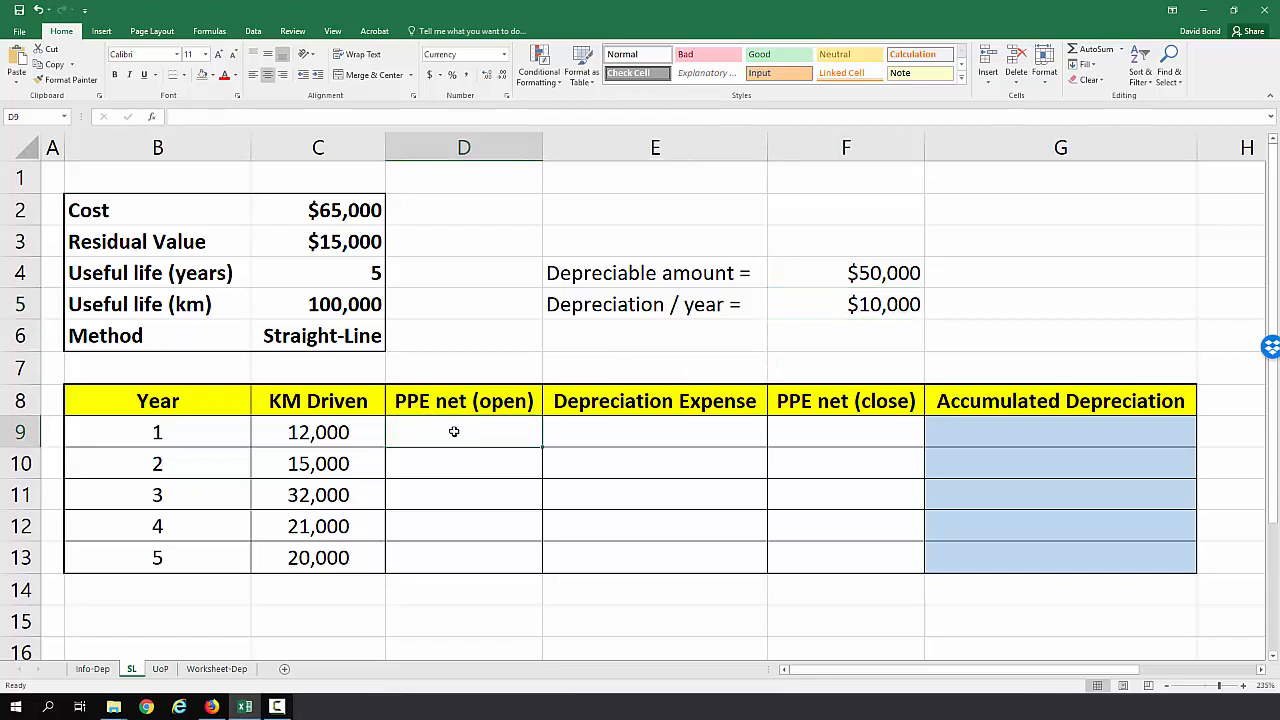
type("=C2")
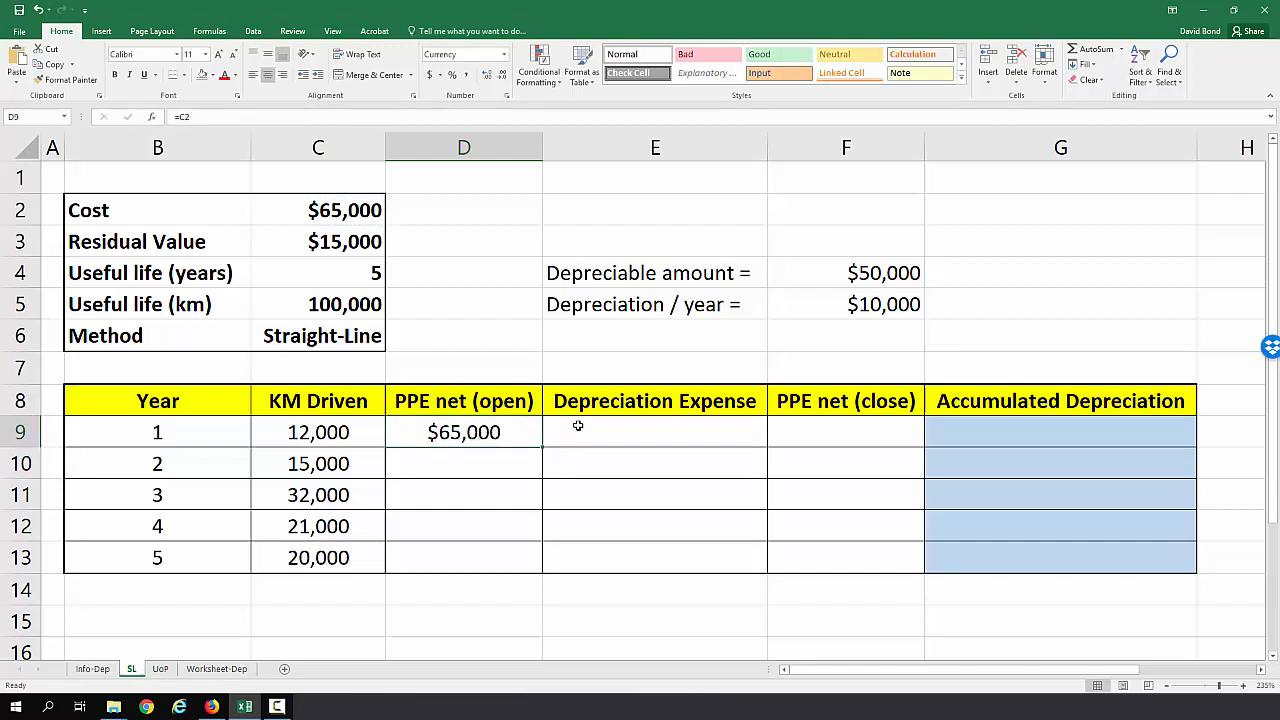
type("=$F$5")
left_click(846, 432)
type("=D9-E9")
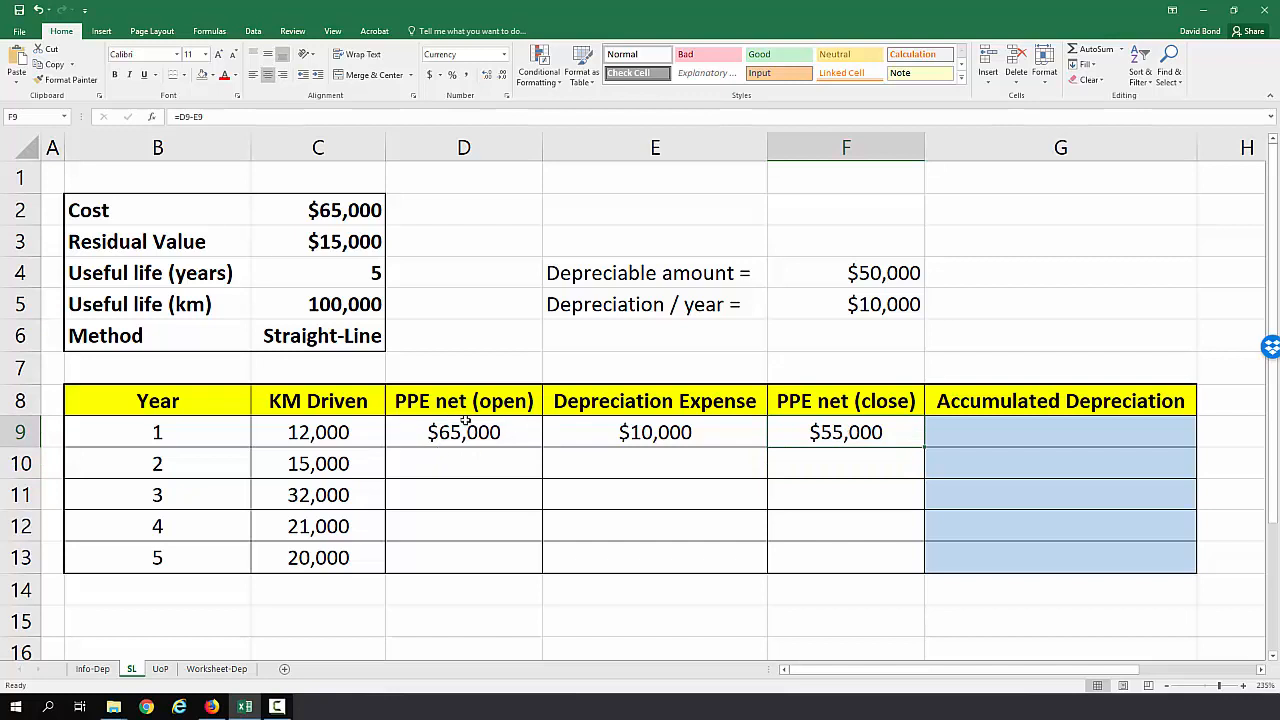
mouse_move(652, 432)
type("=F9")
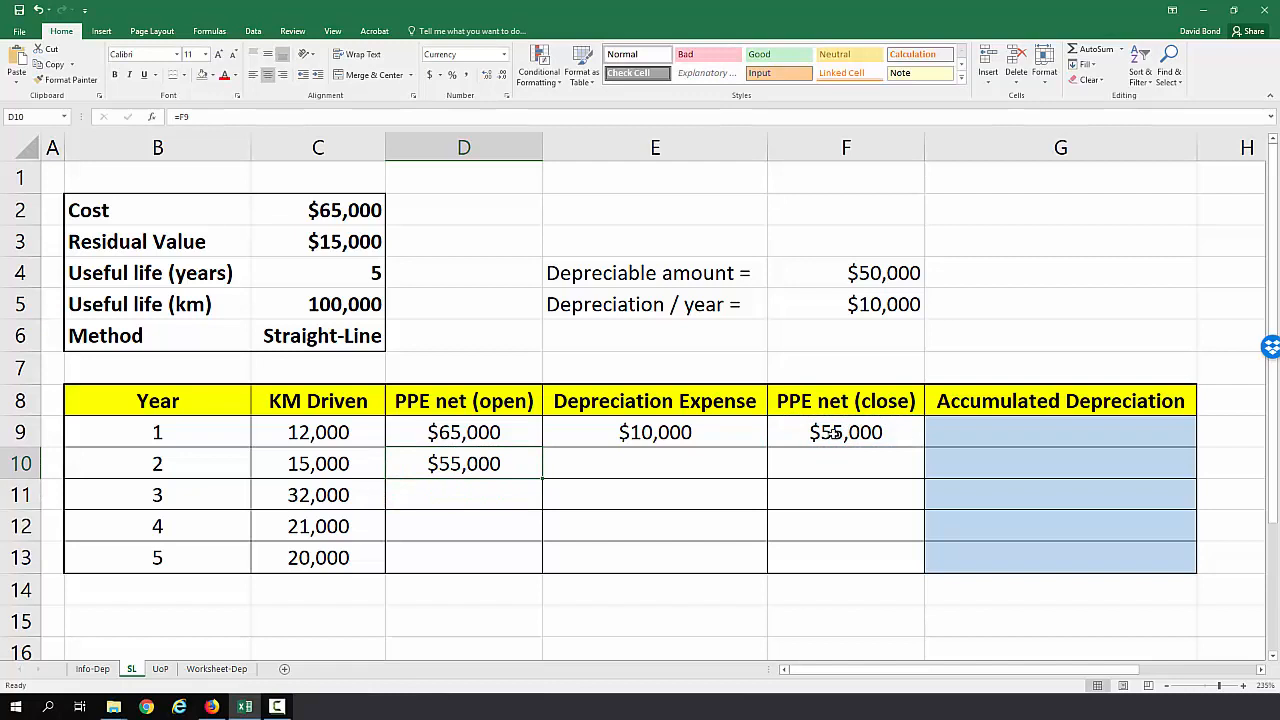
left_click(656, 432)
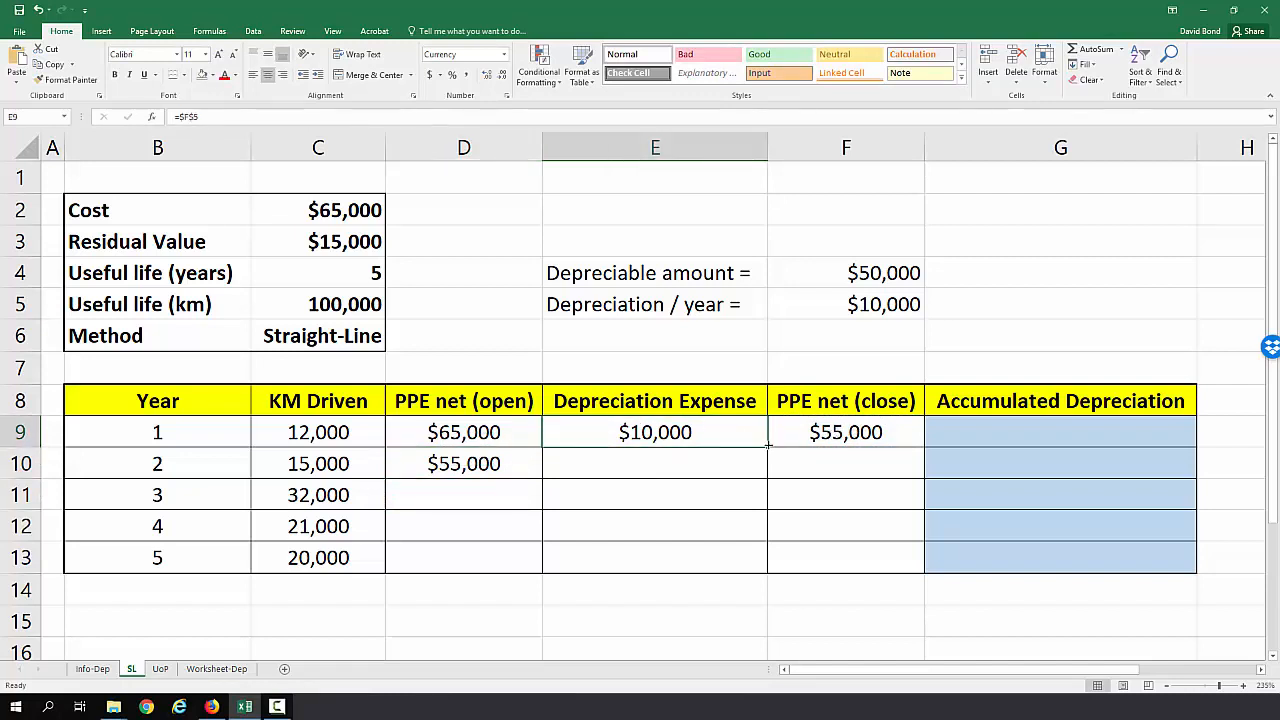
left_click(656, 464)
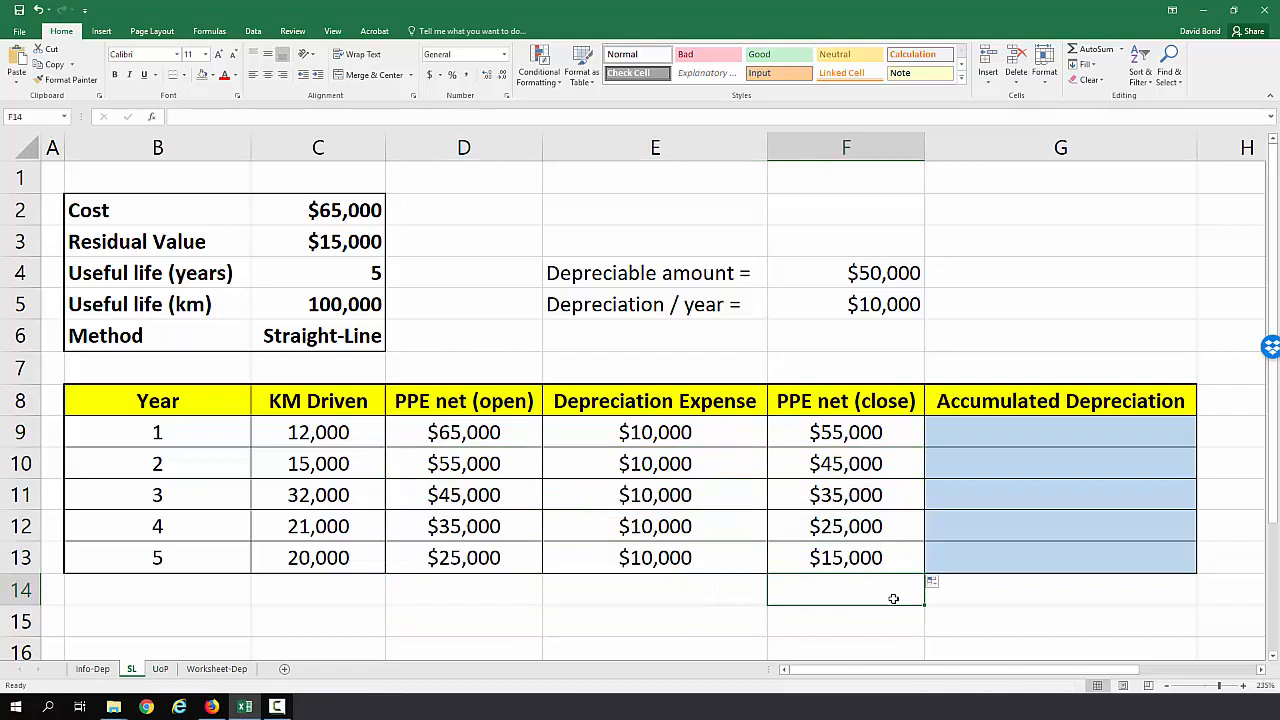
Step: Shade the final $15,000 closing PPE yellow and move to the year 1 accumulated depreciation cell
left_click(844, 556)
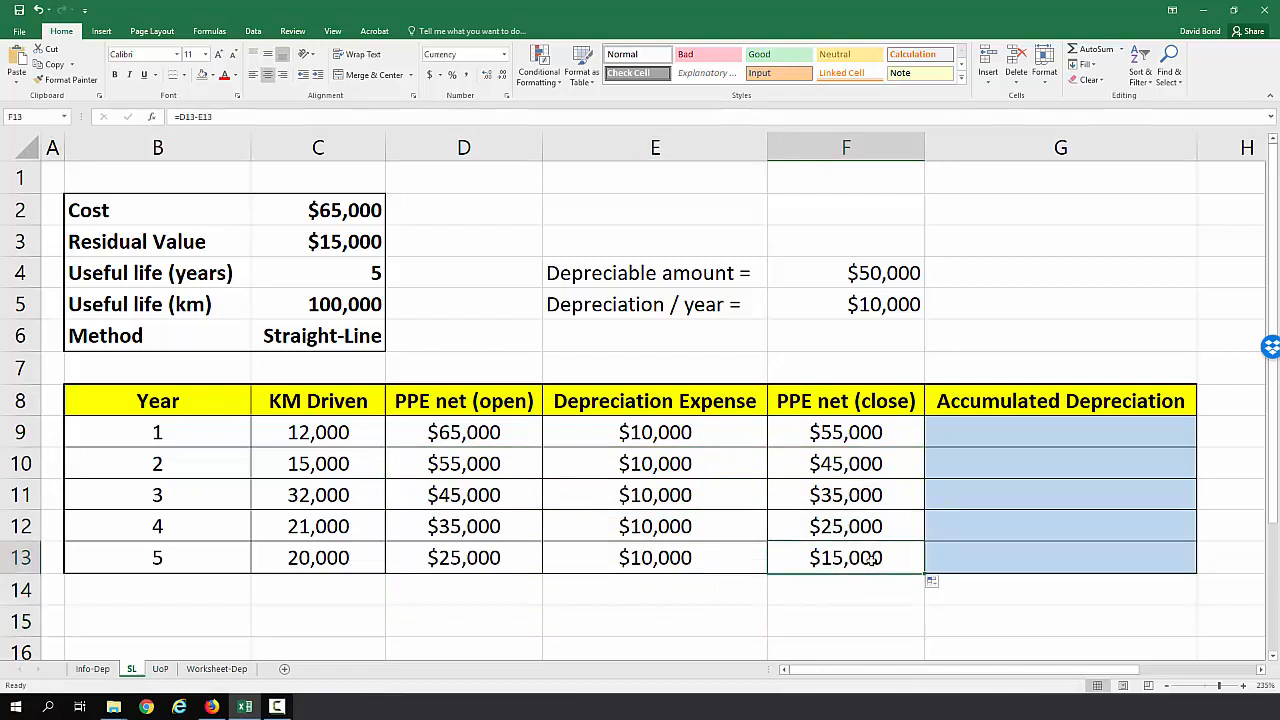
left_click(210, 76)
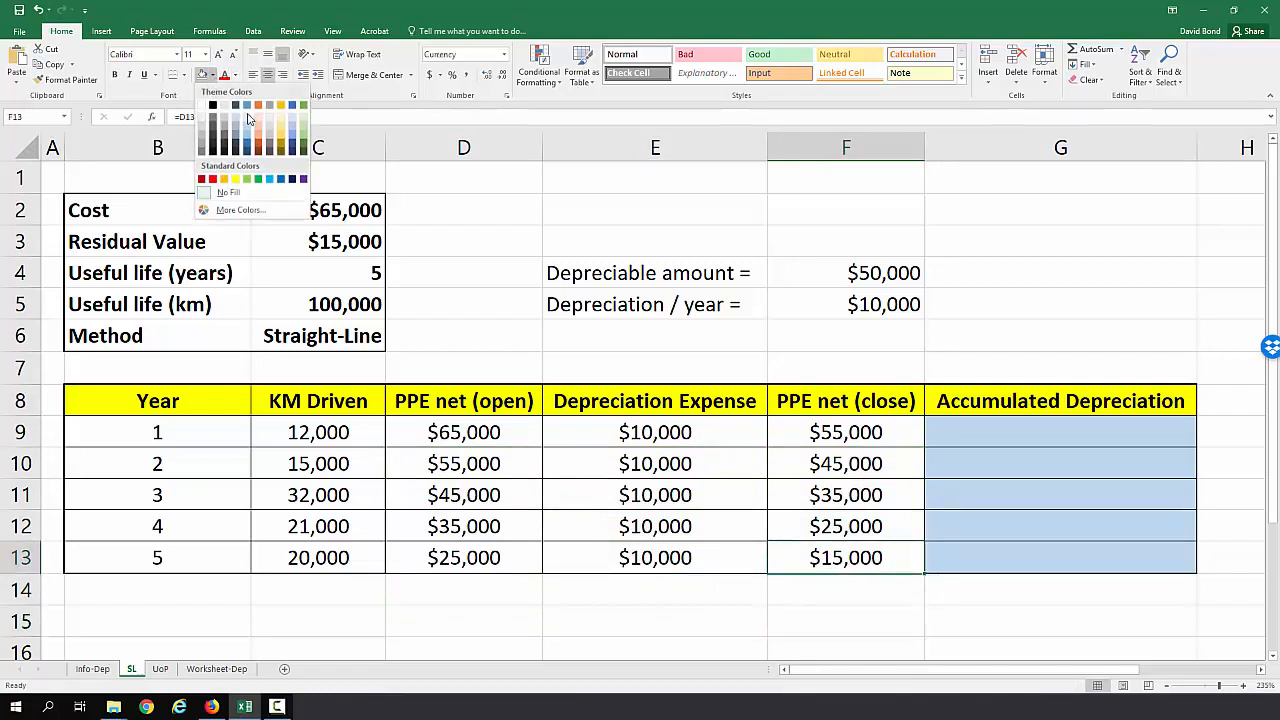
left_click(224, 180)
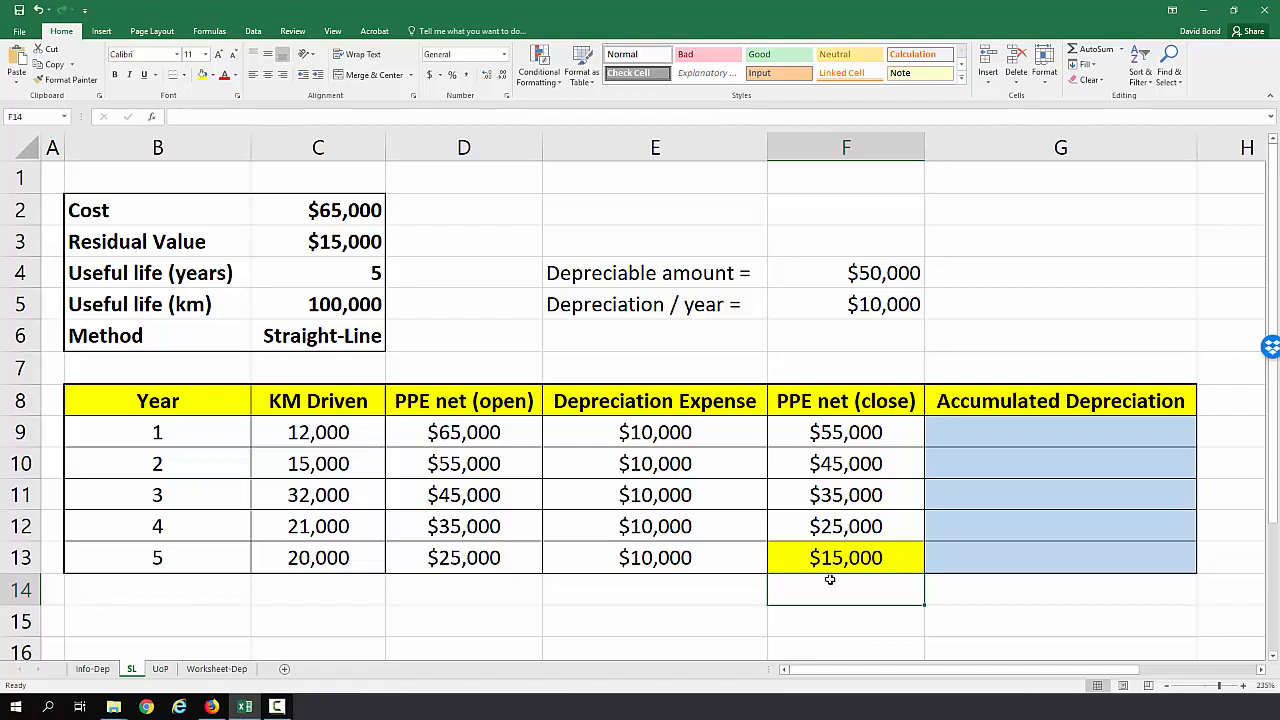
left_click(1060, 432)
type("=")
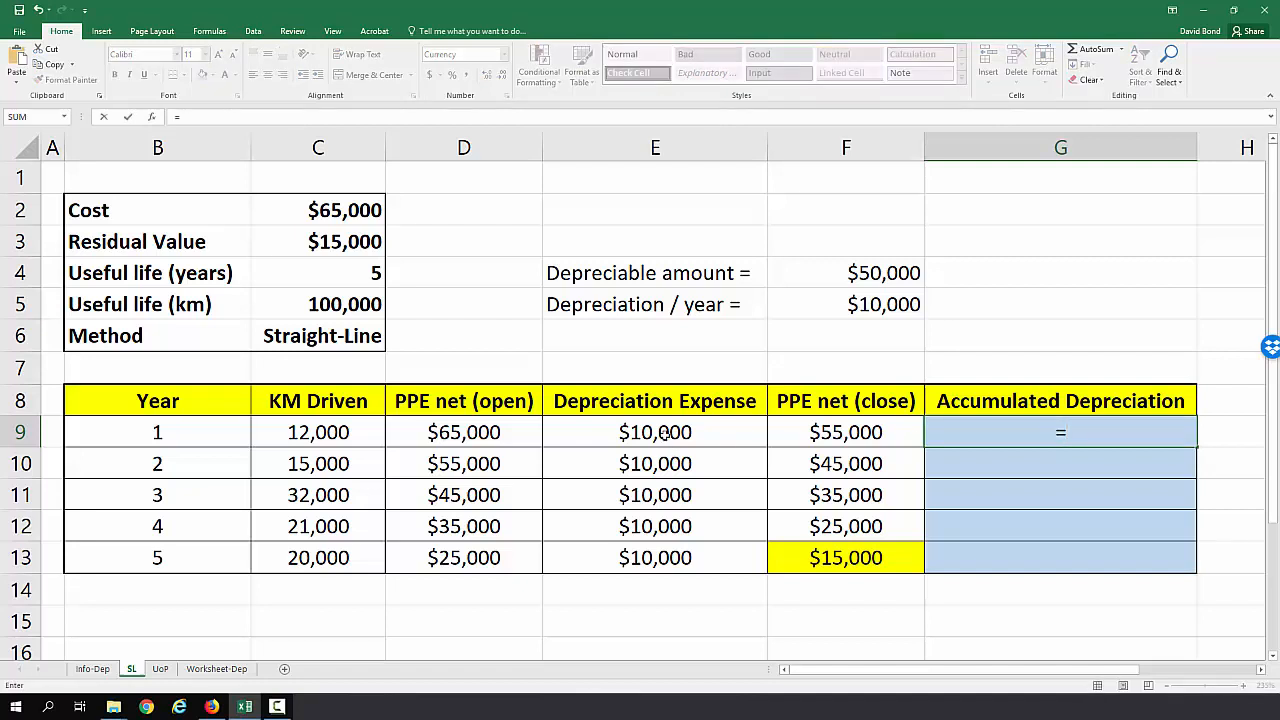
Step: Build accumulated depreciation with =G9+E10 and fill down, running $10,000 to $50,000 over five years
key("Return")
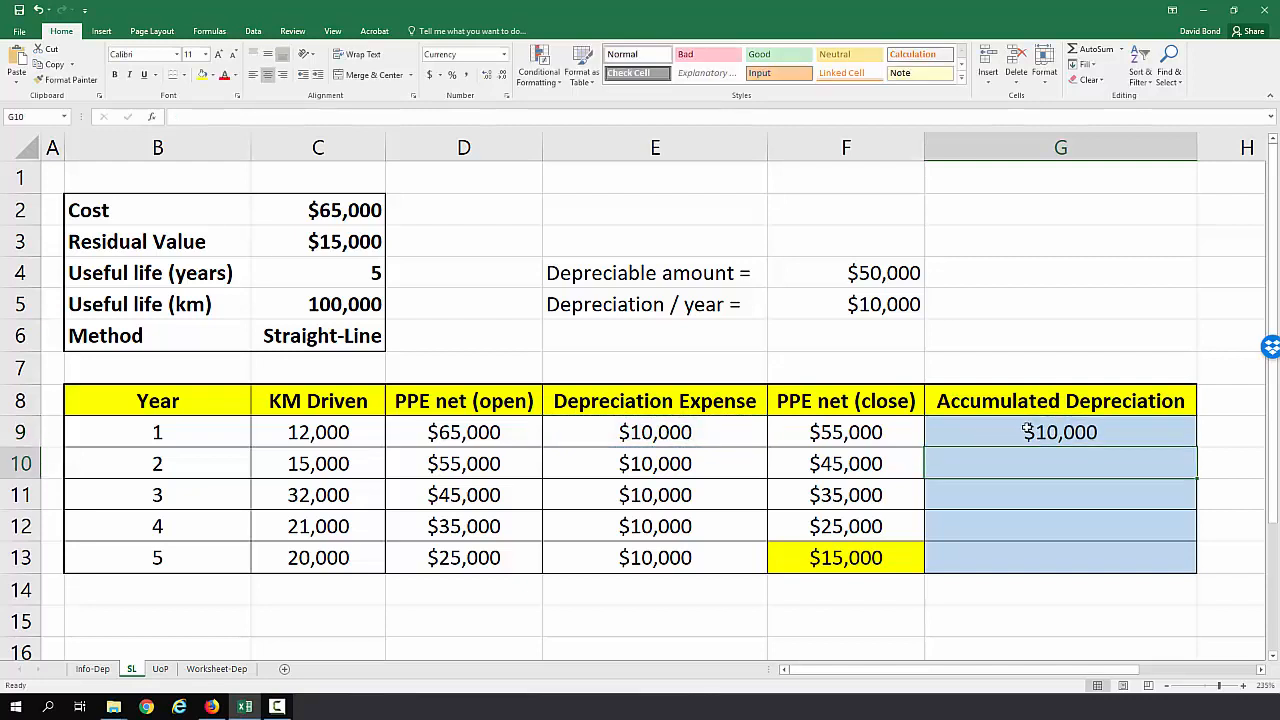
mouse_move(708, 428)
type("=G9")
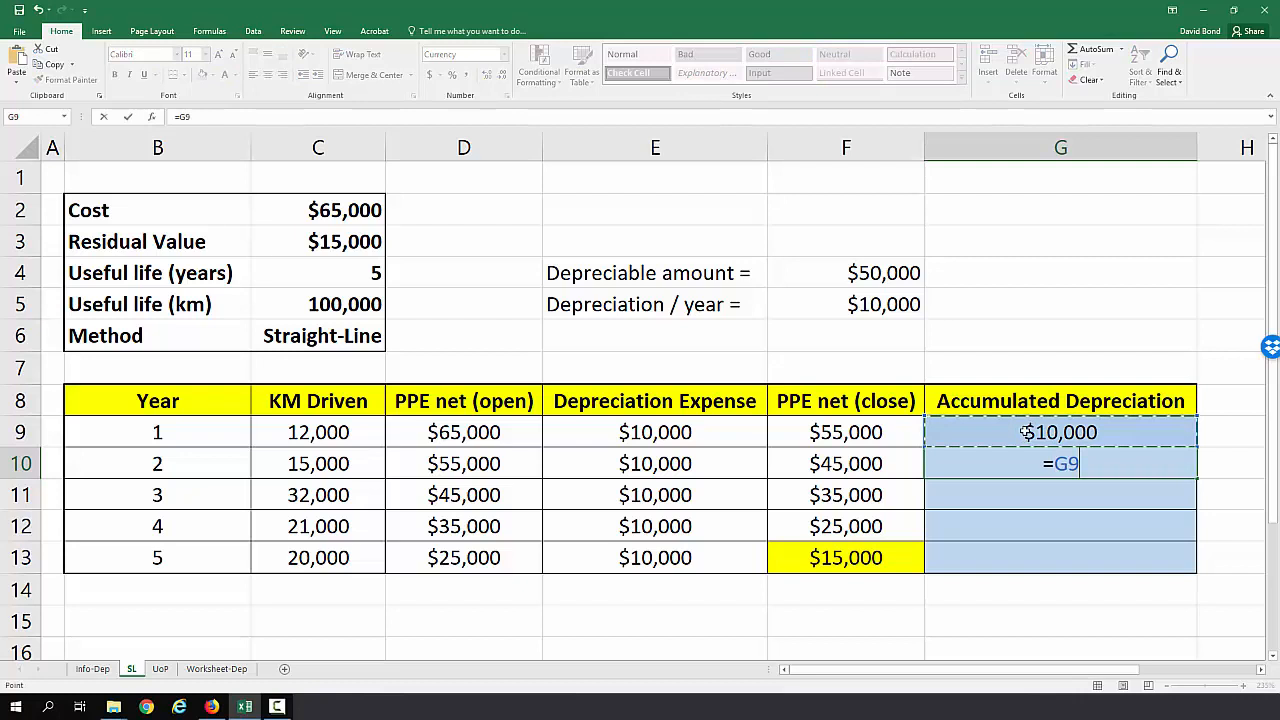
key("Return")
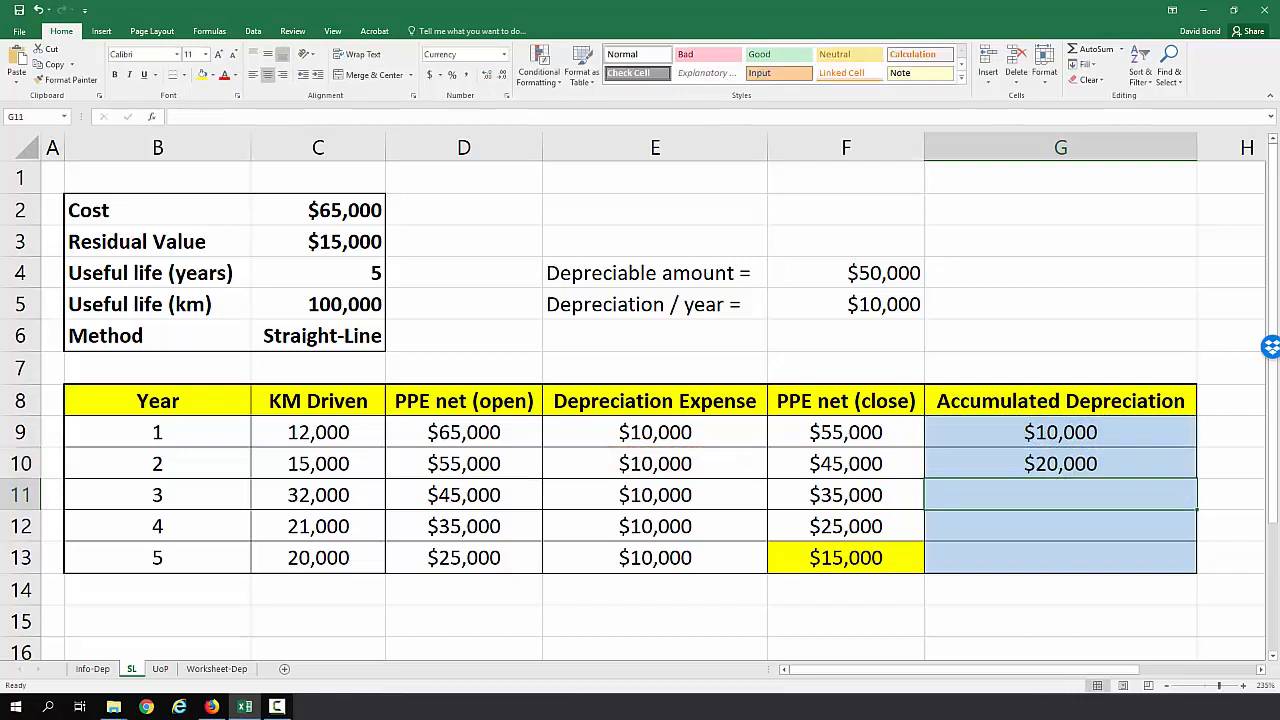
left_click(1060, 464)
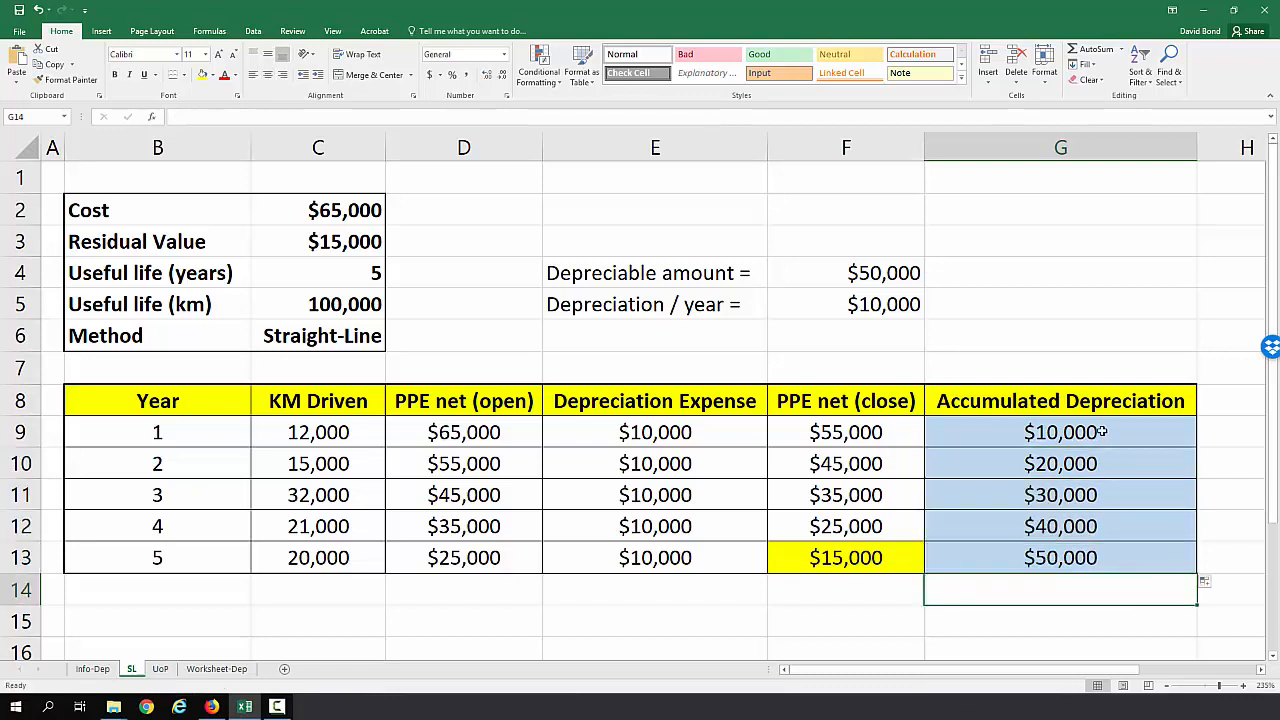
left_click(1060, 556)
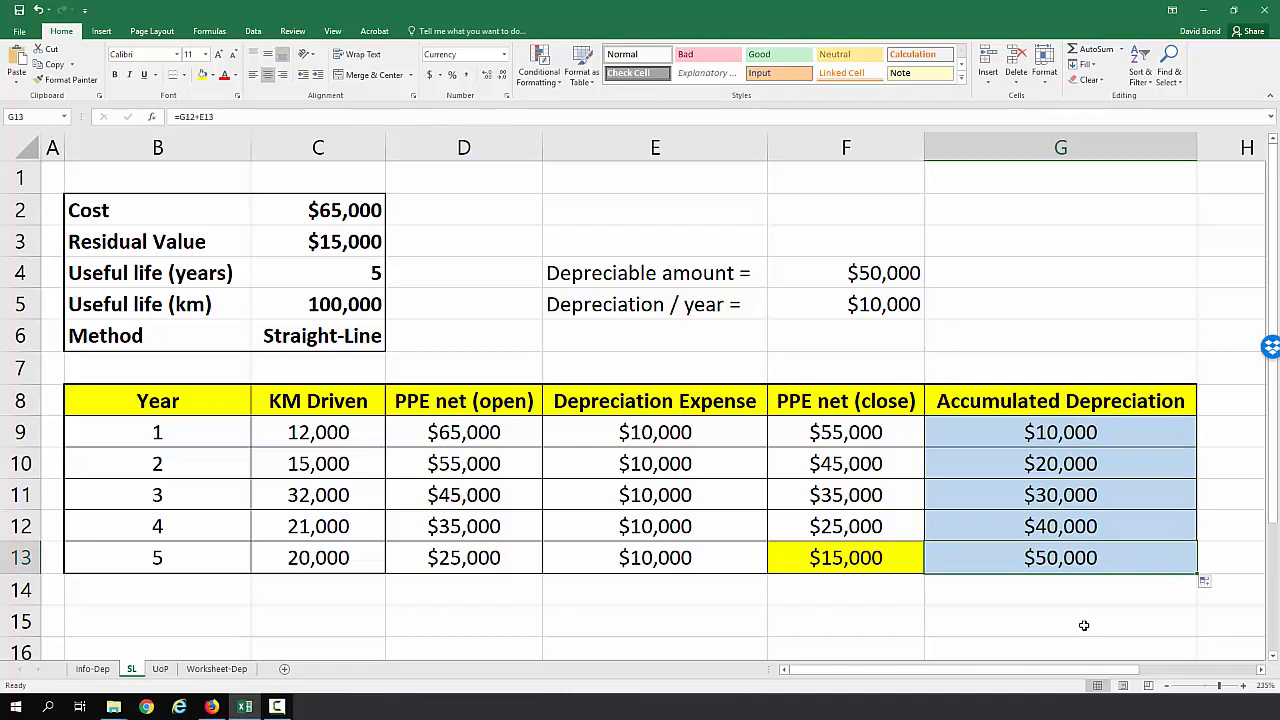
mouse_move(596, 598)
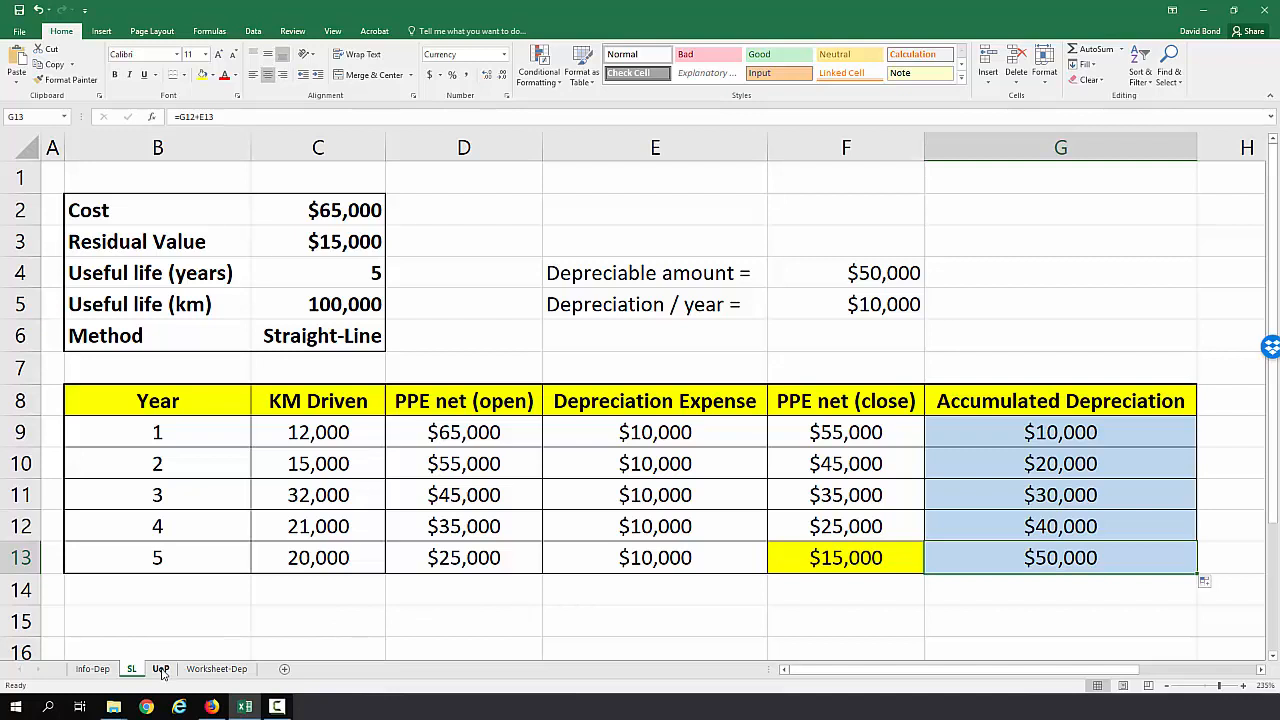
Step: On the UoP sheet, set the method cell to Units of Production
left_click(160, 668)
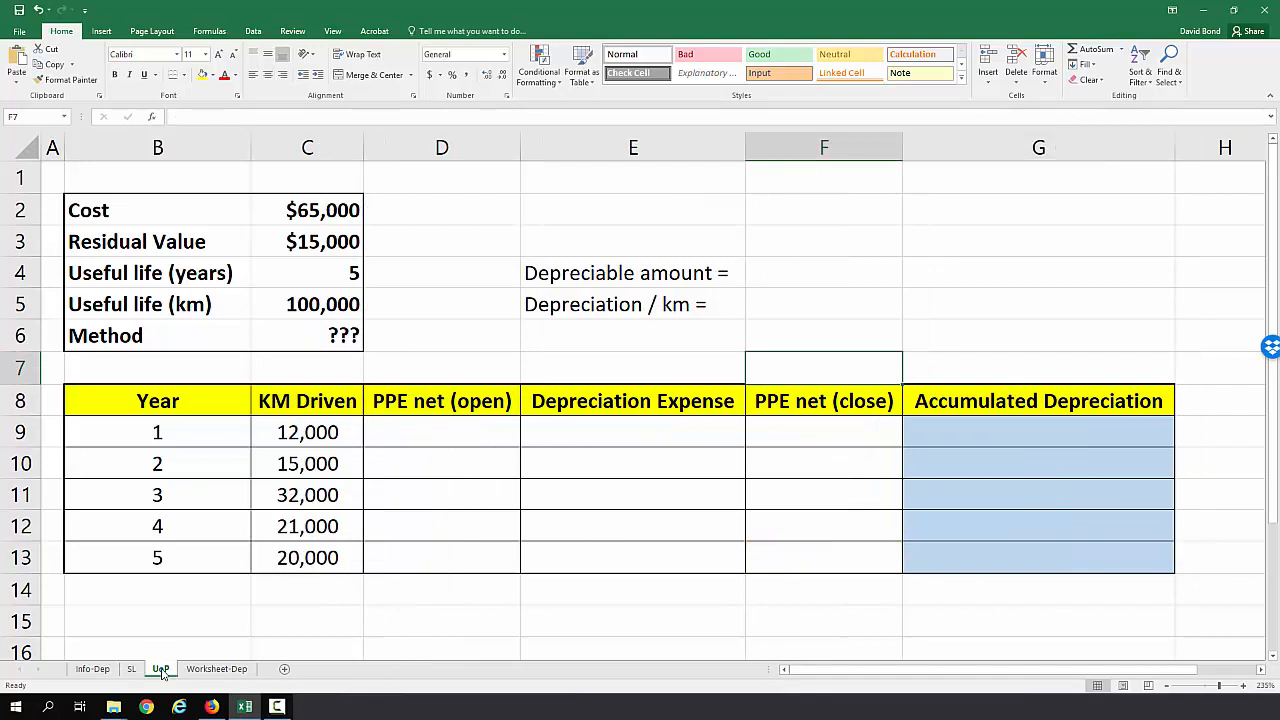
left_click(308, 336)
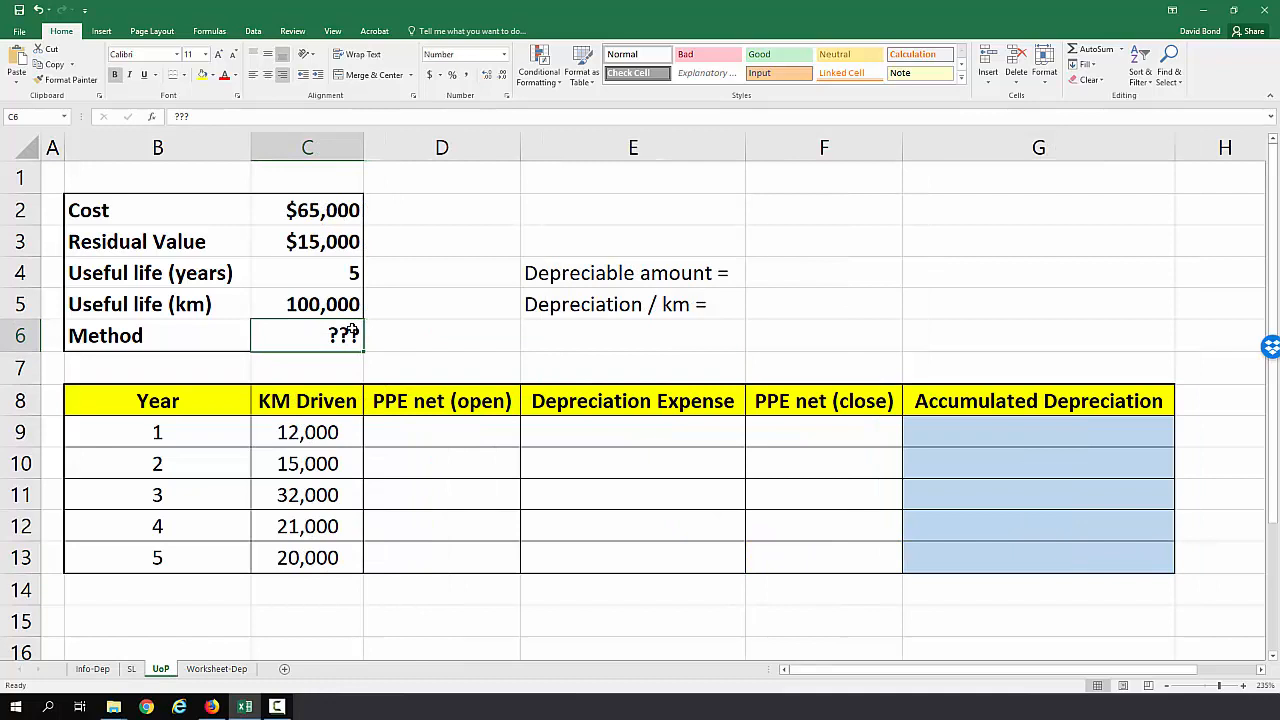
type("Units of Produc")
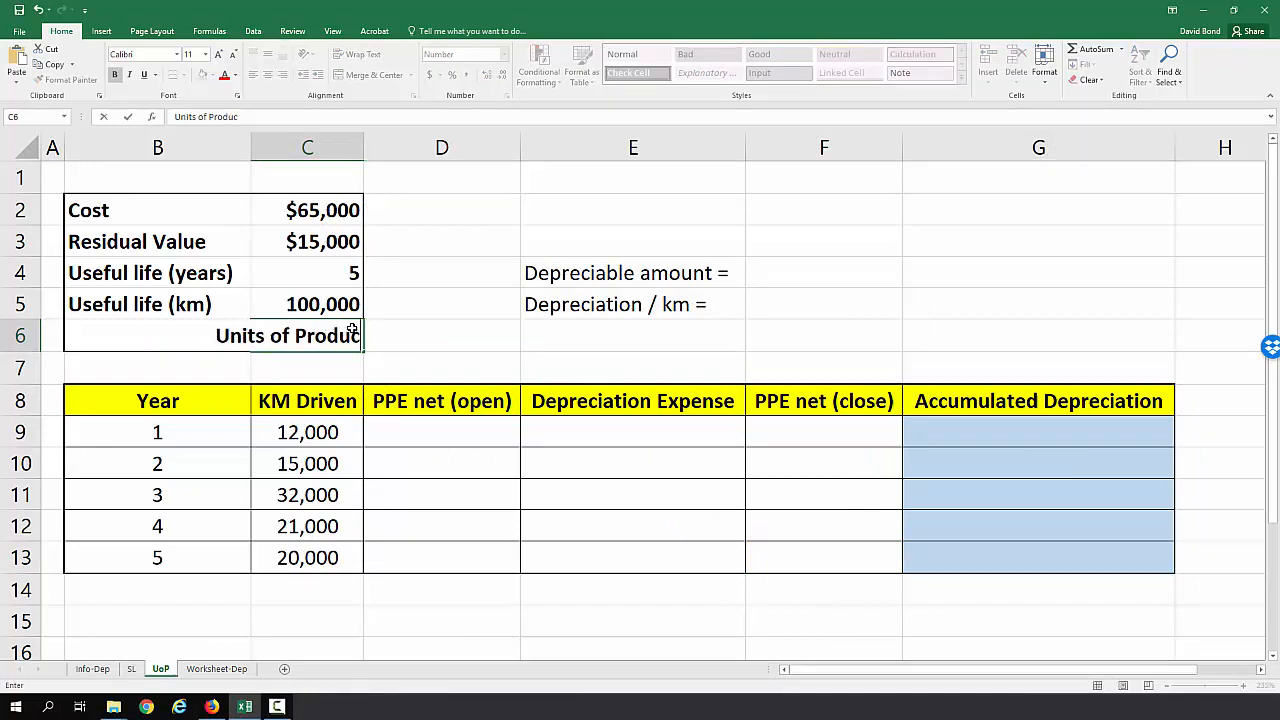
key("Return")
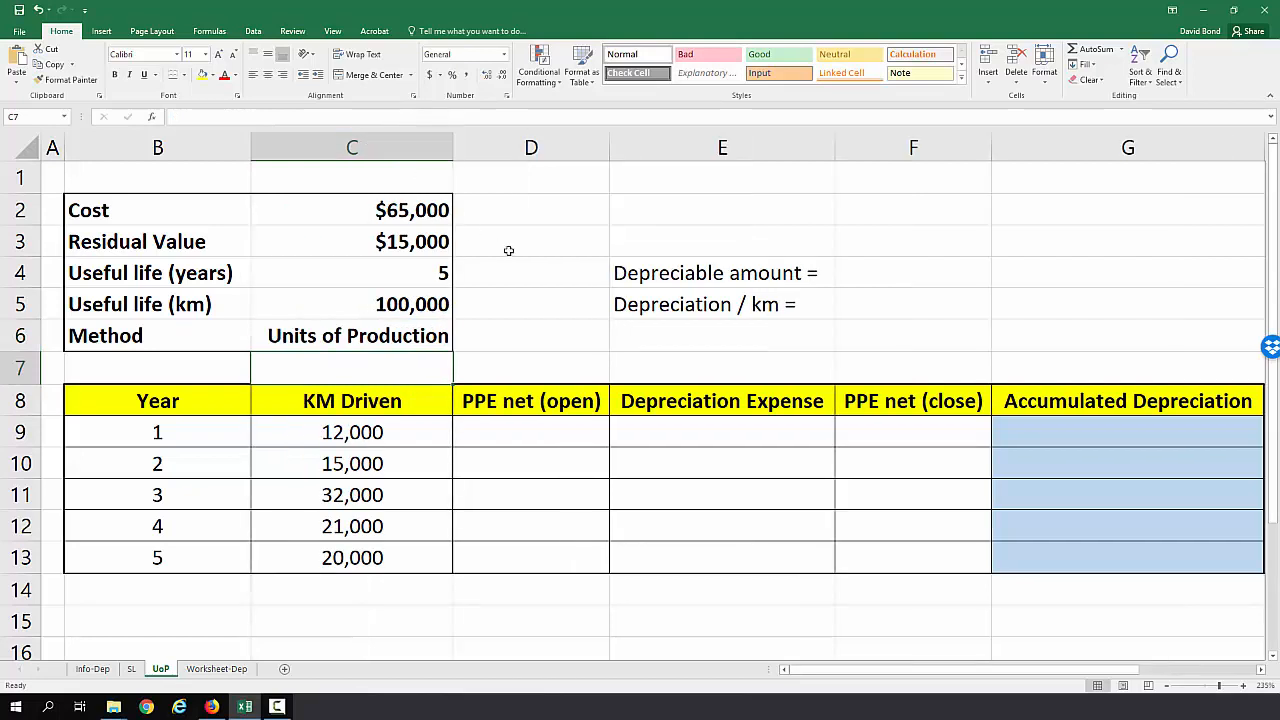
Step: Enter the $50,000 depreciable amount (=C2-C3), $0.50 per km rate and $65,000 year 1 opening PPE (=C2)
left_click(912, 272)
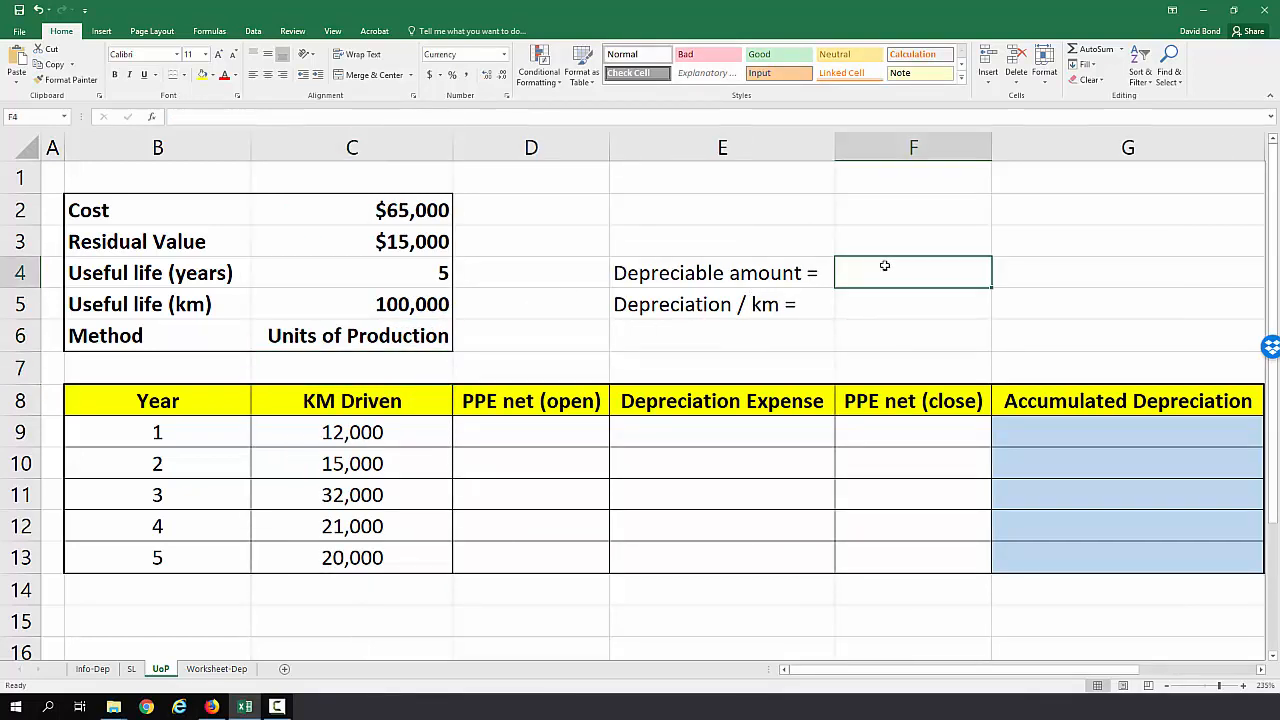
type("=C2-C3")
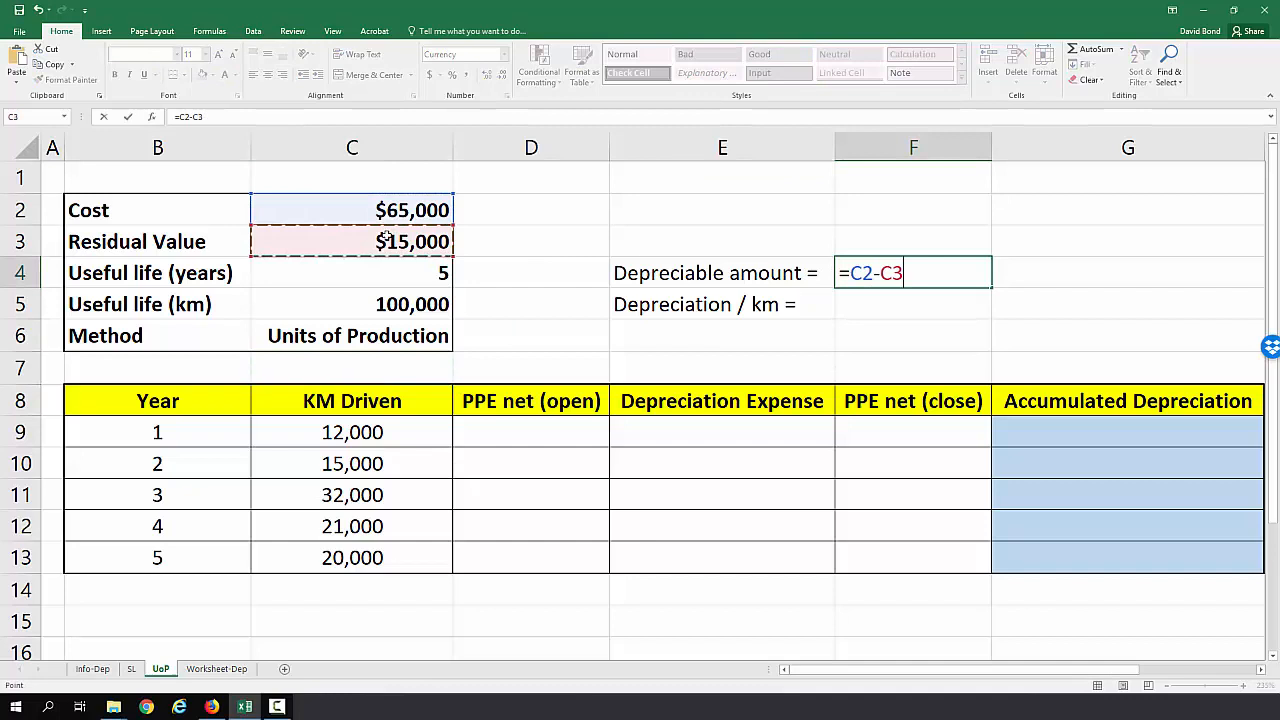
key("Return")
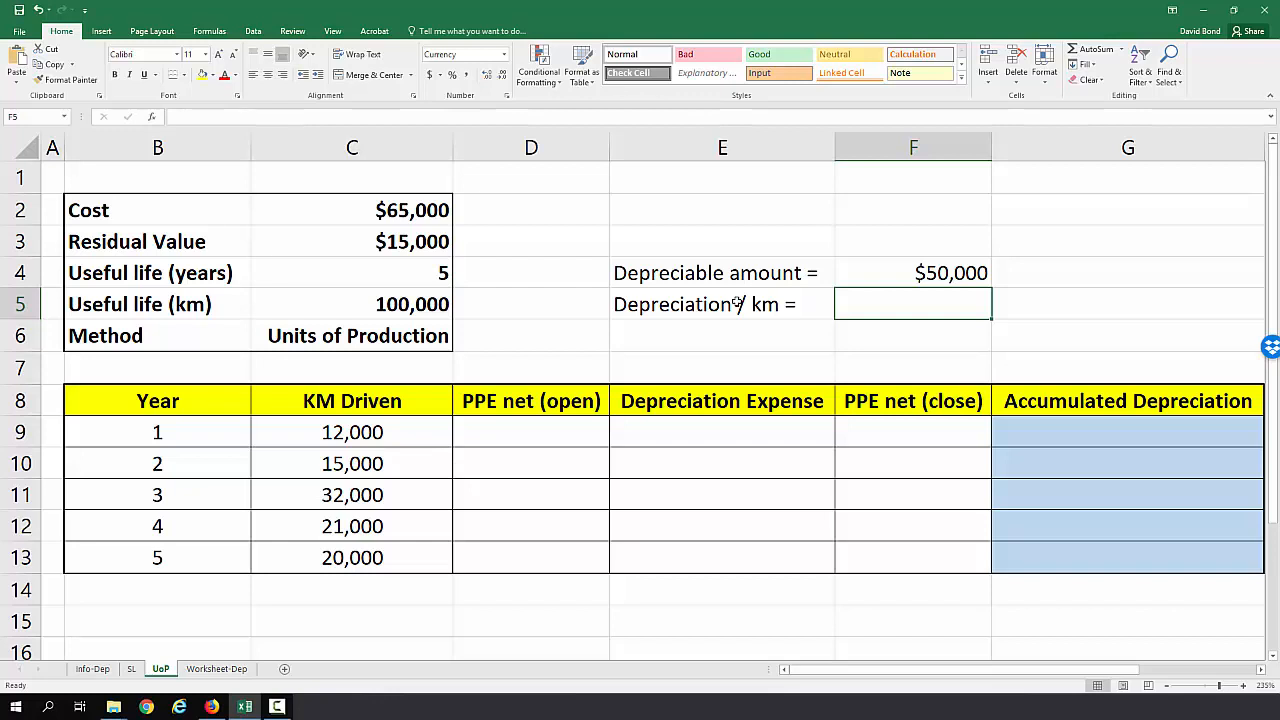
mouse_move(304, 304)
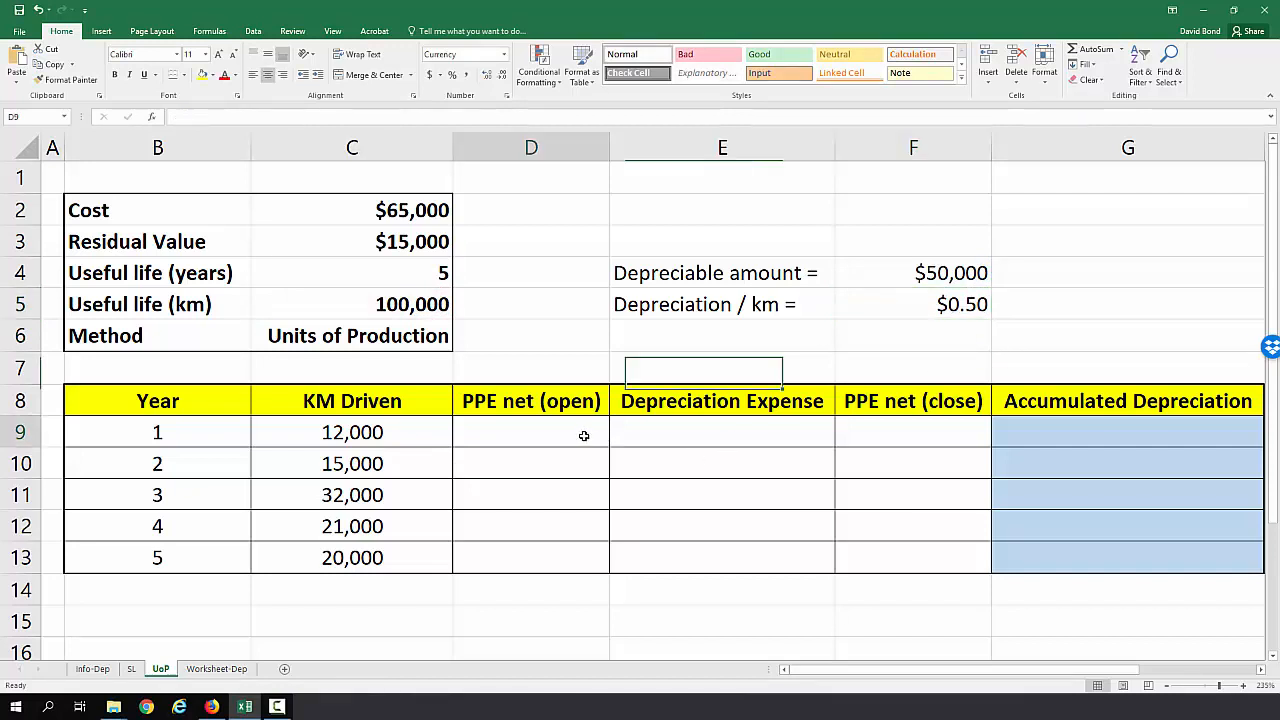
type("=C2")
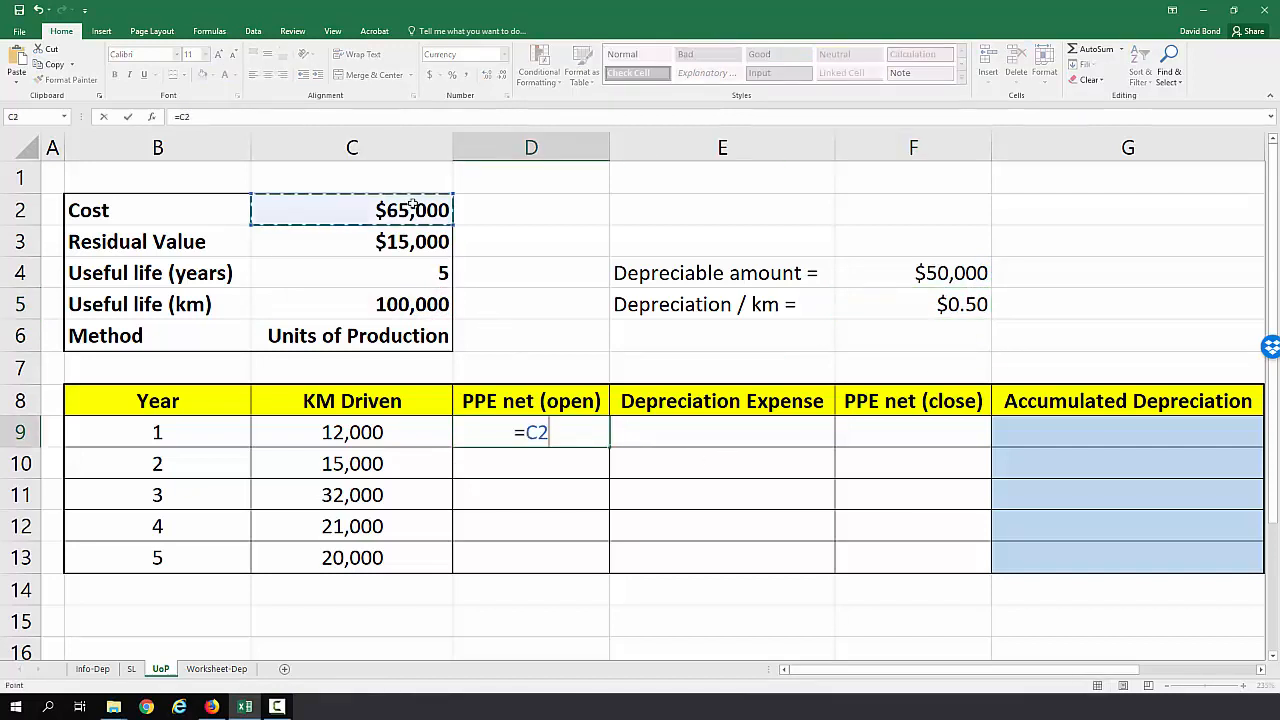
key("Return")
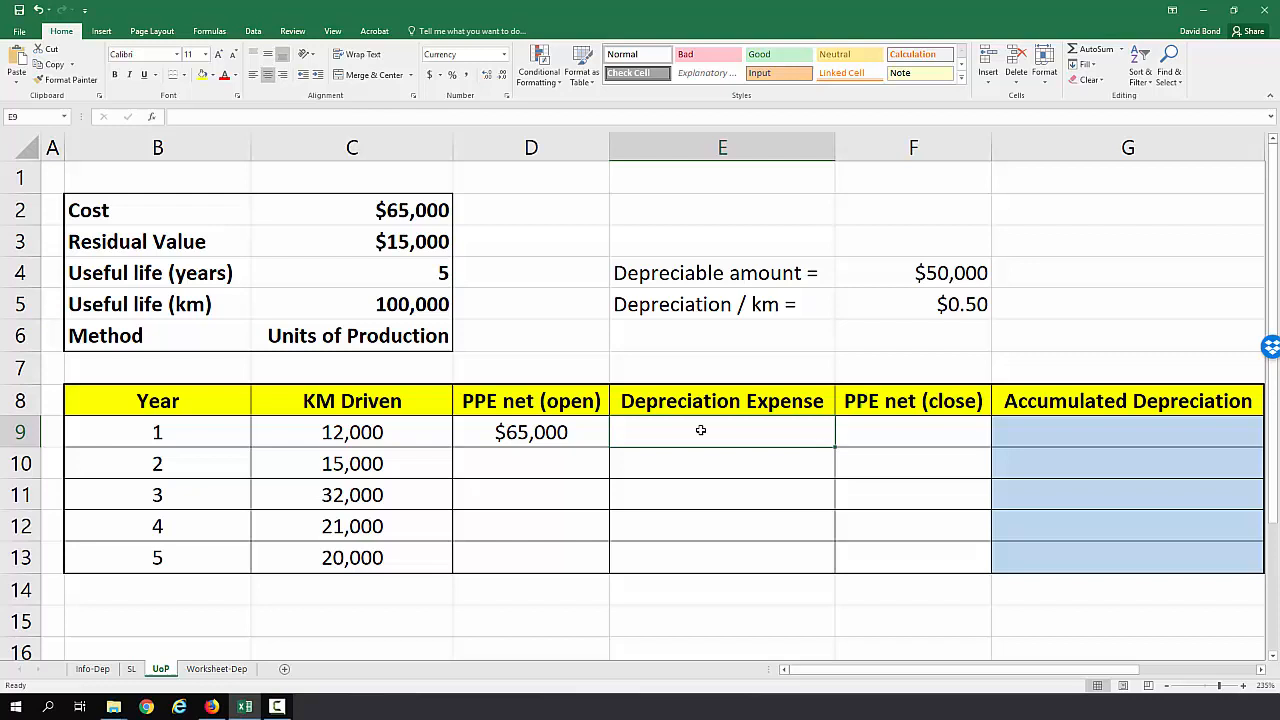
Step: Enter expense =C9*$F$5 and closing =D9-E9, fill to year 5, and shade the final $15,000 yellow
type("=")
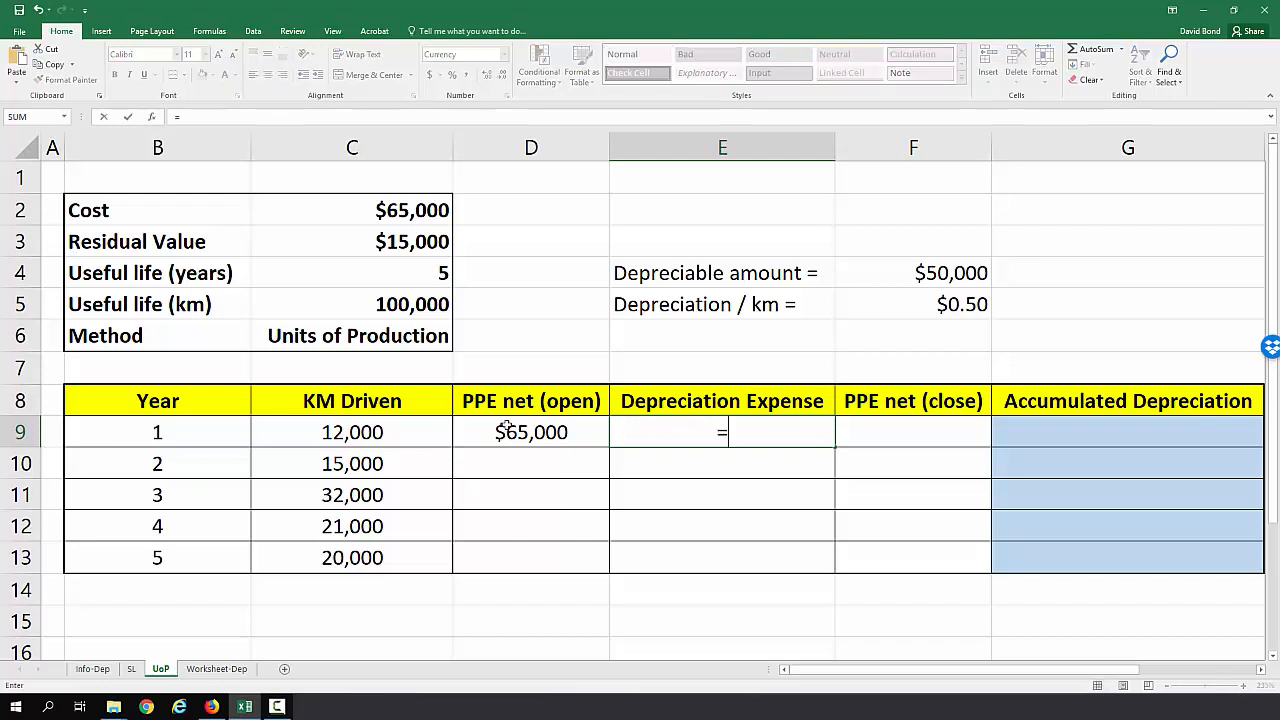
left_click(352, 432)
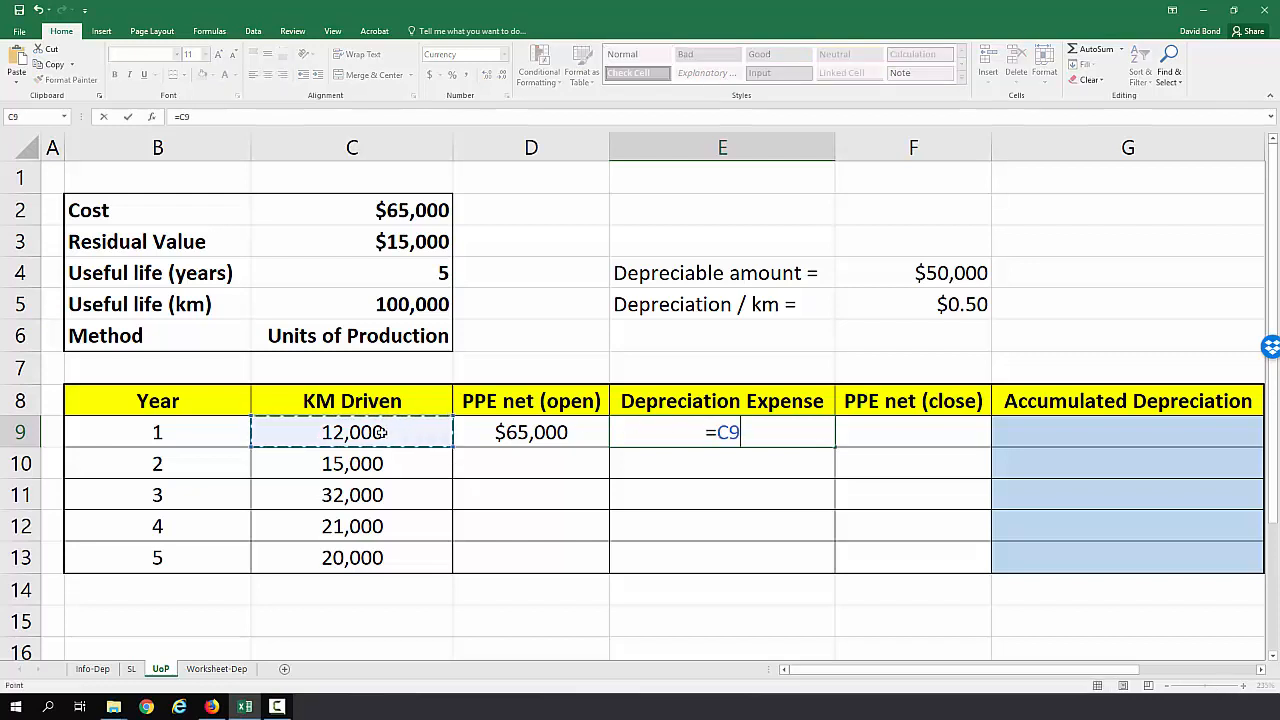
left_click(912, 304)
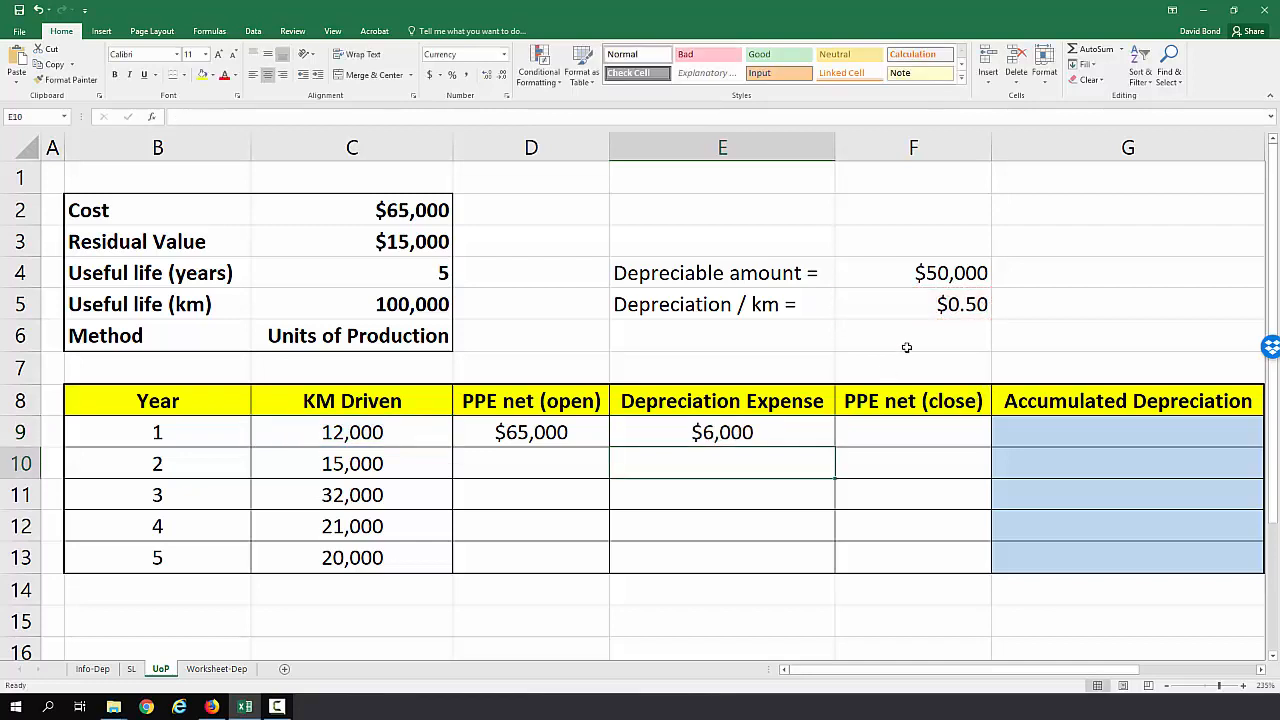
mouse_move(968, 312)
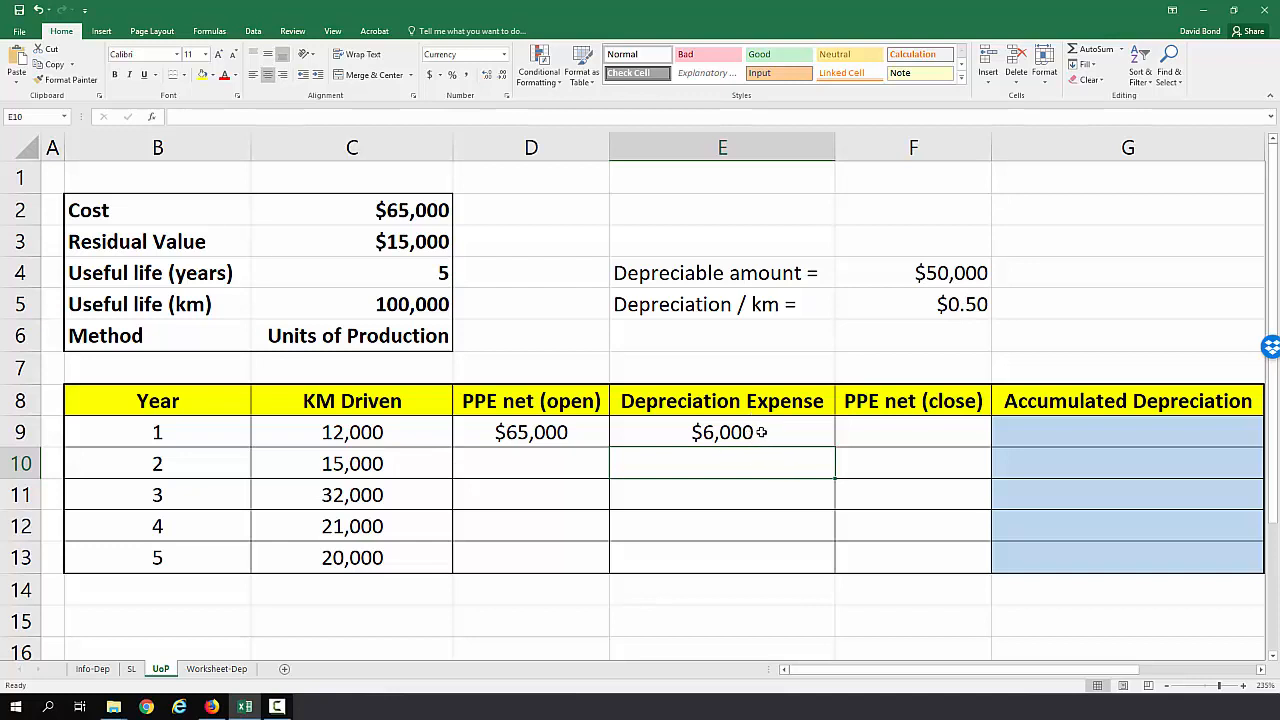
left_click(722, 432)
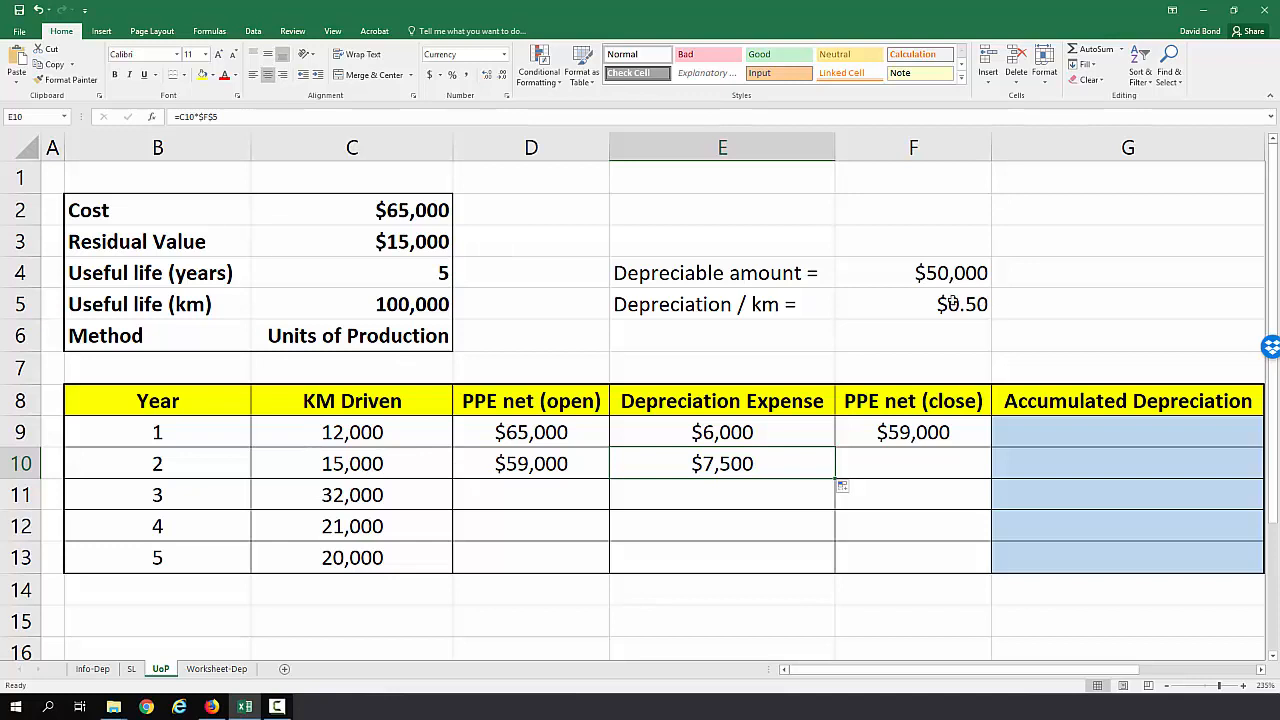
left_click(912, 432)
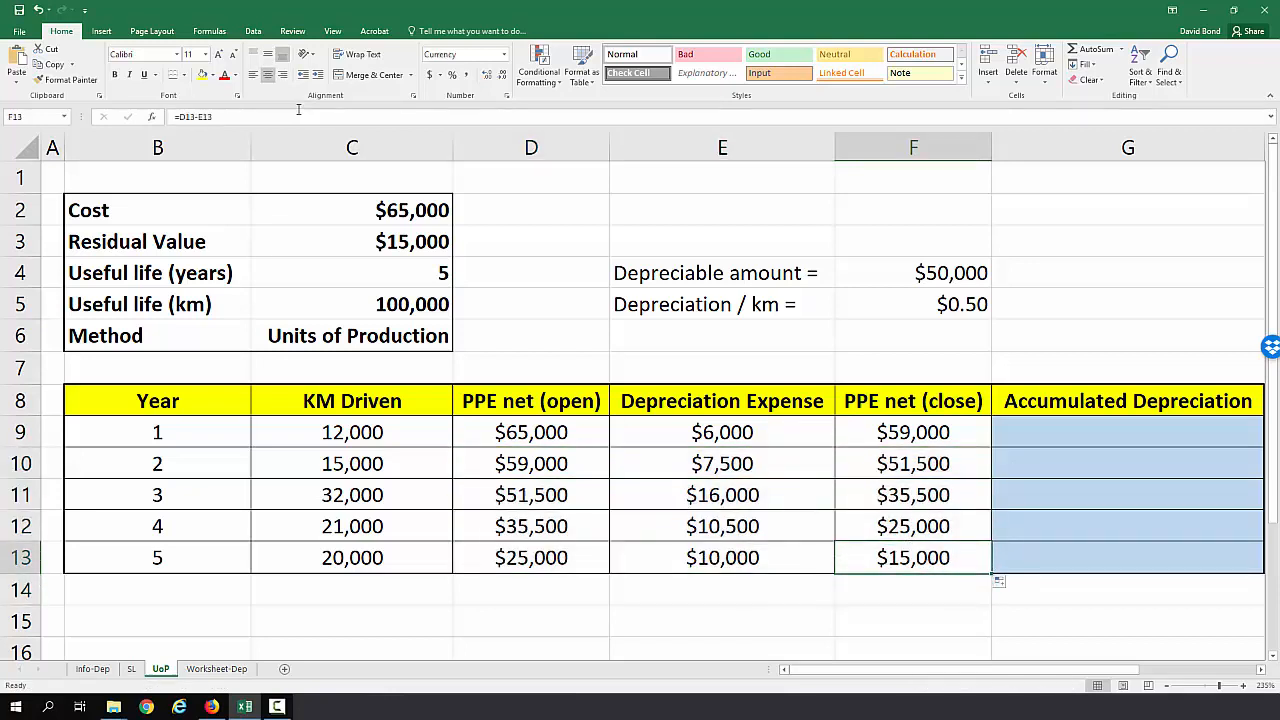
left_click(912, 620)
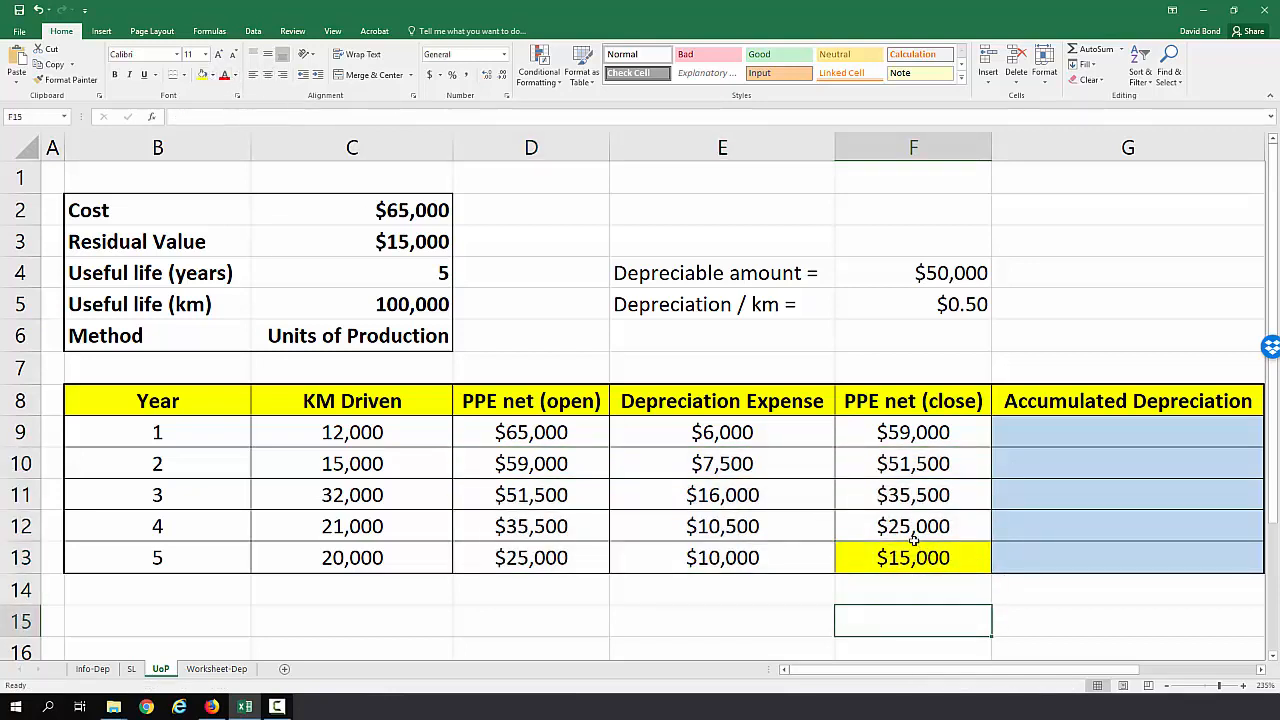
mouse_move(936, 584)
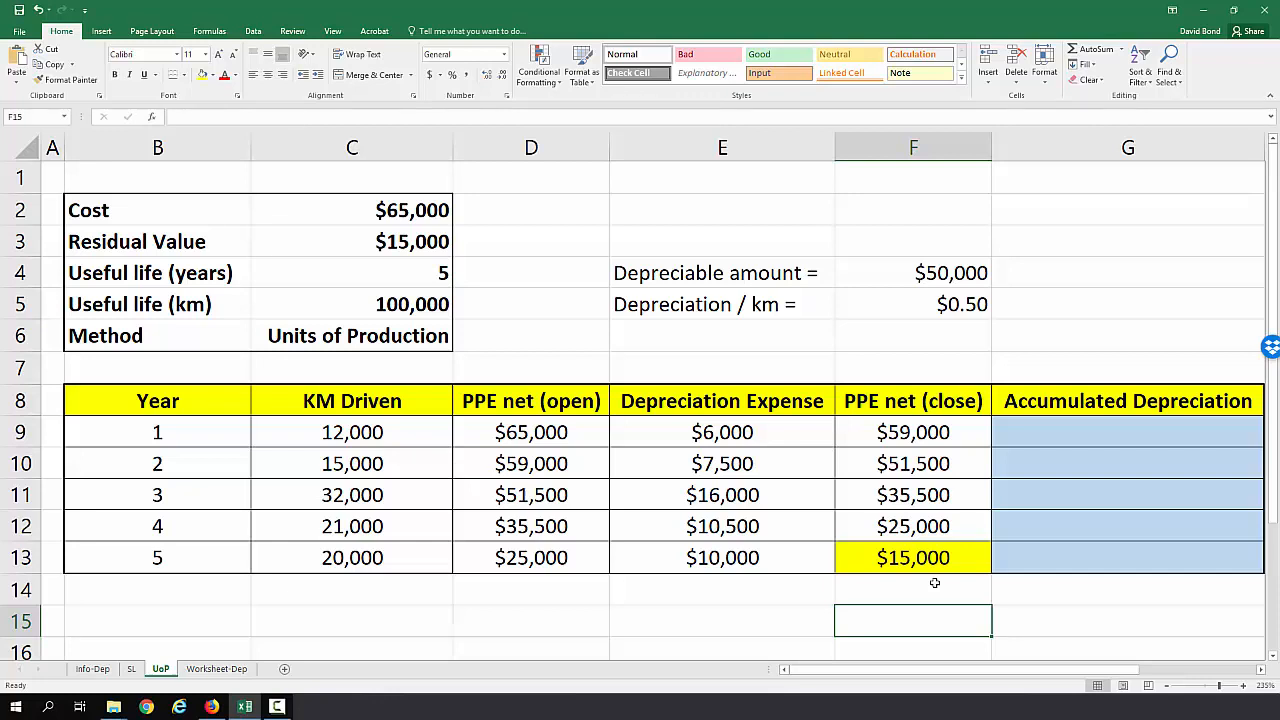
mouse_move(1076, 442)
type("=")
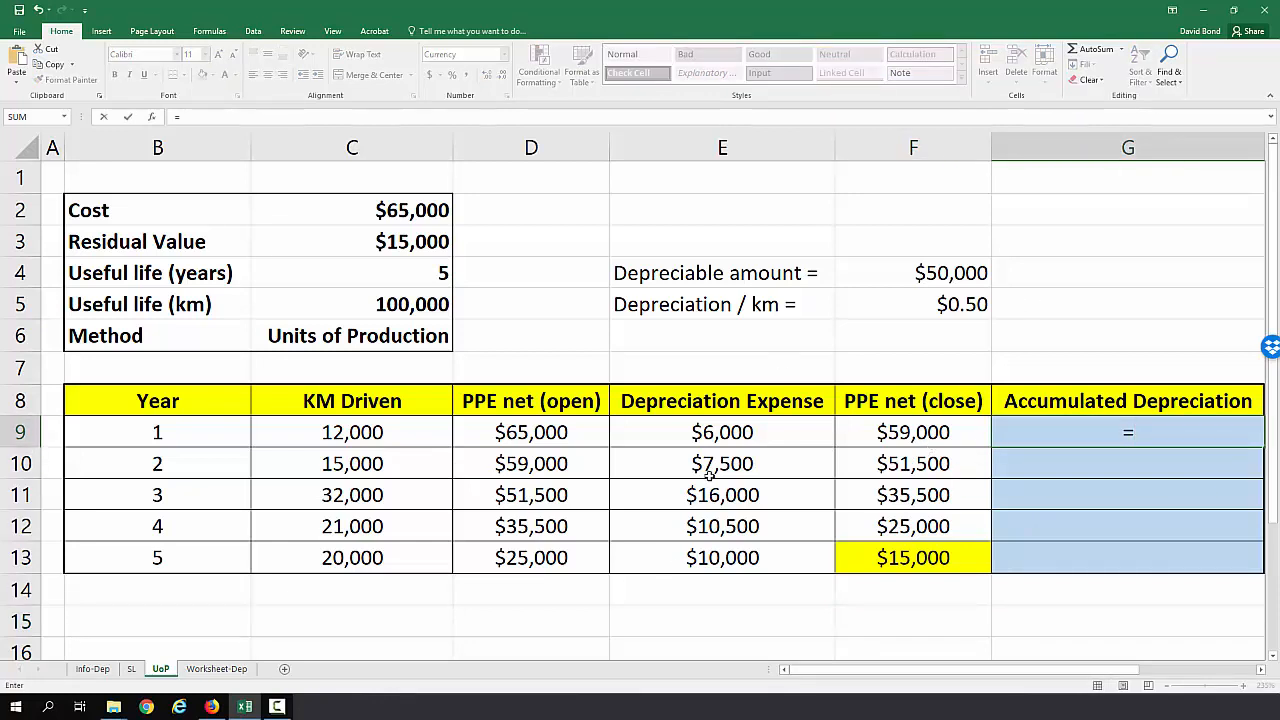
key("Return")
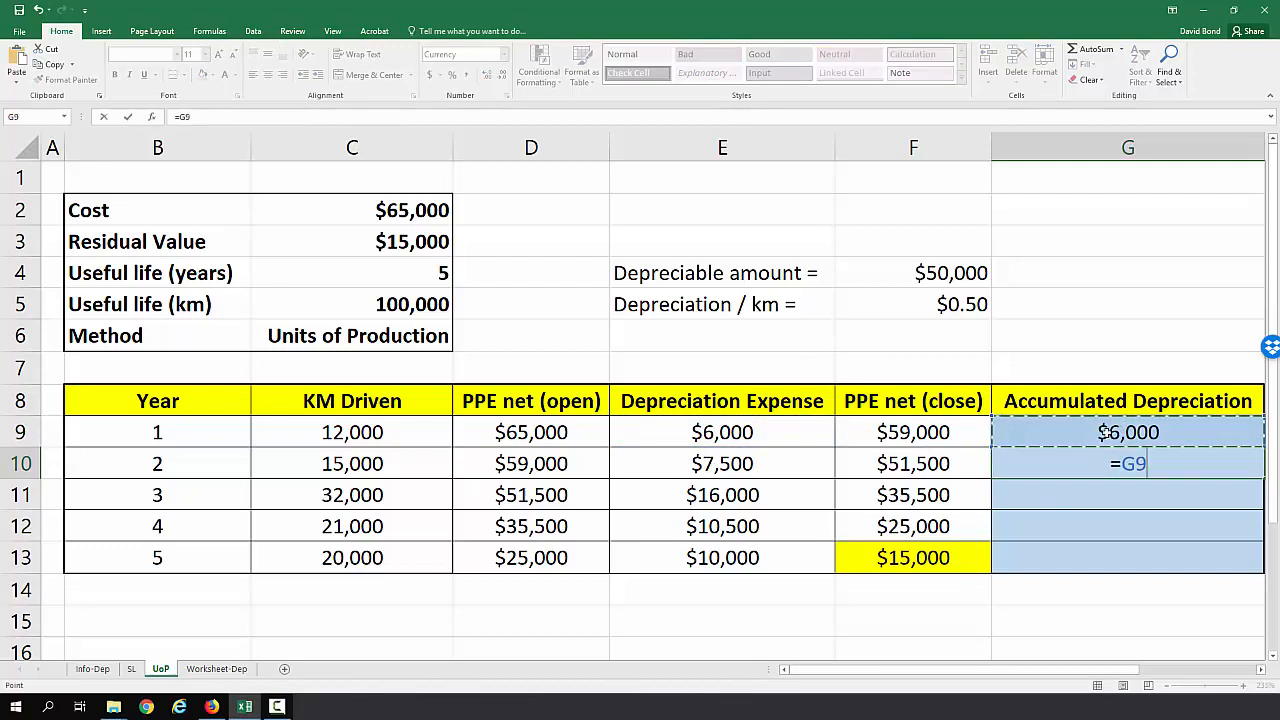
key("Return")
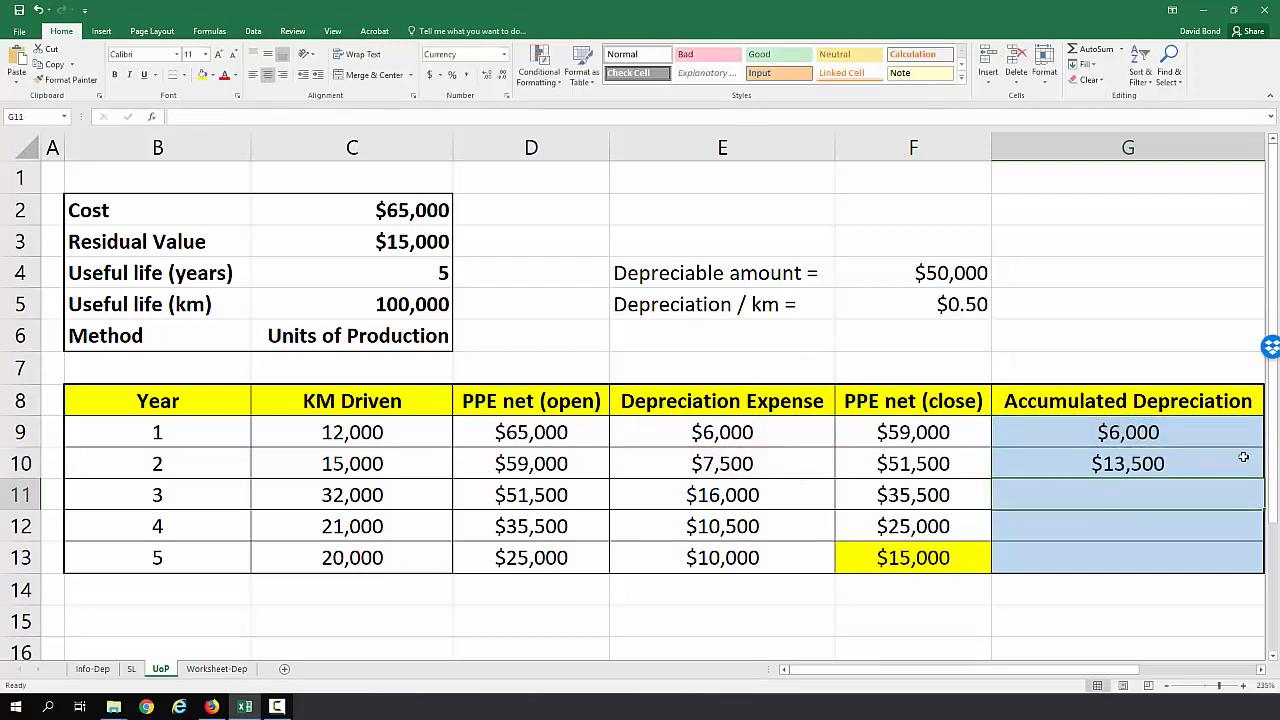
left_click(1128, 464)
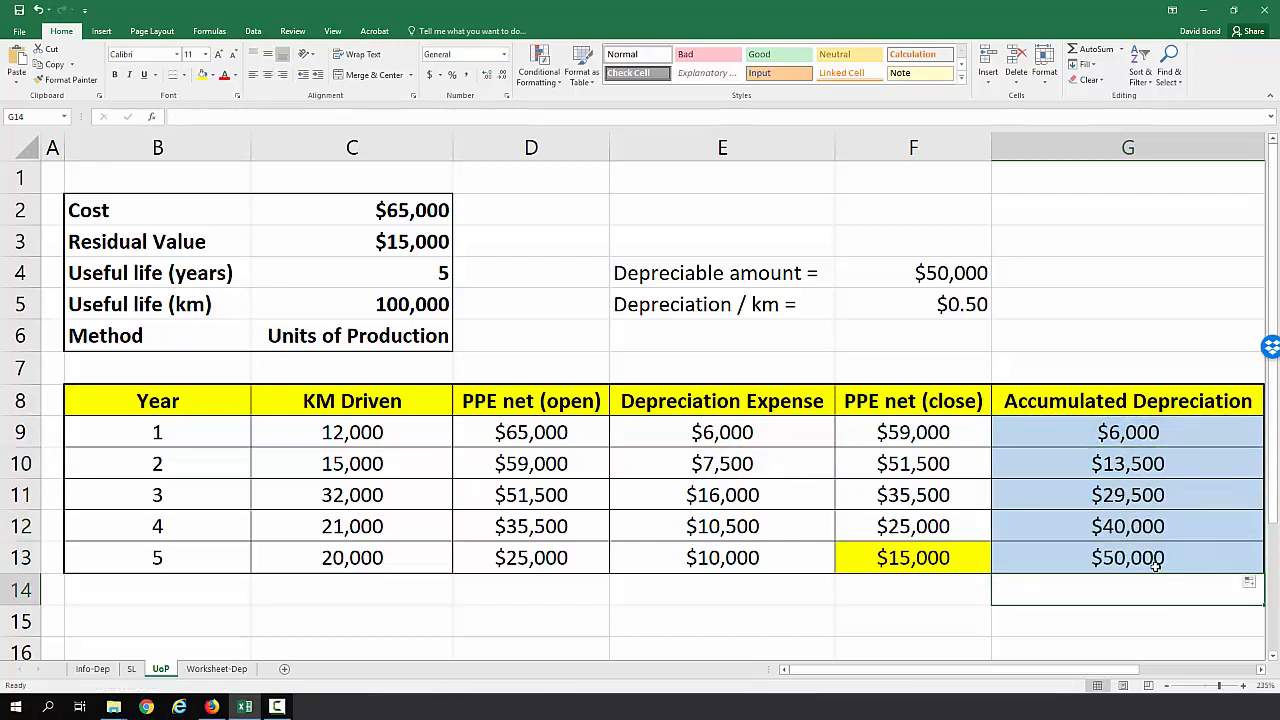
left_click(1128, 556)
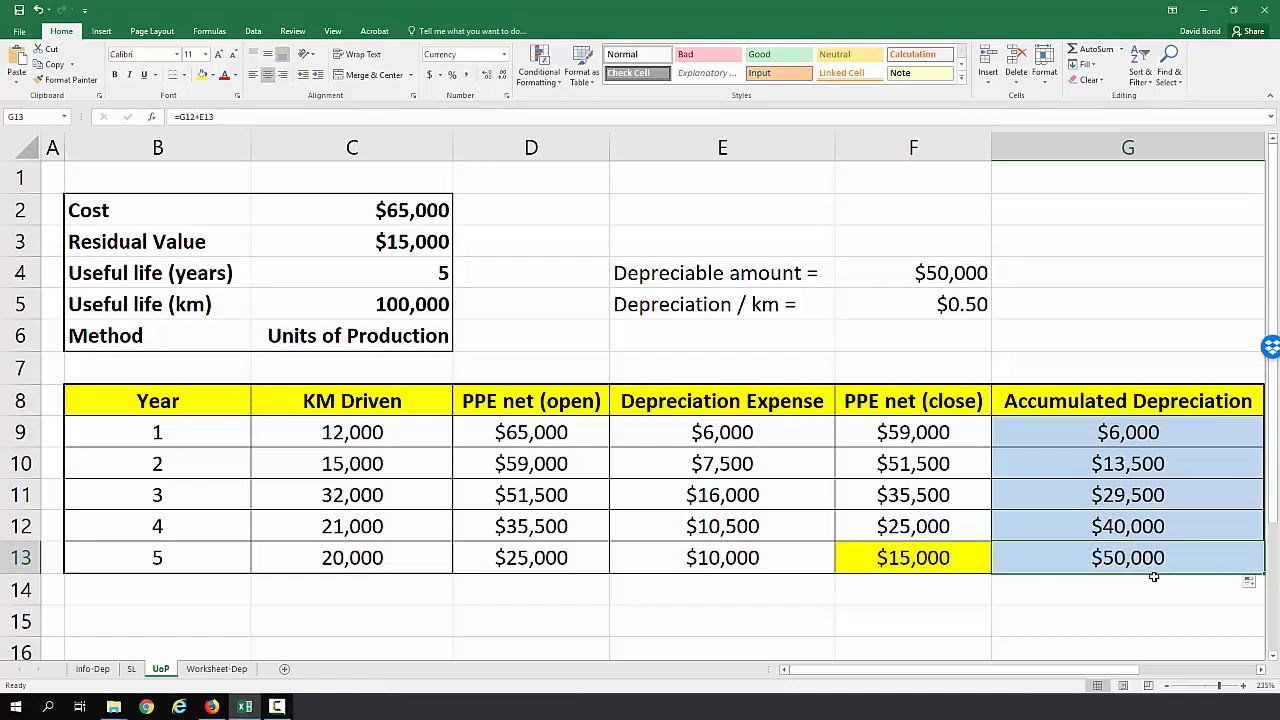
mouse_move(764, 360)
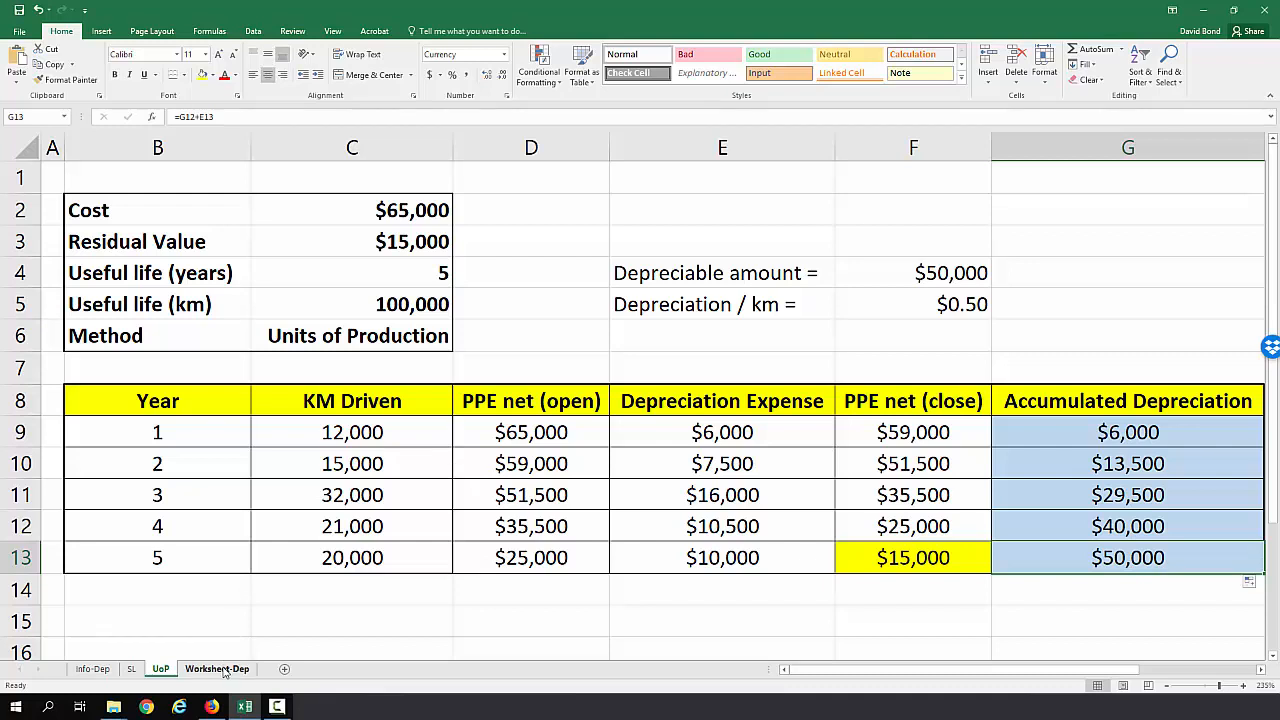
Step: On the Worksheet-Dep sheet, record the purchase as -$65,000 cash and $65,000 PPE
left_click(216, 668)
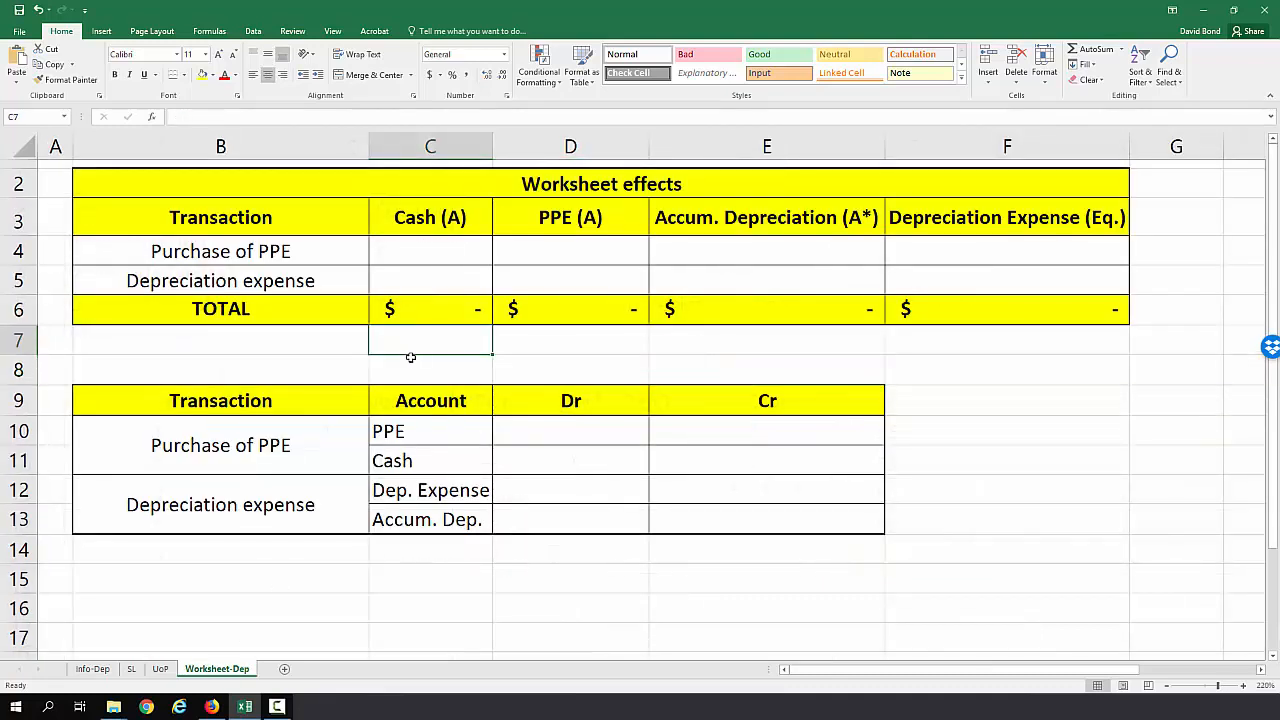
mouse_move(414, 368)
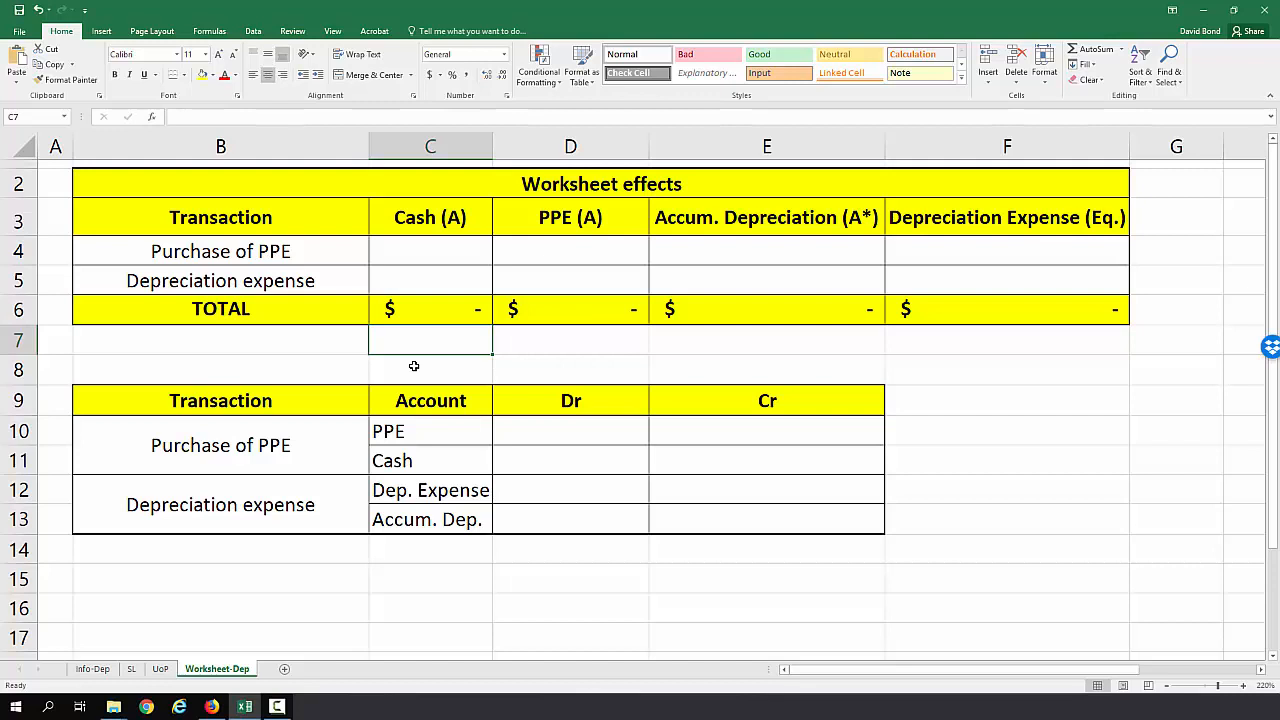
left_click(430, 252)
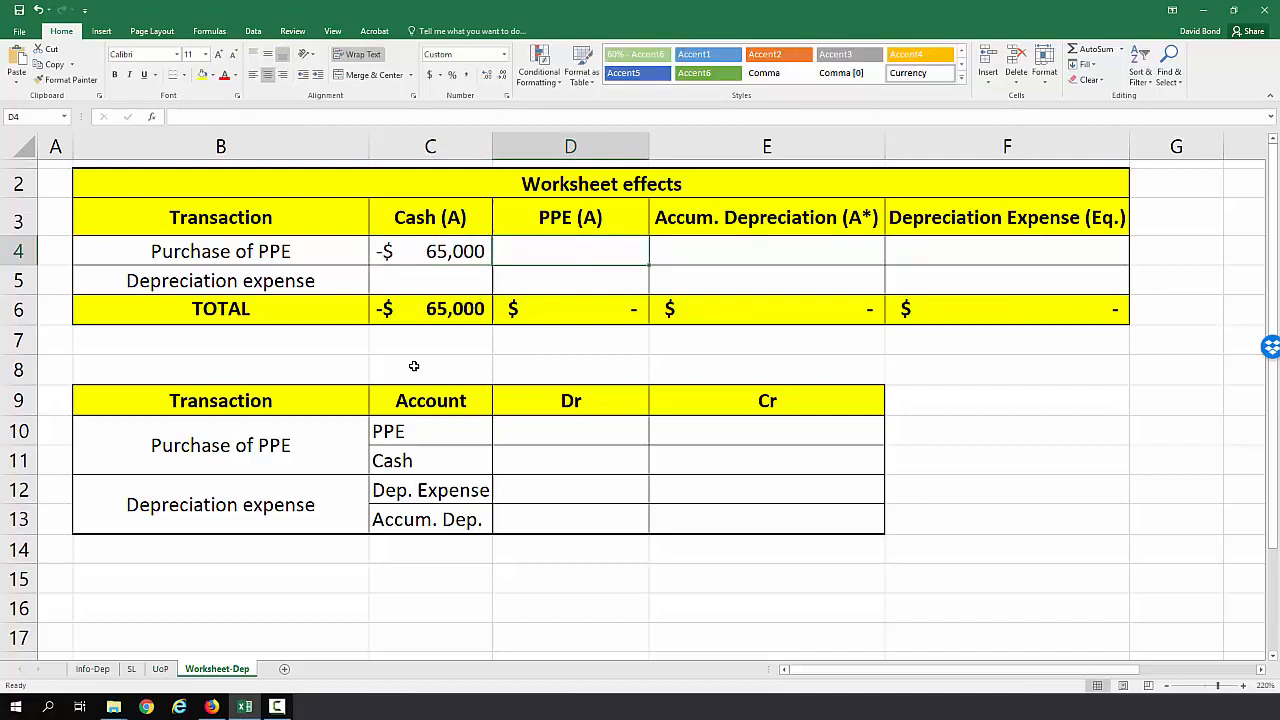
type("6500")
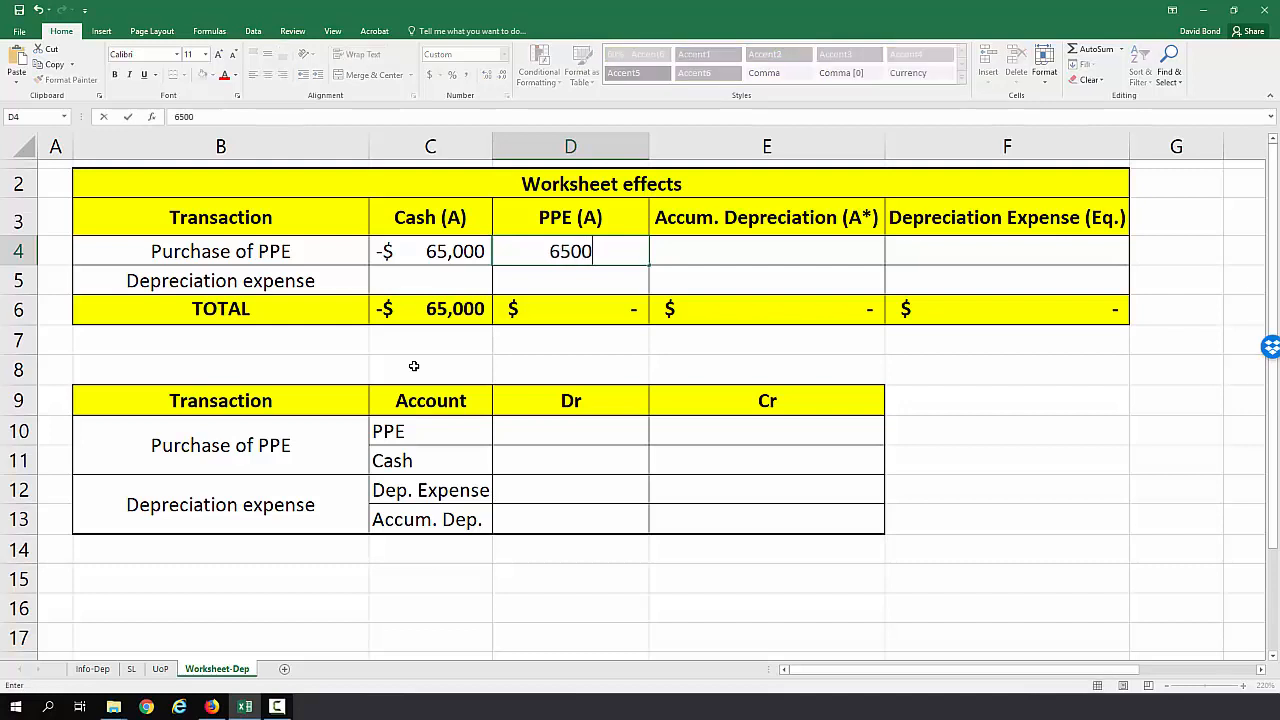
key("Return")
type("-6500")
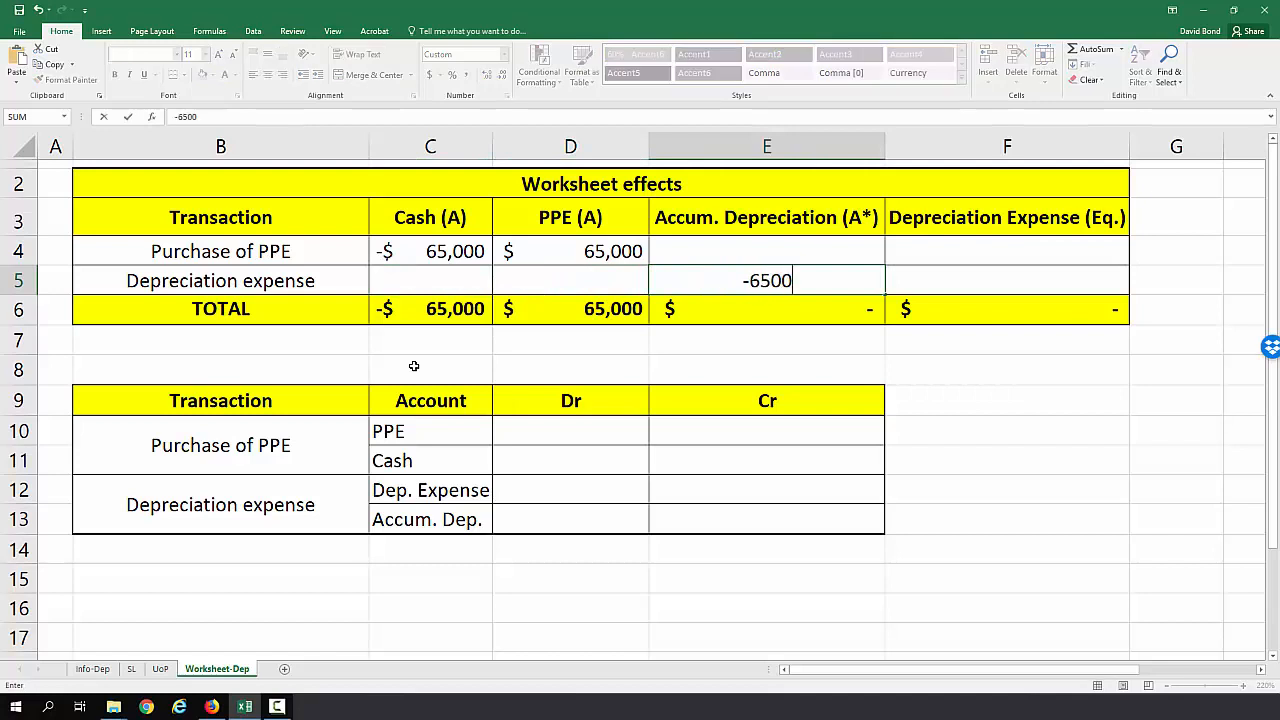
Step: Record -$10,000 for both accumulated depreciation and depreciation expense
type("-1")
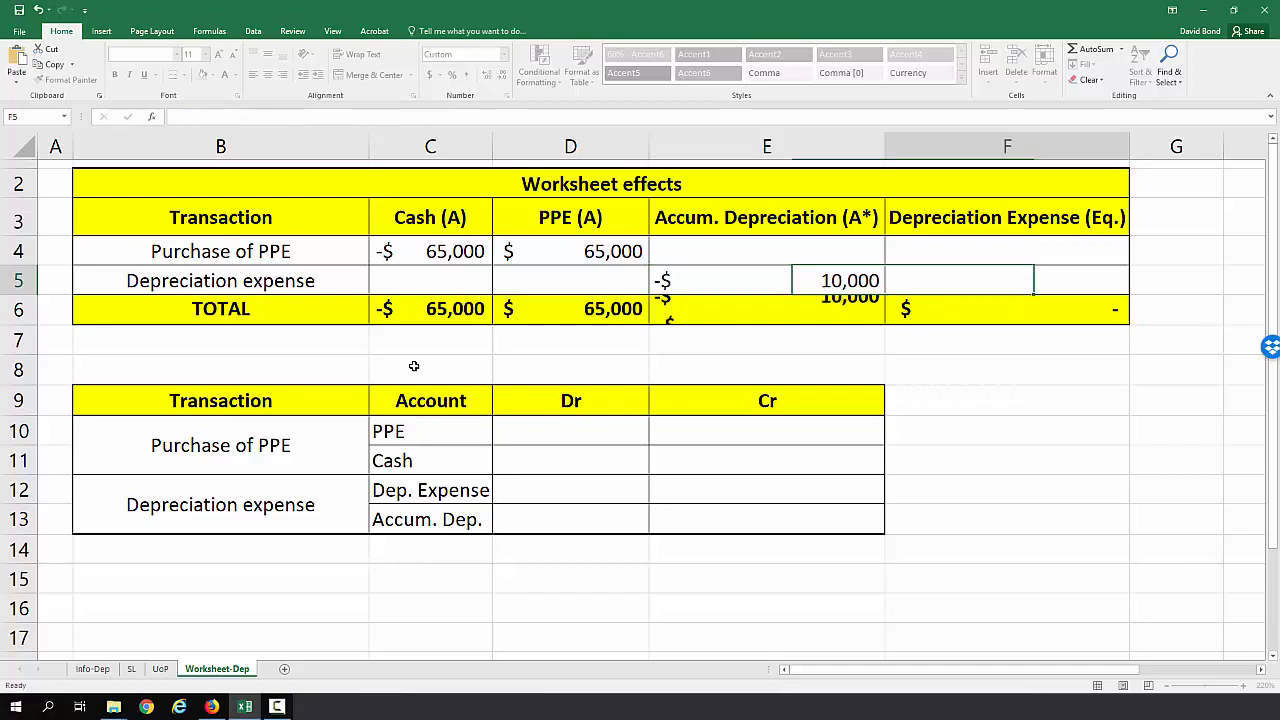
type("-1")
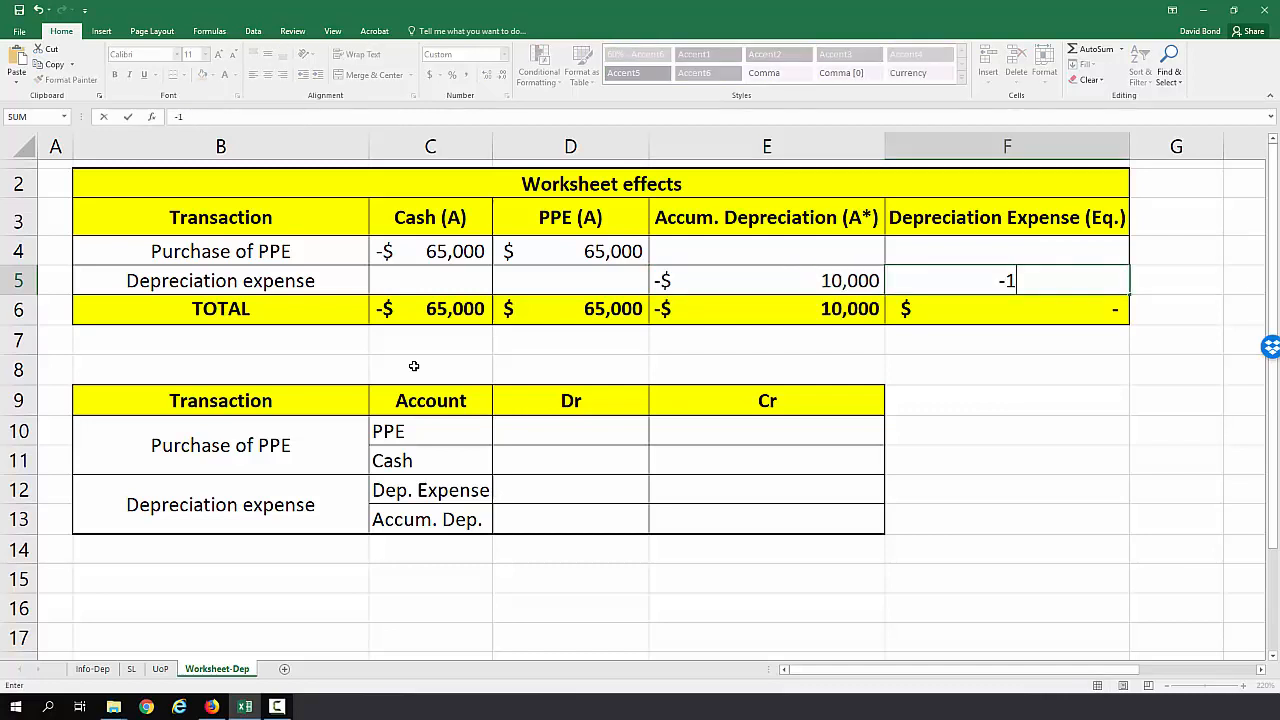
key("Return")
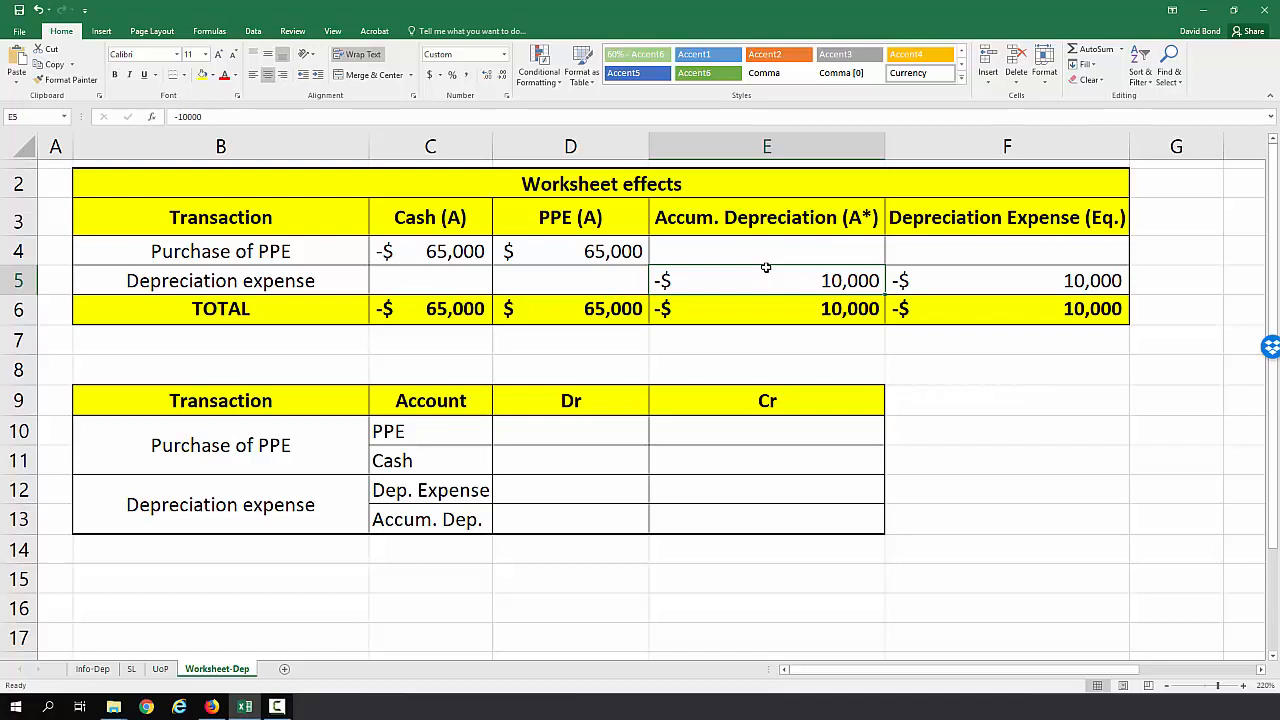
mouse_move(568, 216)
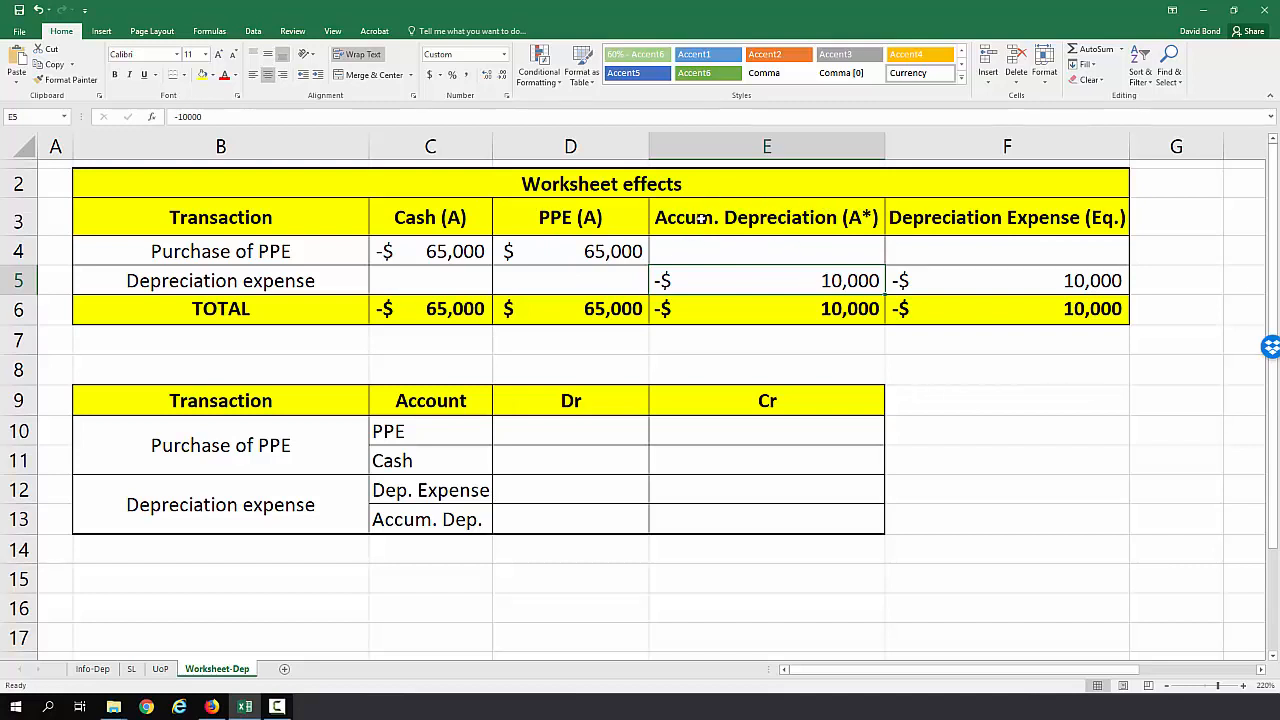
Step: Select the Depreciation Expense (Eq.) heading to review it
left_click(1008, 216)
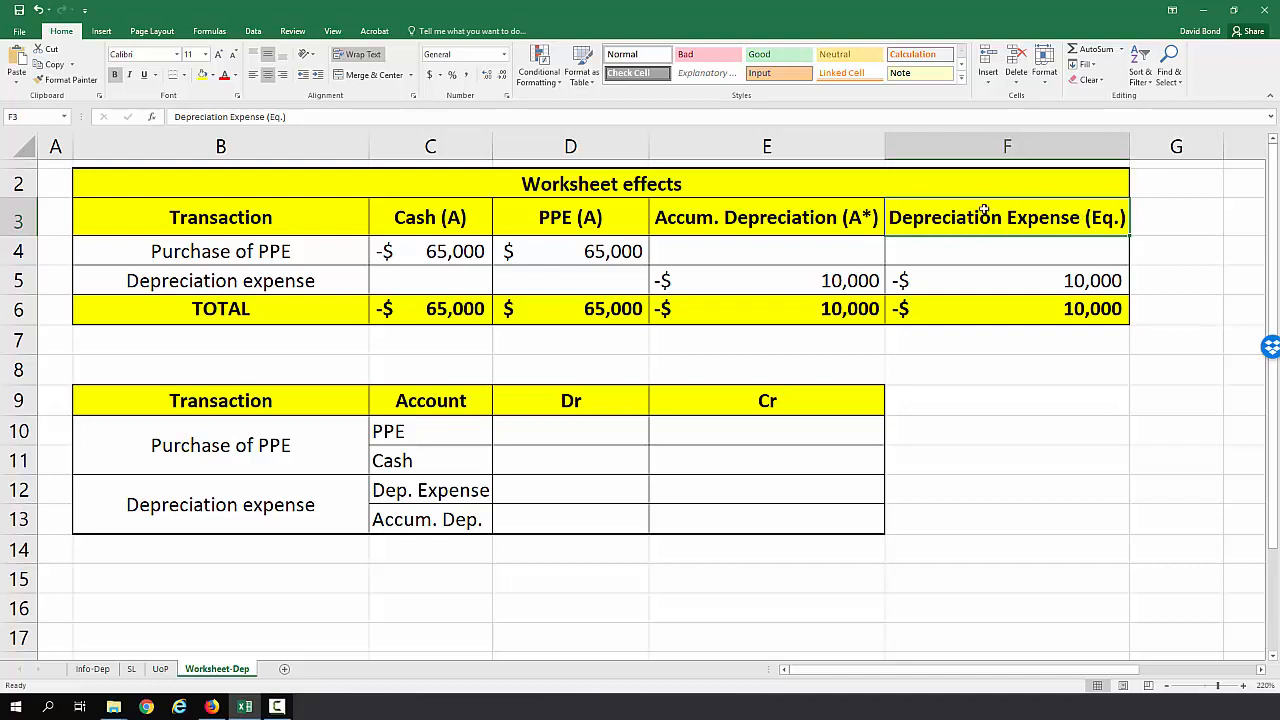
mouse_move(1096, 204)
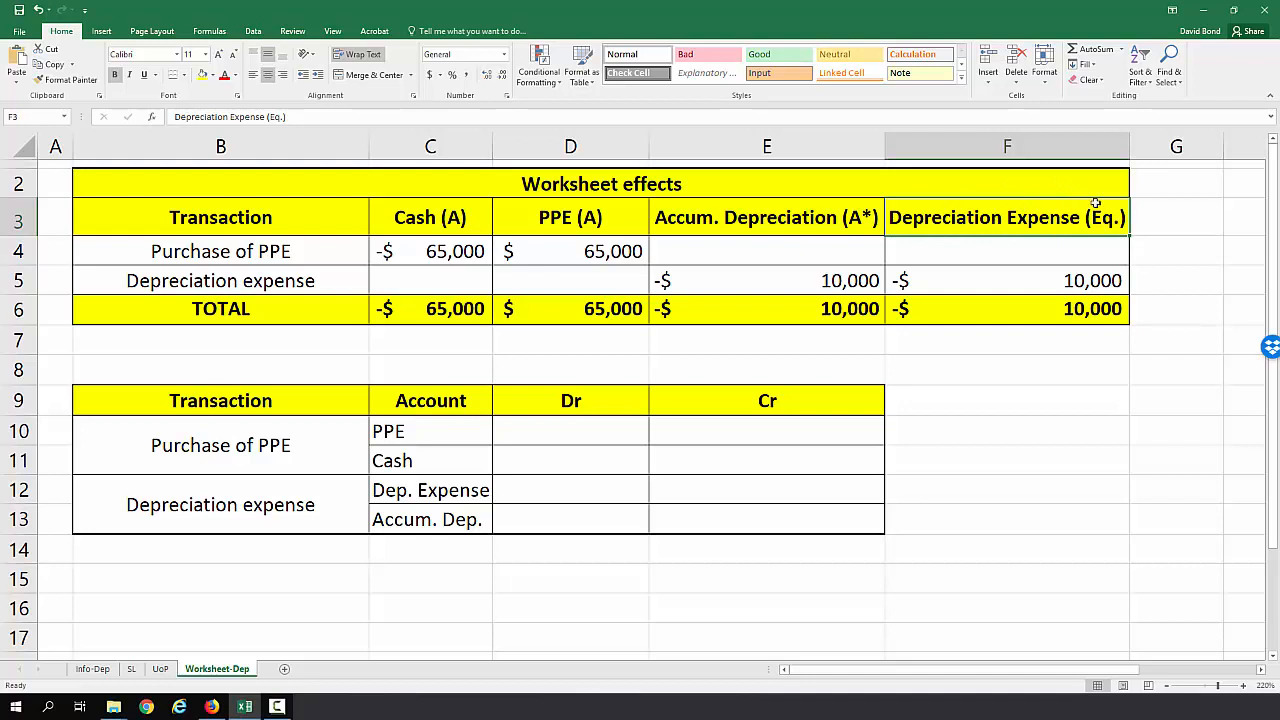
mouse_move(1012, 292)
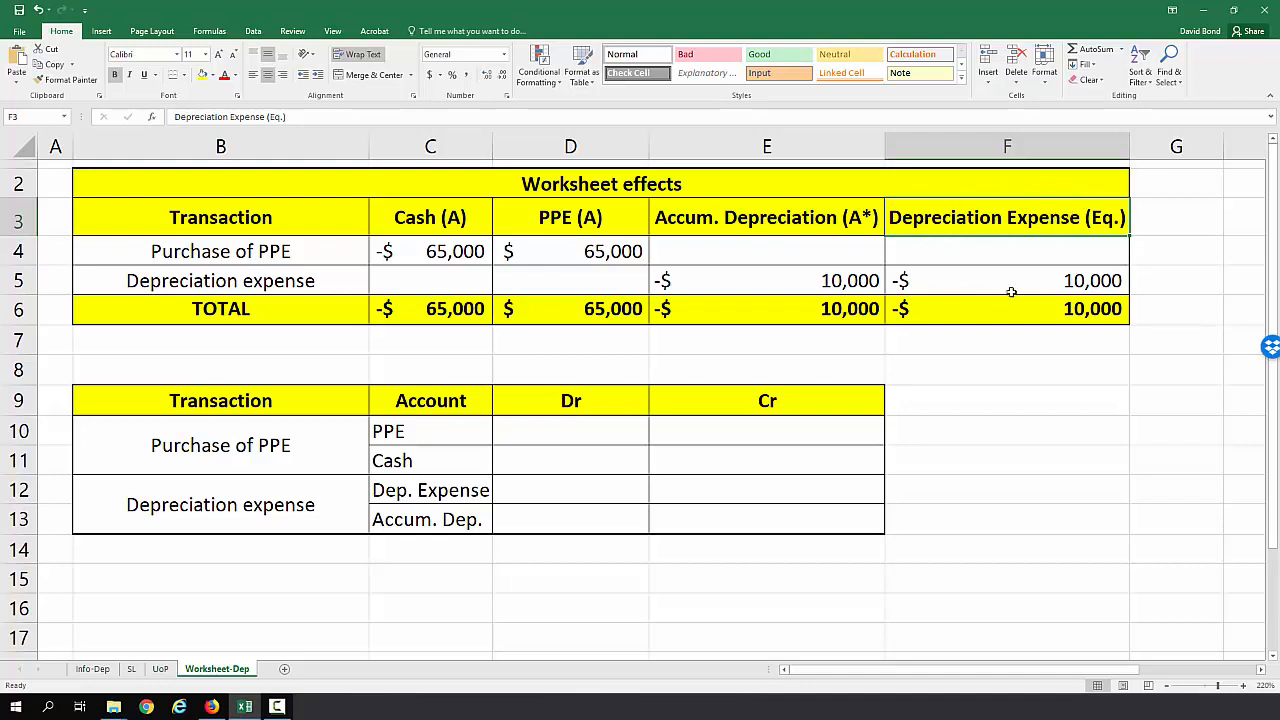
mouse_move(1024, 282)
type("=")
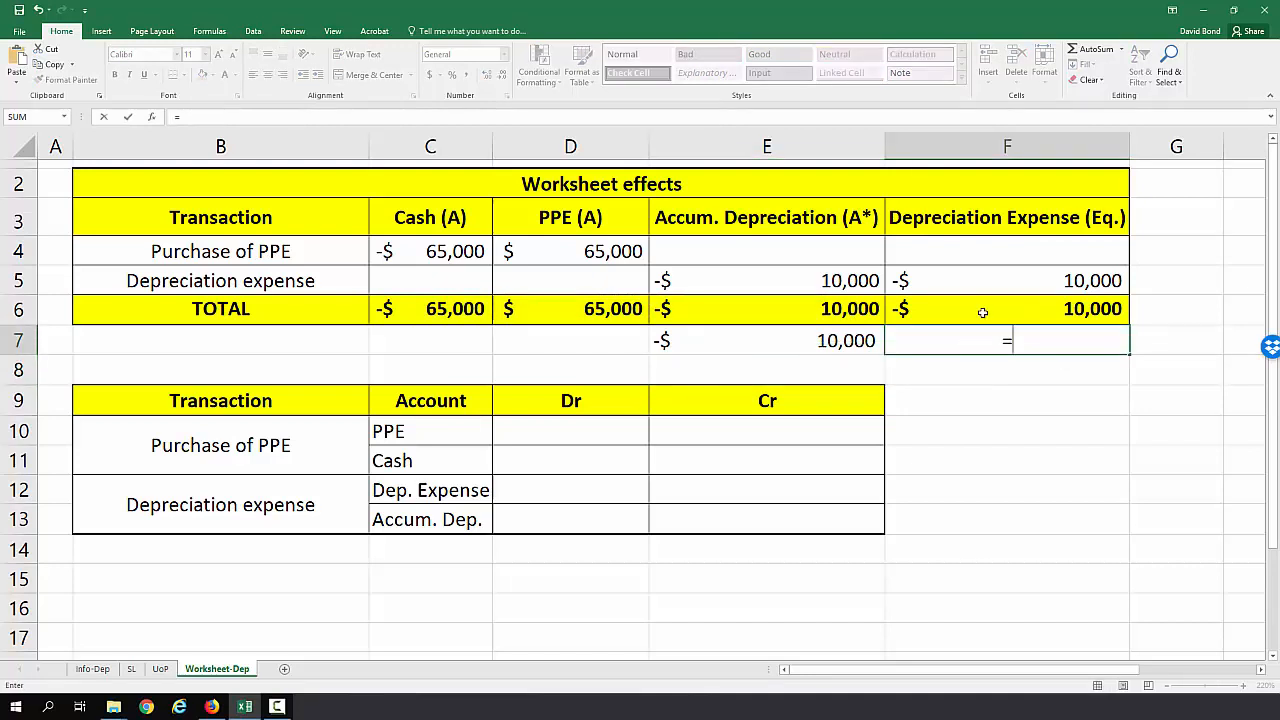
Step: Confirm the -$10,000 check figure beneath the Depreciation Expense total
key("Return")
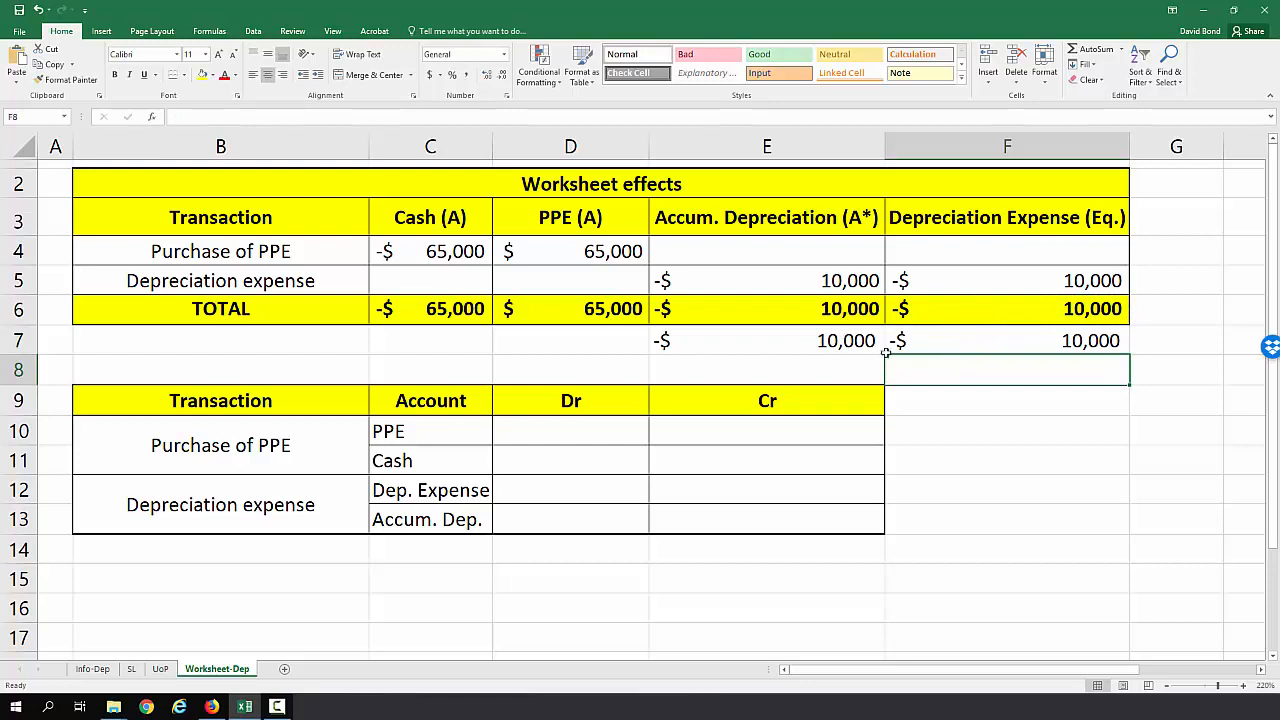
mouse_move(906, 344)
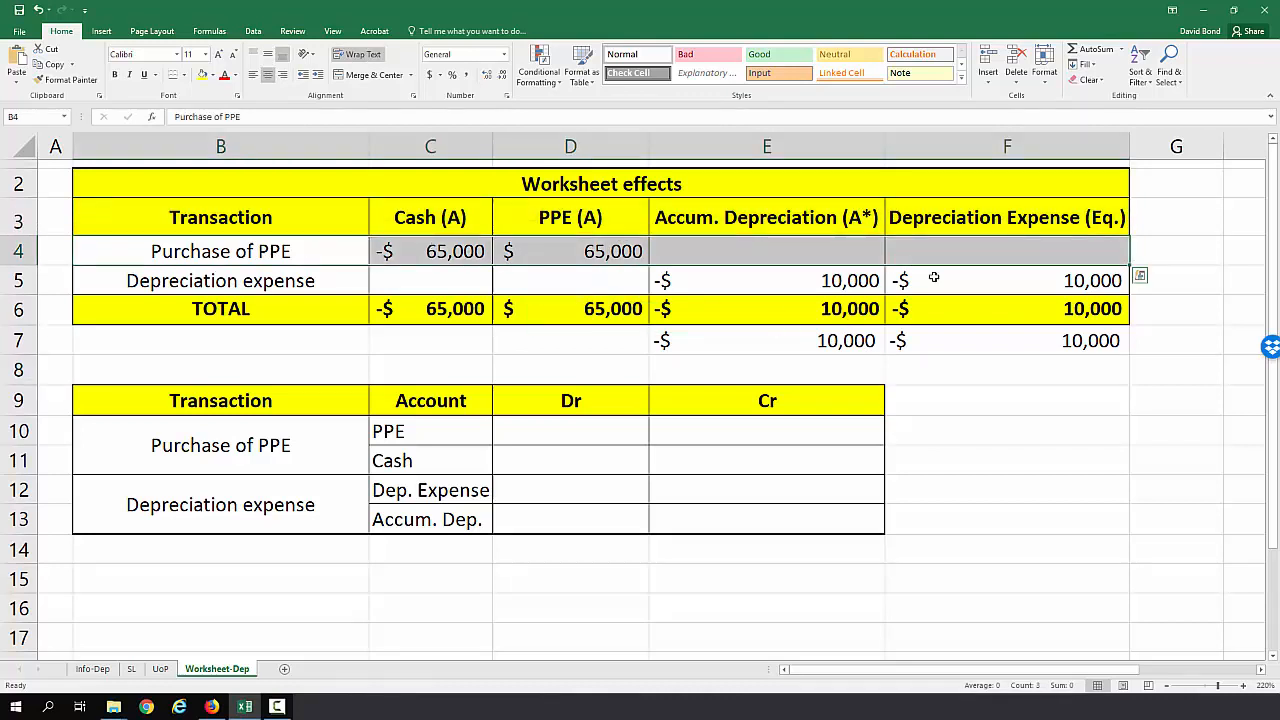
mouse_move(532, 216)
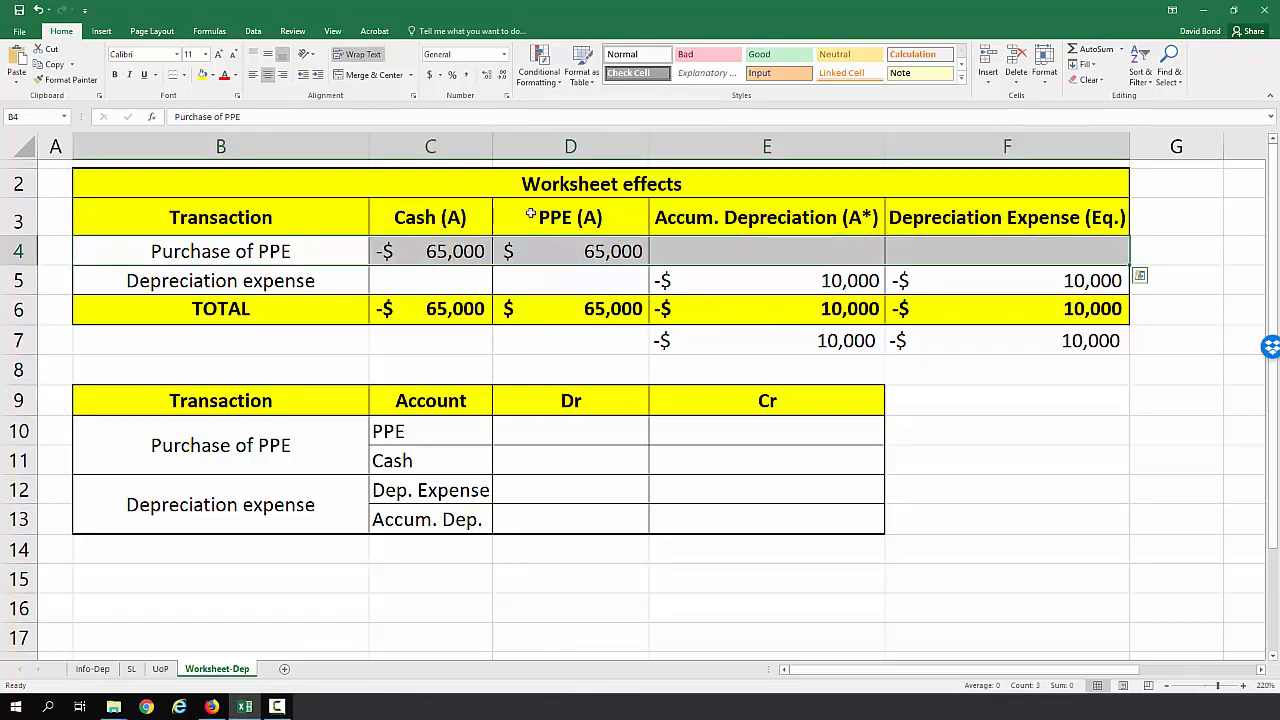
mouse_move(1034, 244)
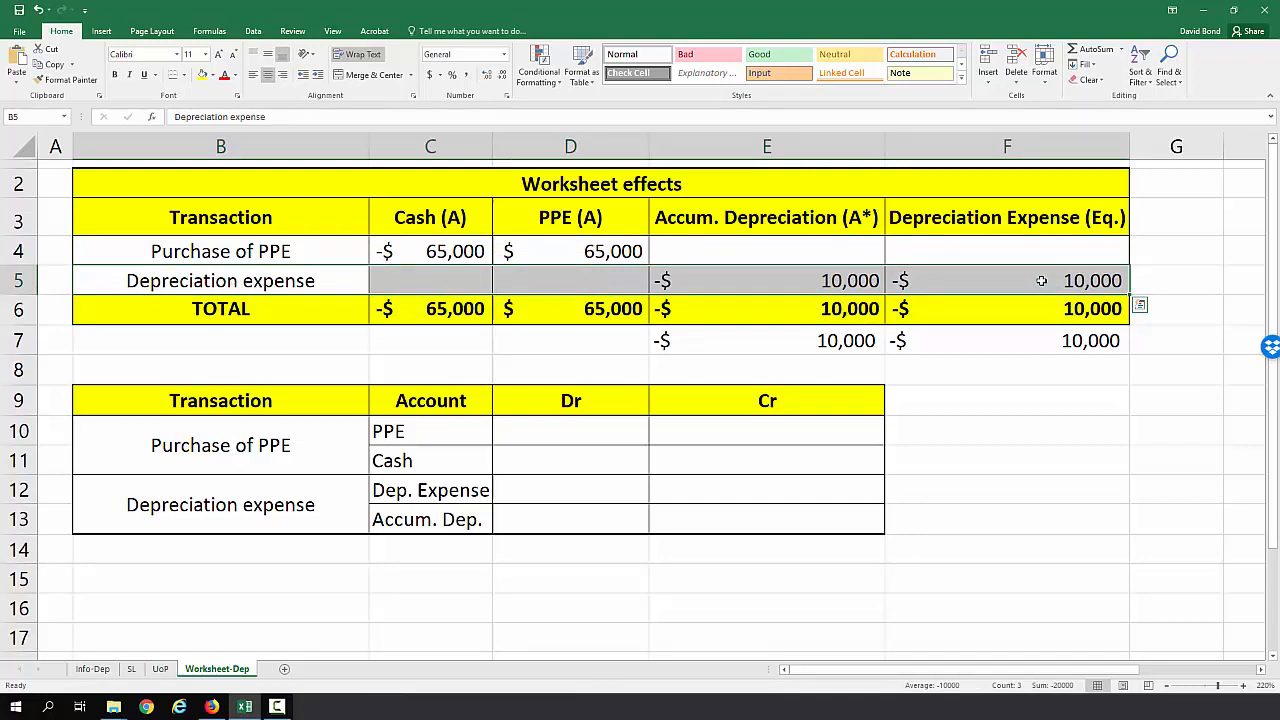
mouse_move(1064, 256)
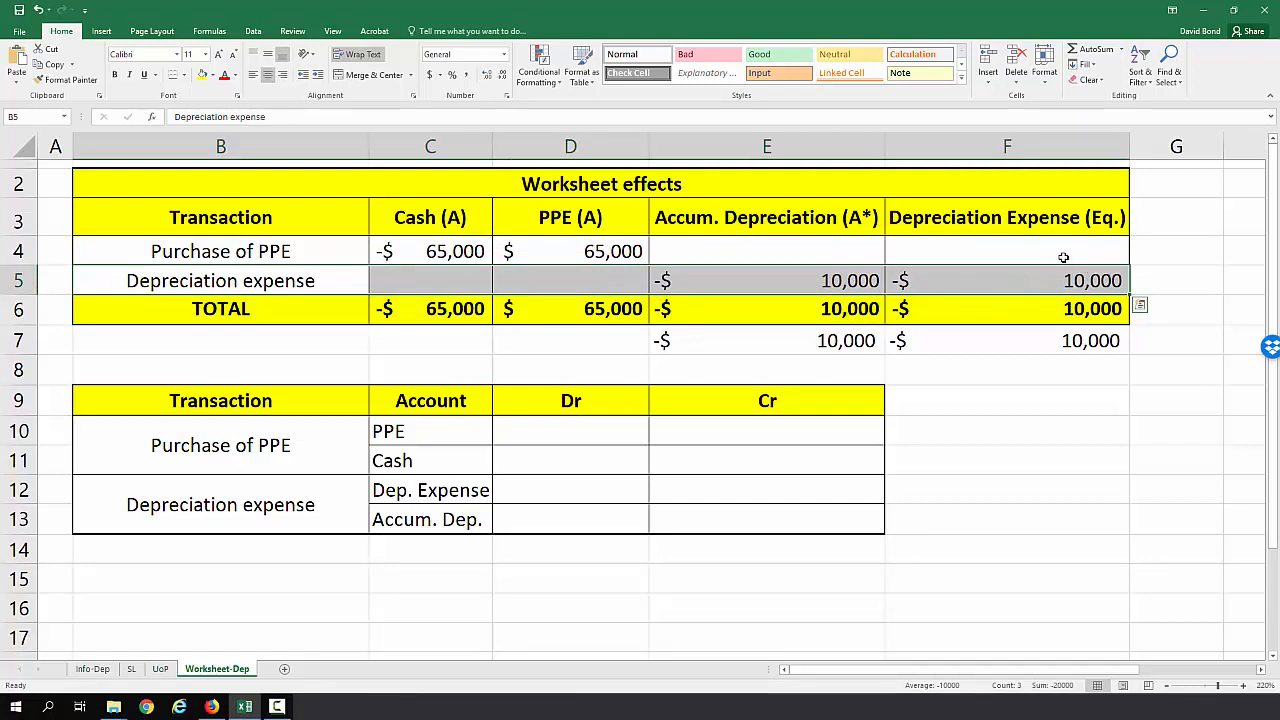
mouse_move(1160, 274)
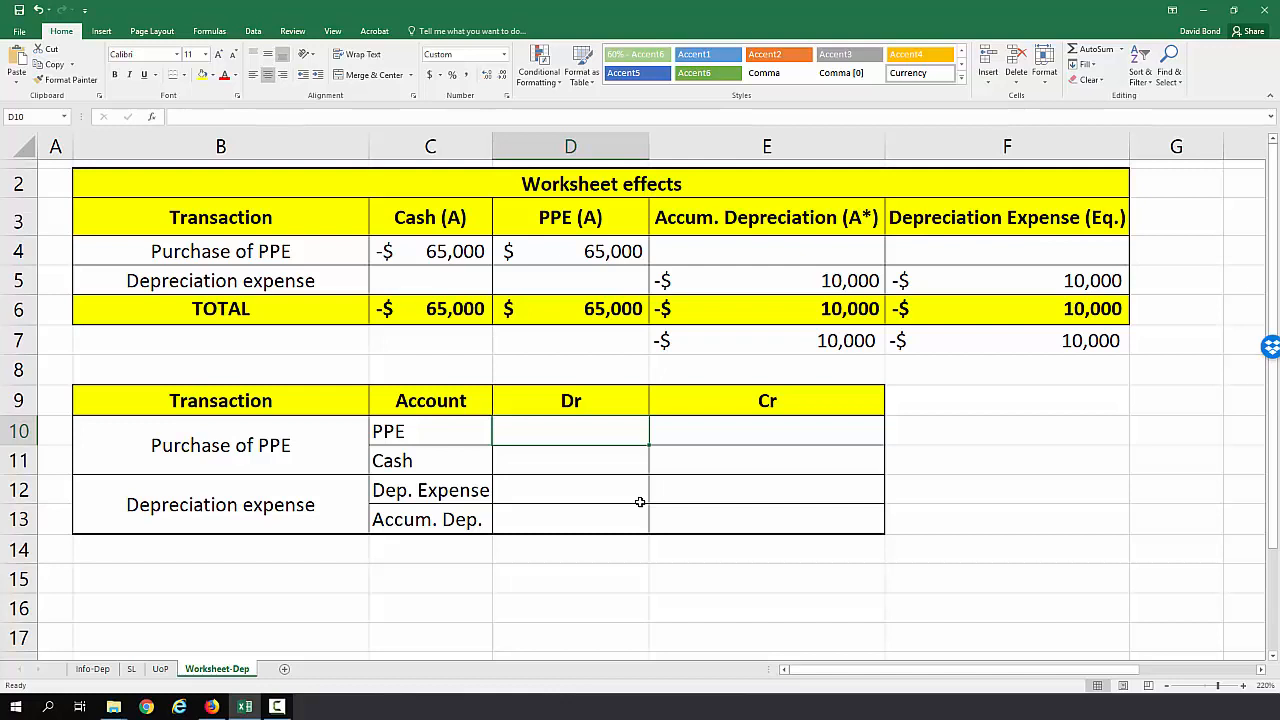
Step: Journal the purchase as a $65,000 PPE debit and $65,000 Cash credit
type("65")
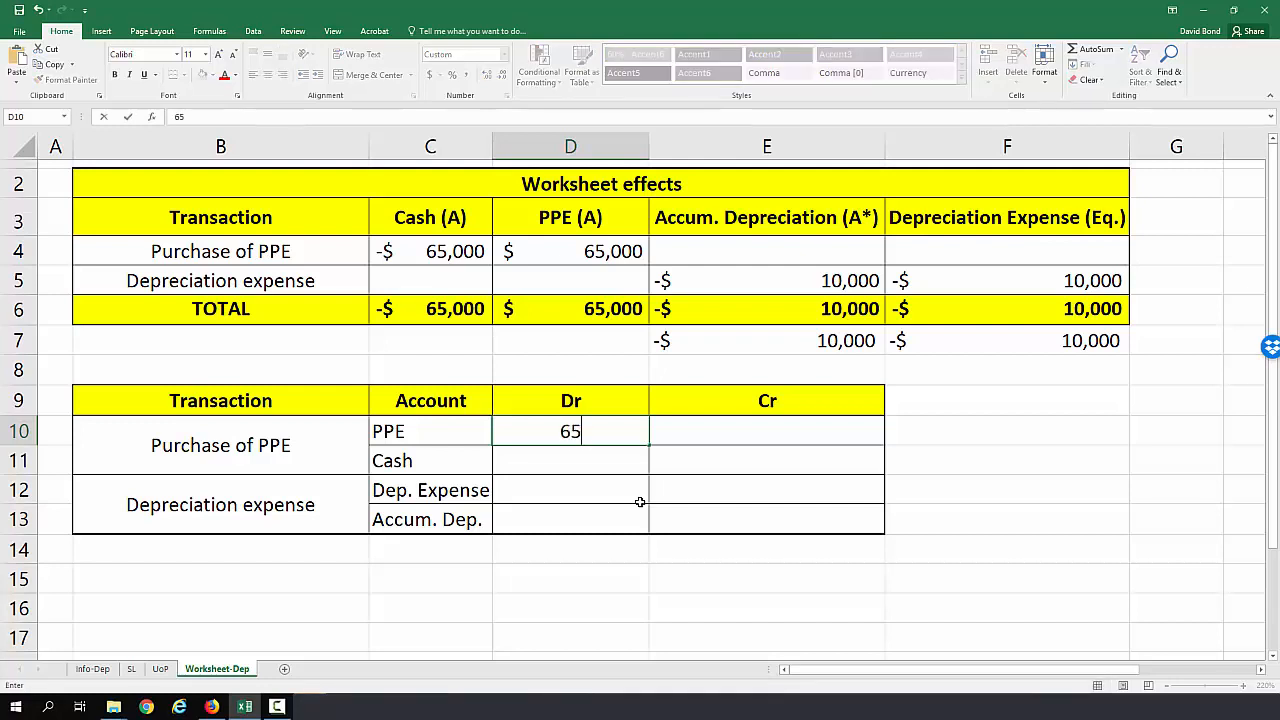
key("Return")
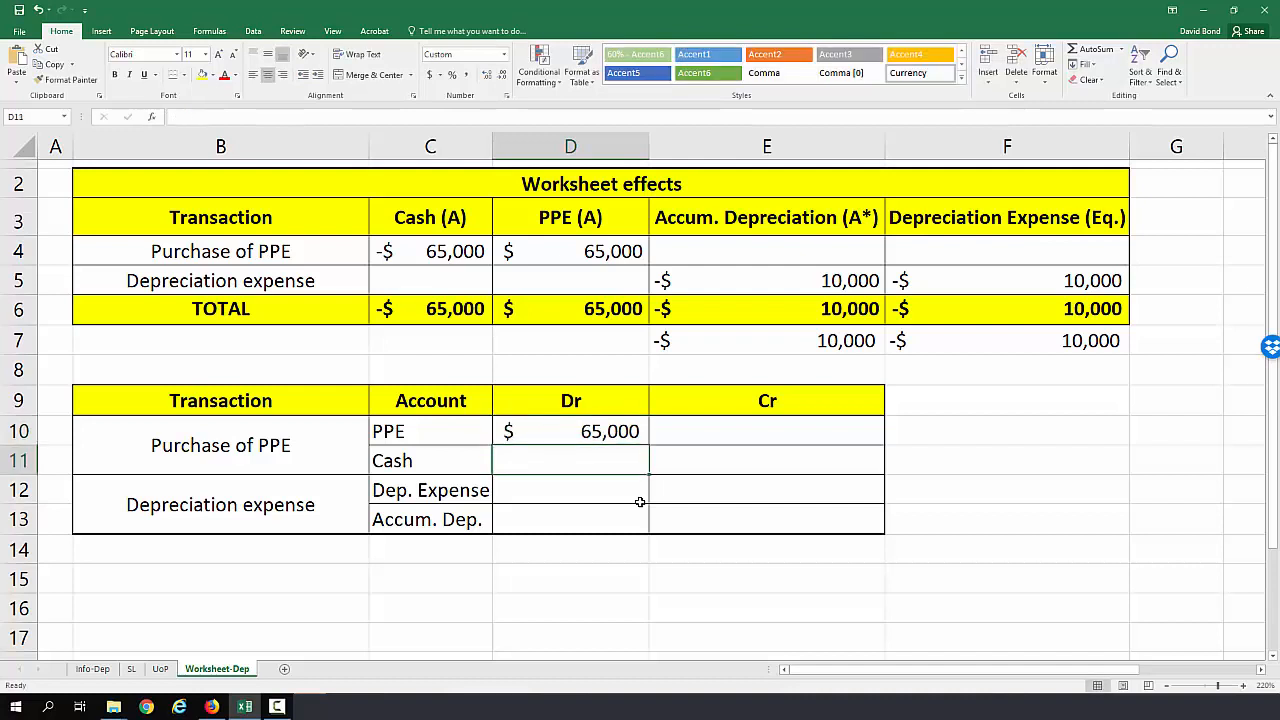
type("65000")
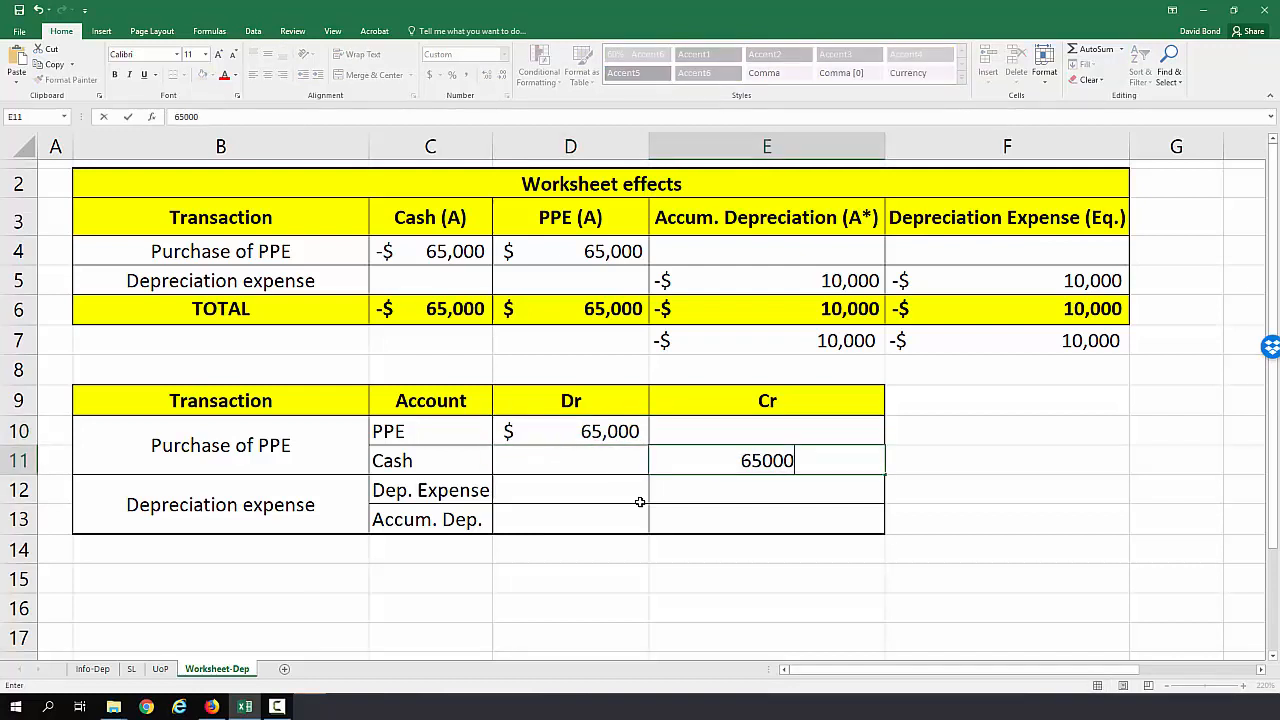
key("Return")
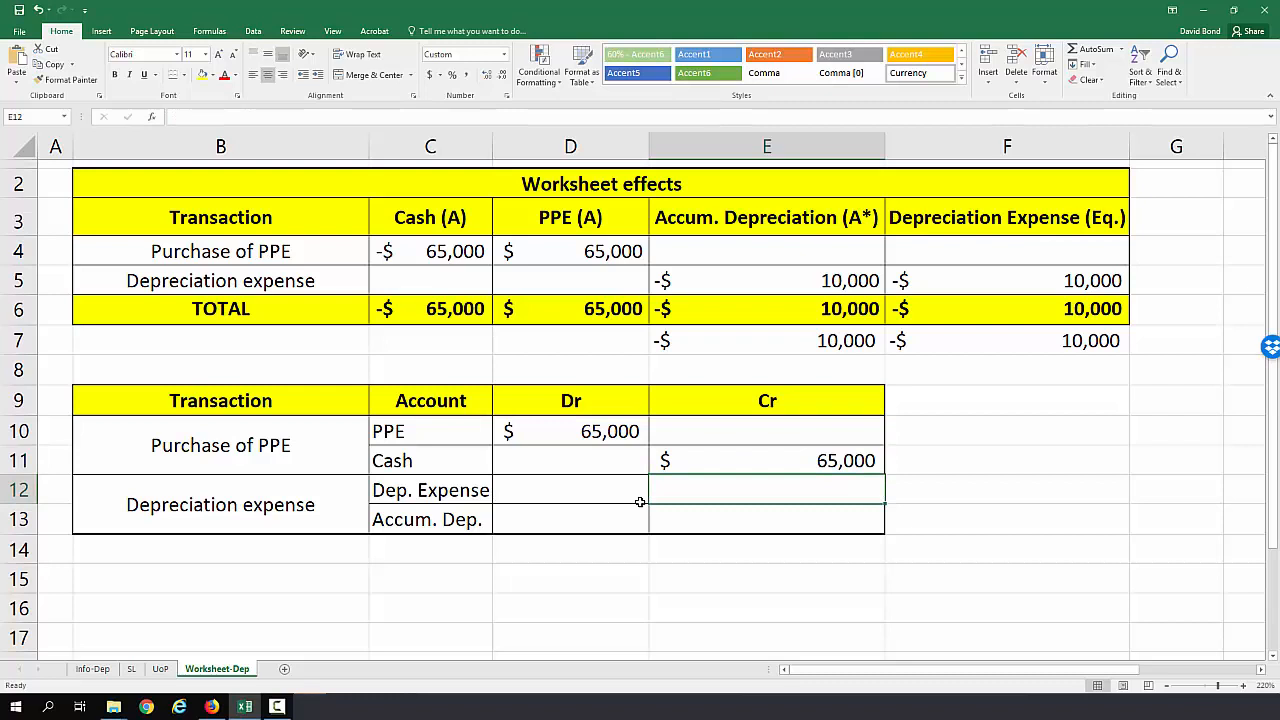
Step: Begin entering the $10,000 Depreciation Expense debit
left_click(570, 488)
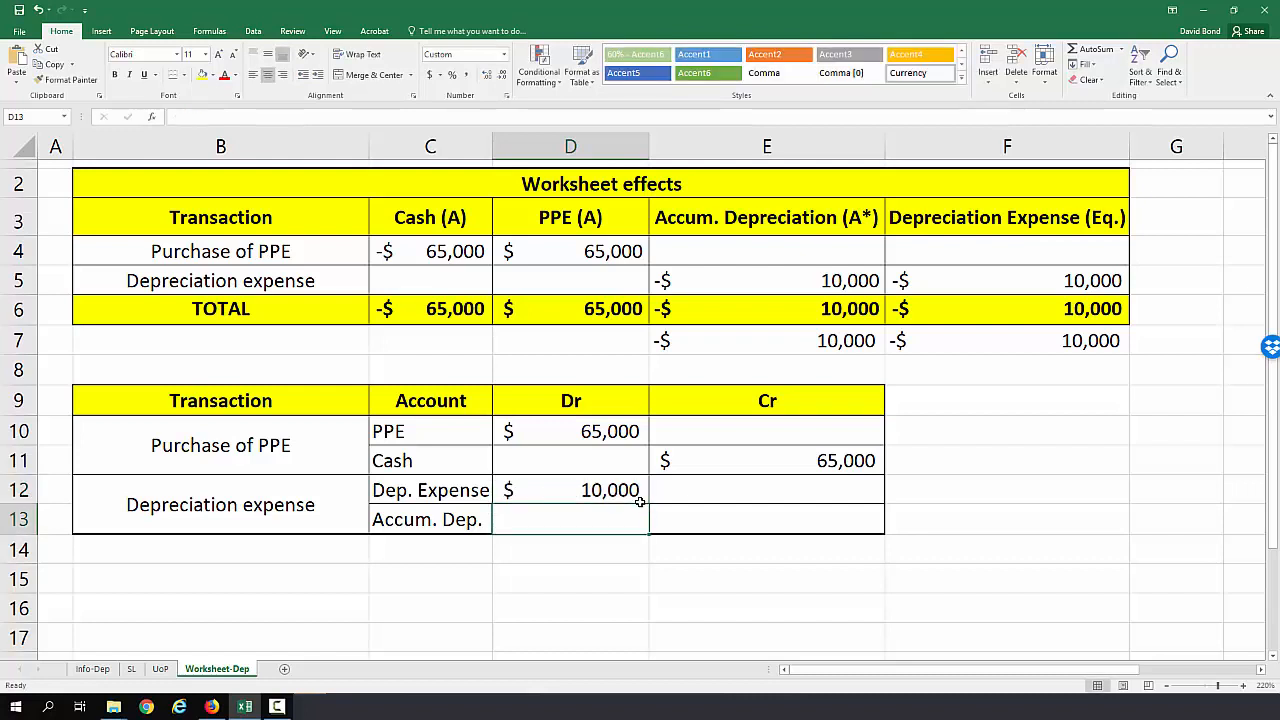
type("1")
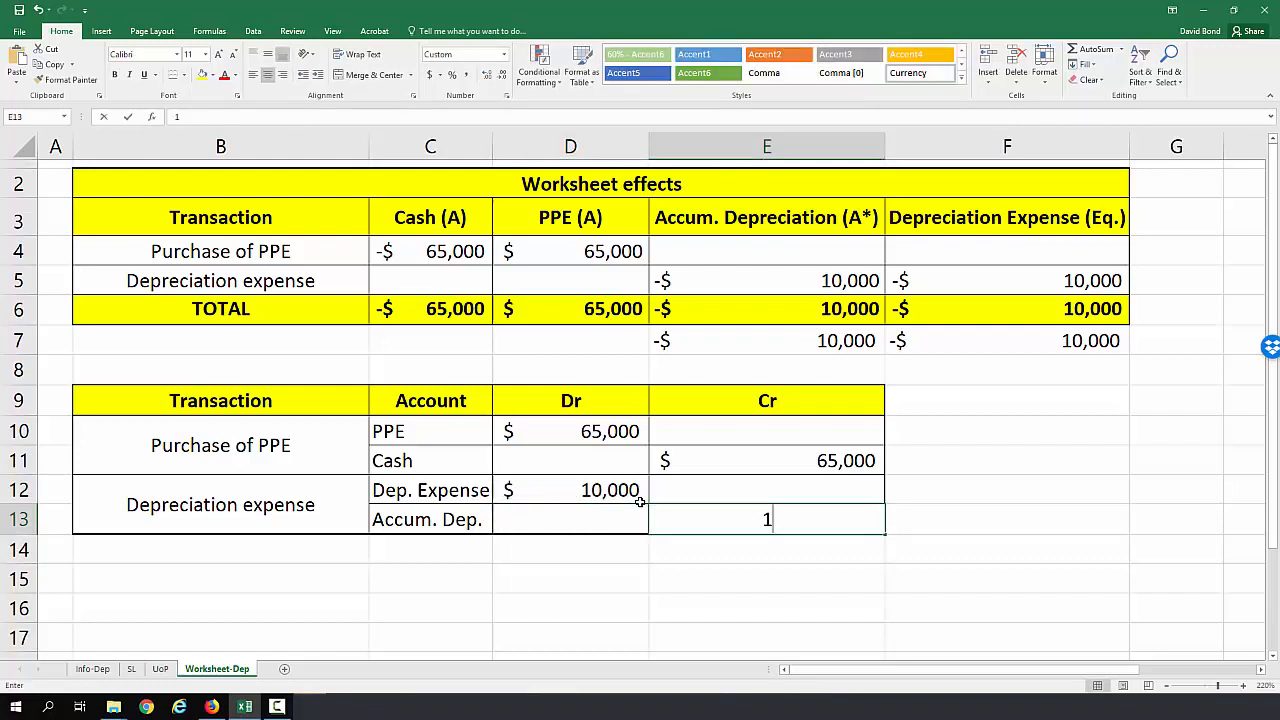